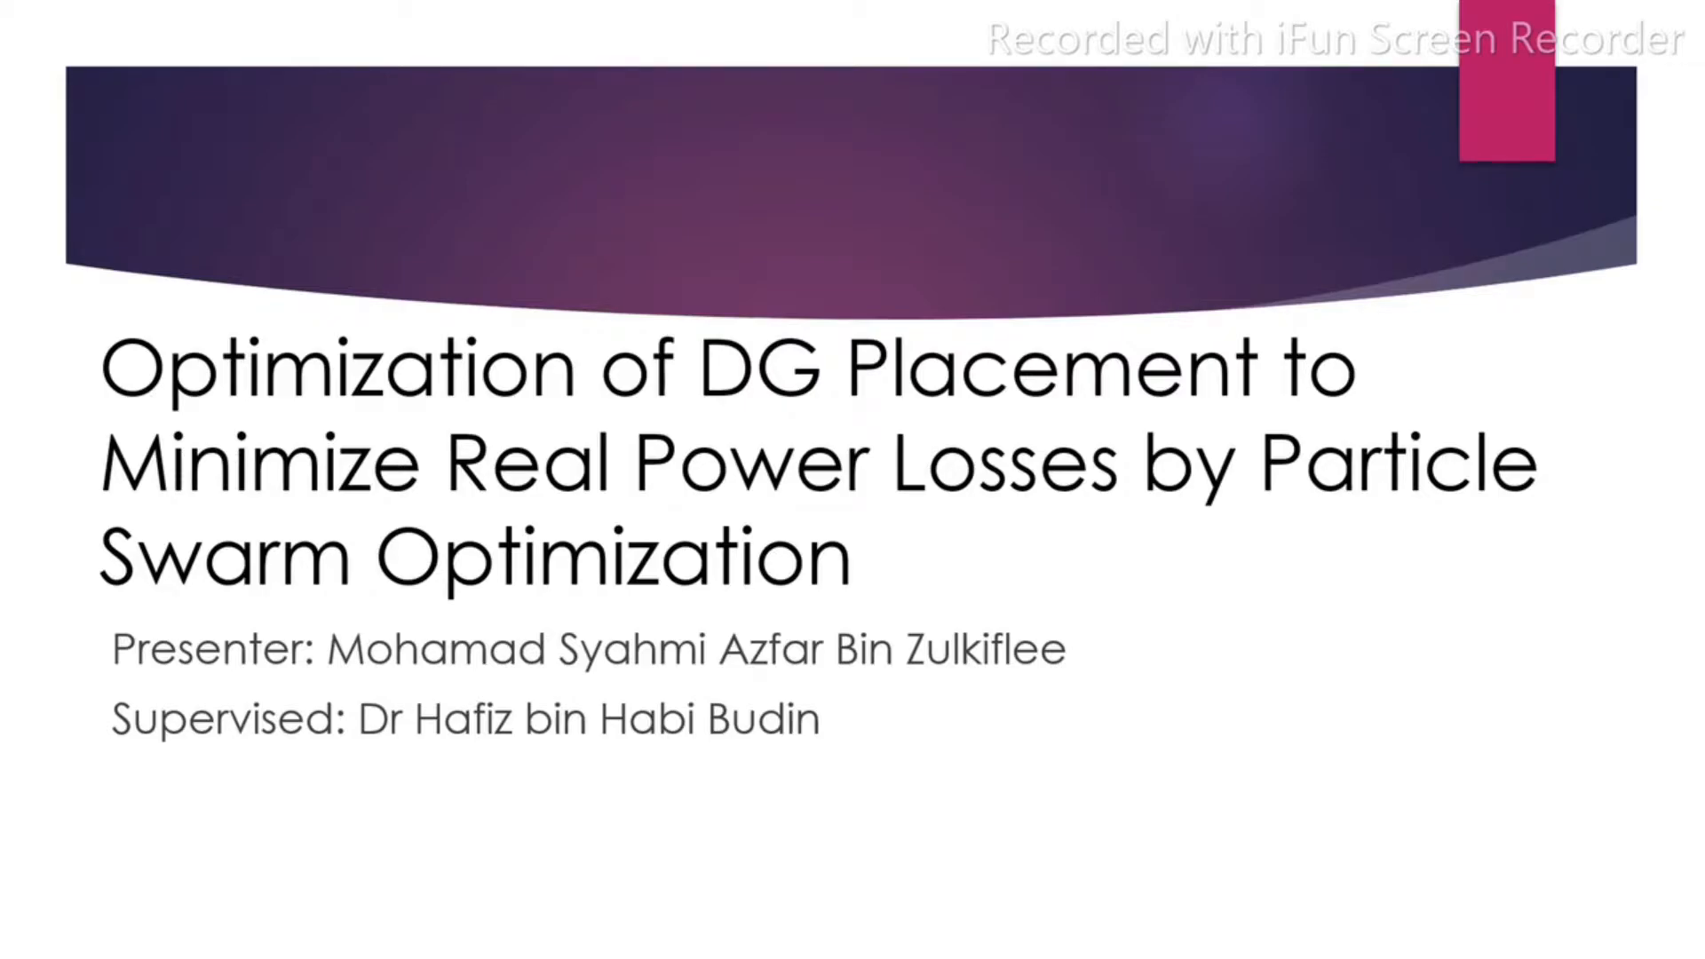
Step: Leave the PowerPoint slideshow and switch over to the MATLAB 33-bus load-flow script
key("Alt+Tab")
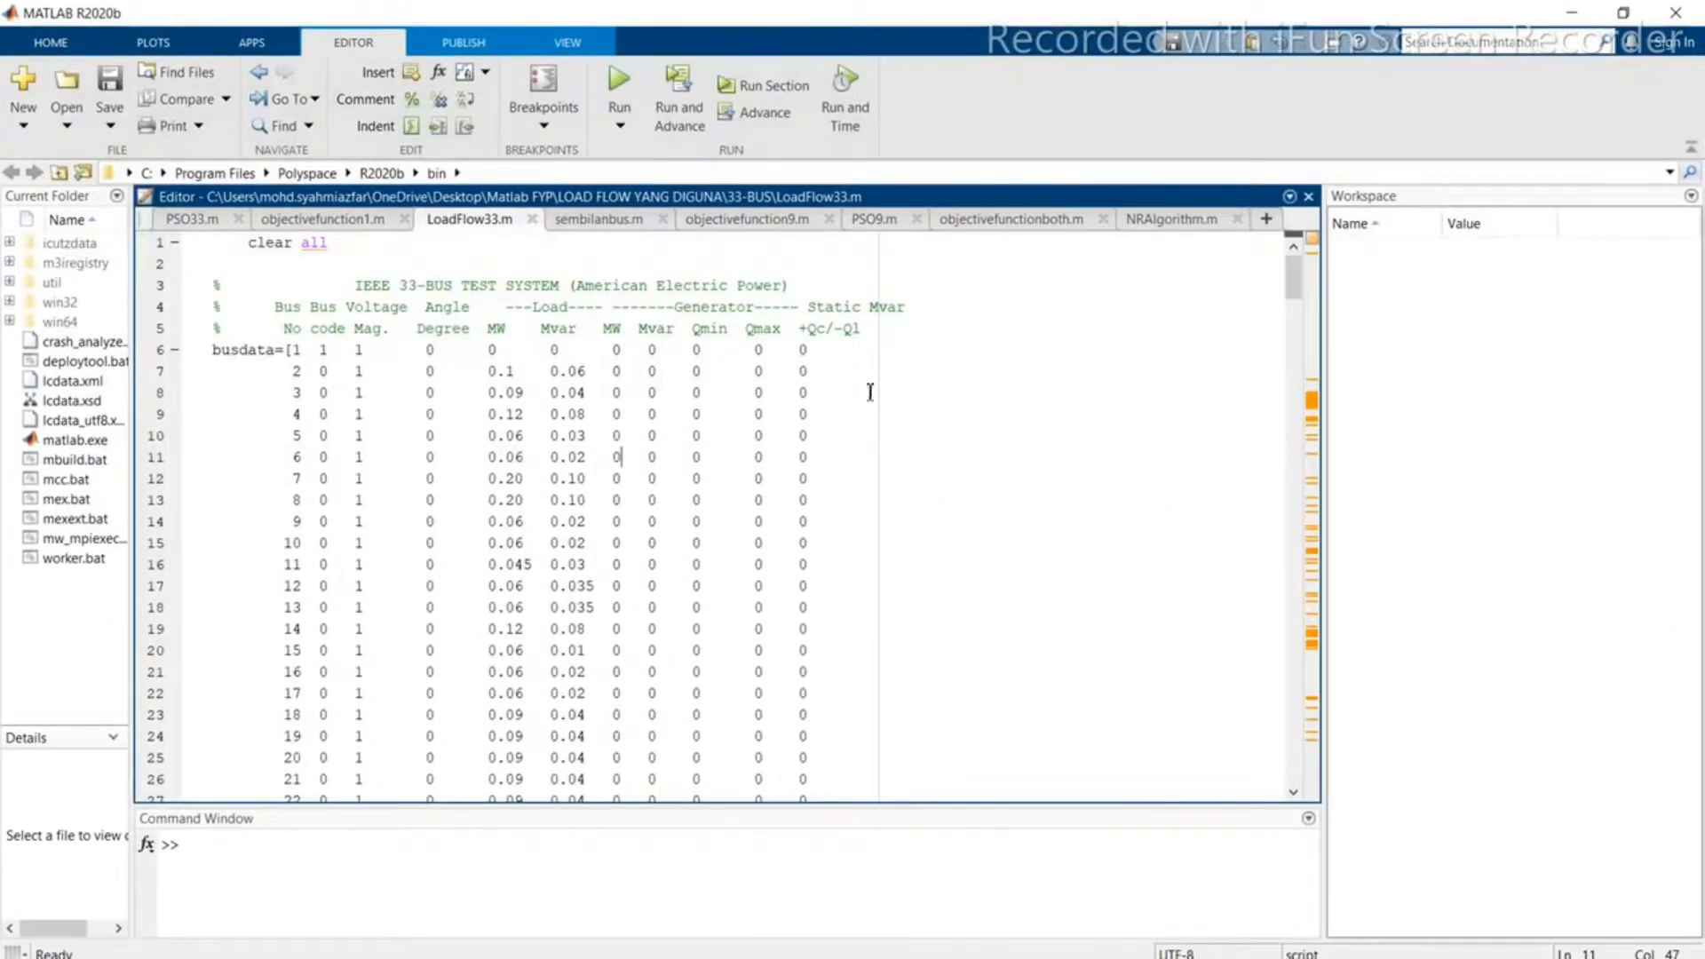
mouse_move(769, 416)
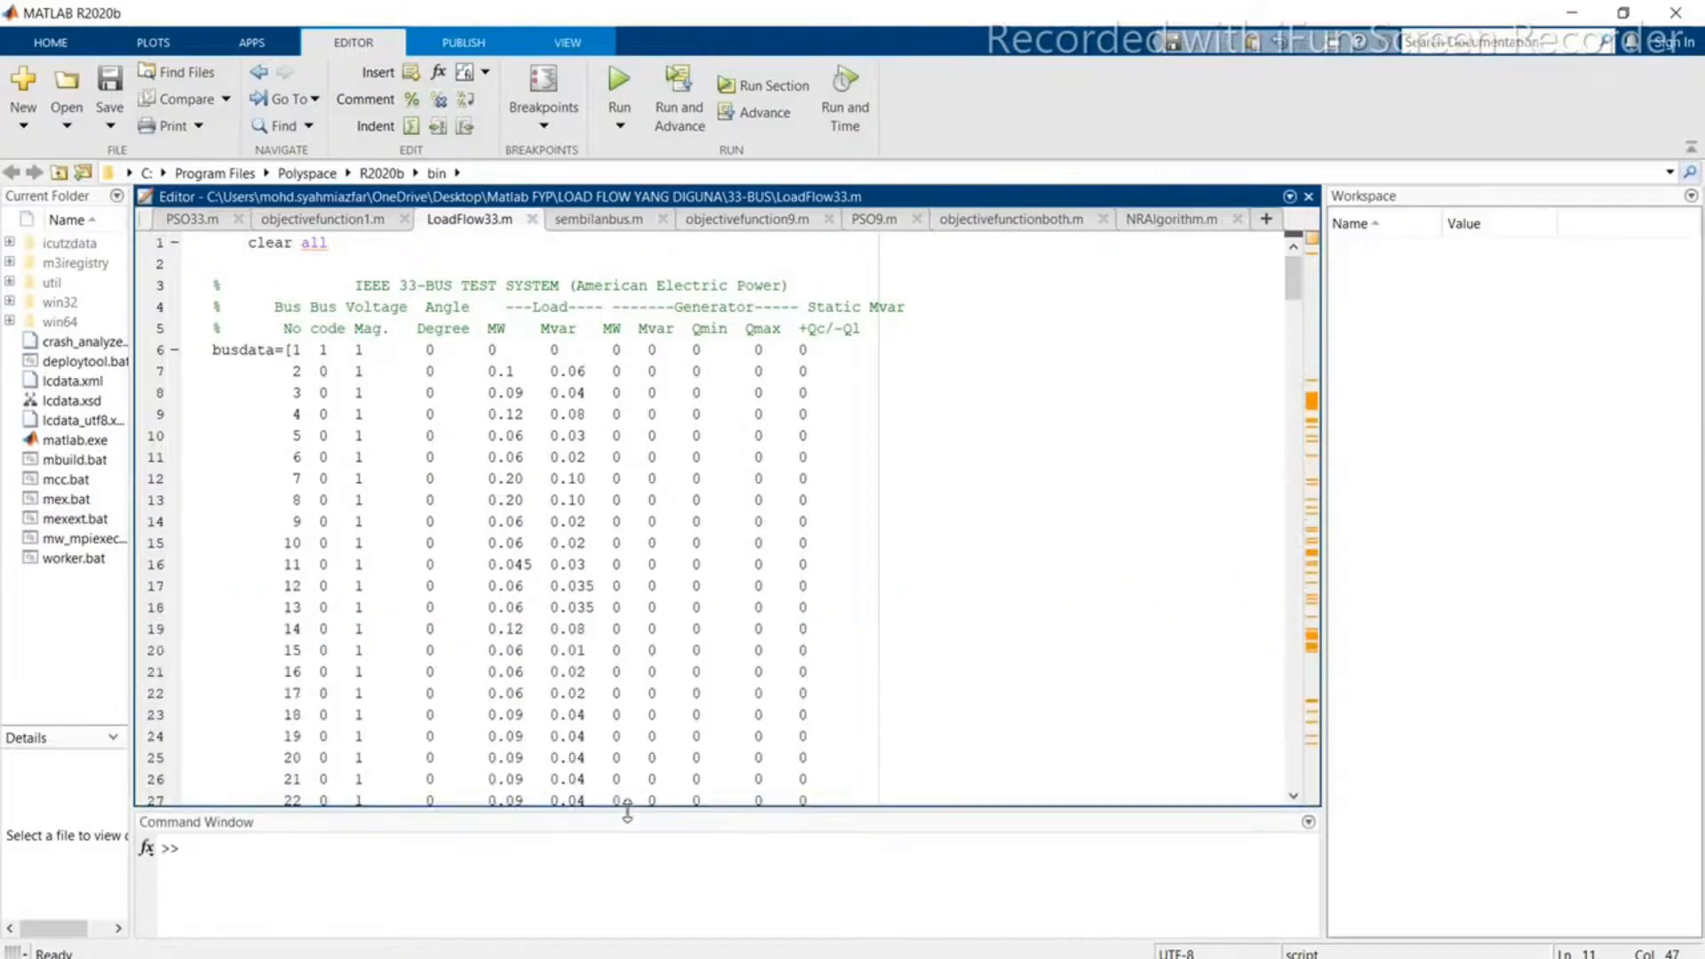
mouse_move(753, 556)
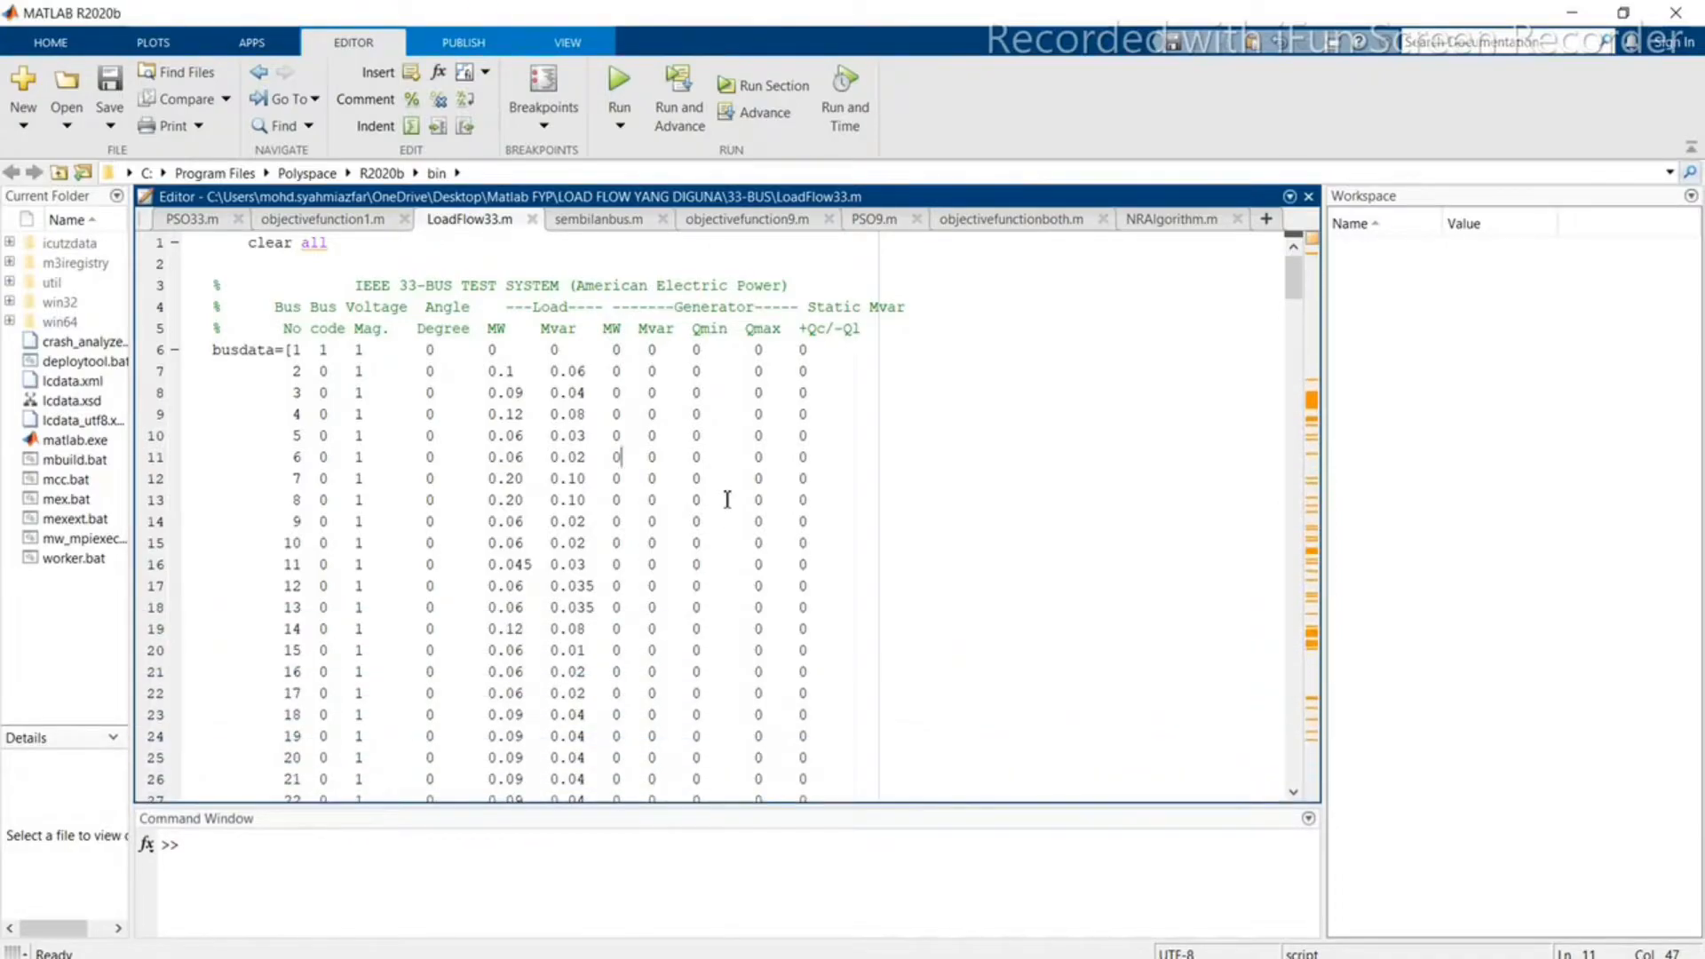
Step: Scroll down through the IEEE 33-bus bus data table in LoadFlow33.m
scroll("down", 3)
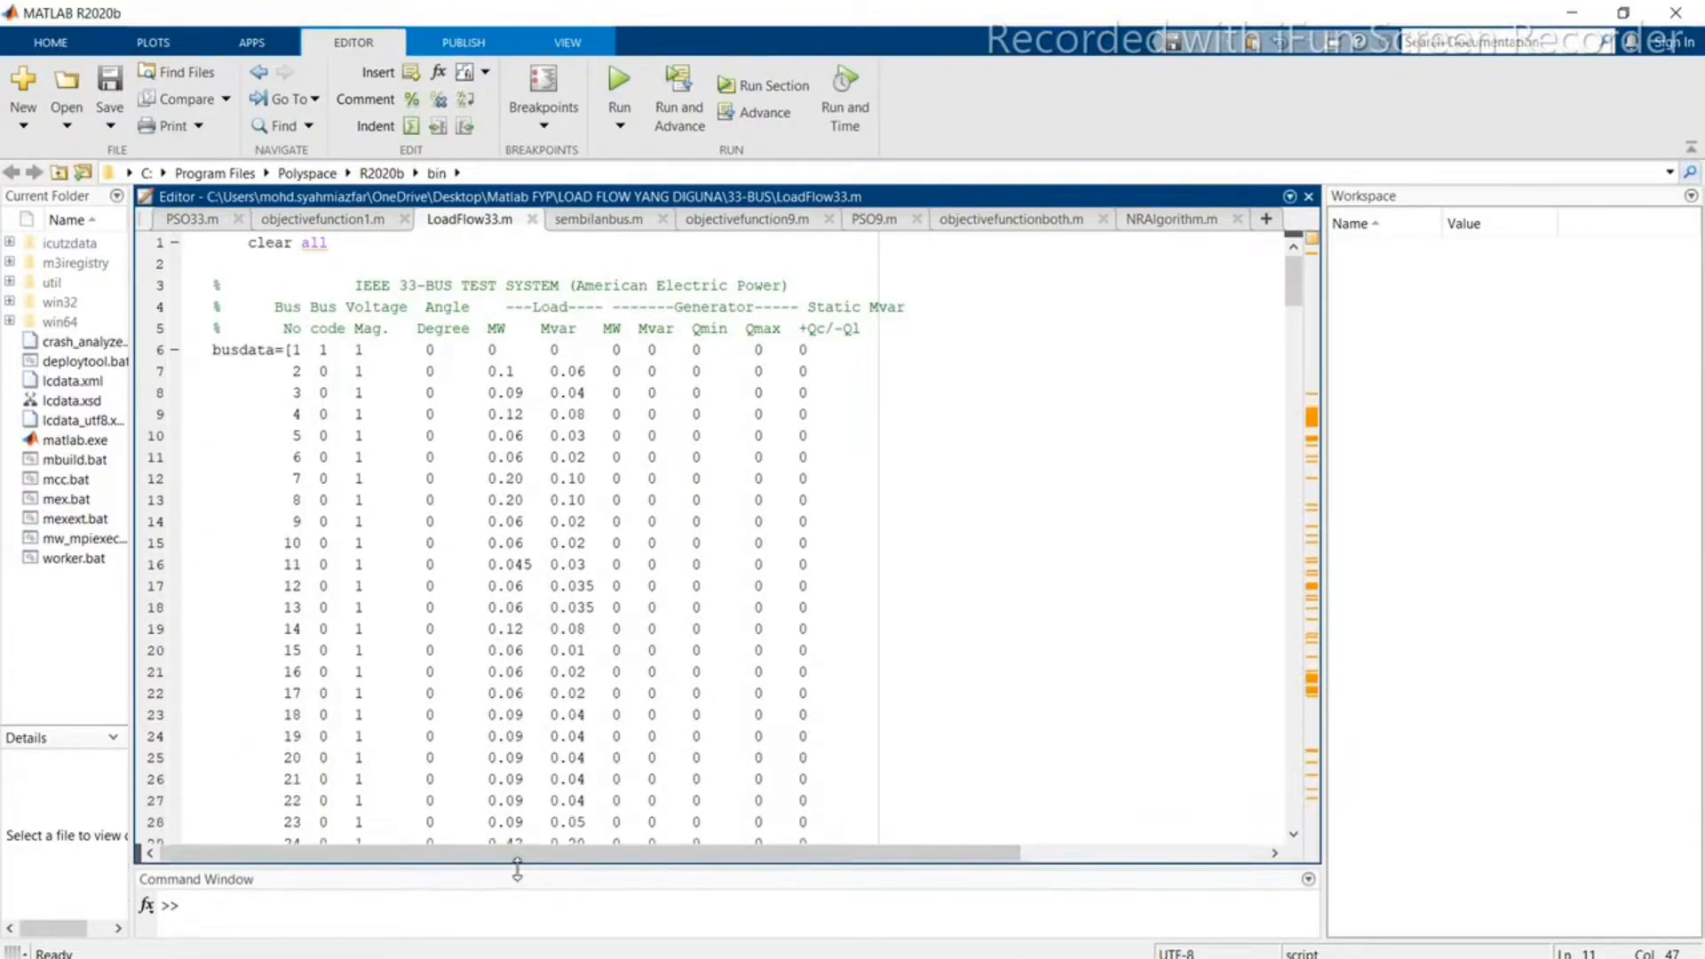
scroll("down", 3)
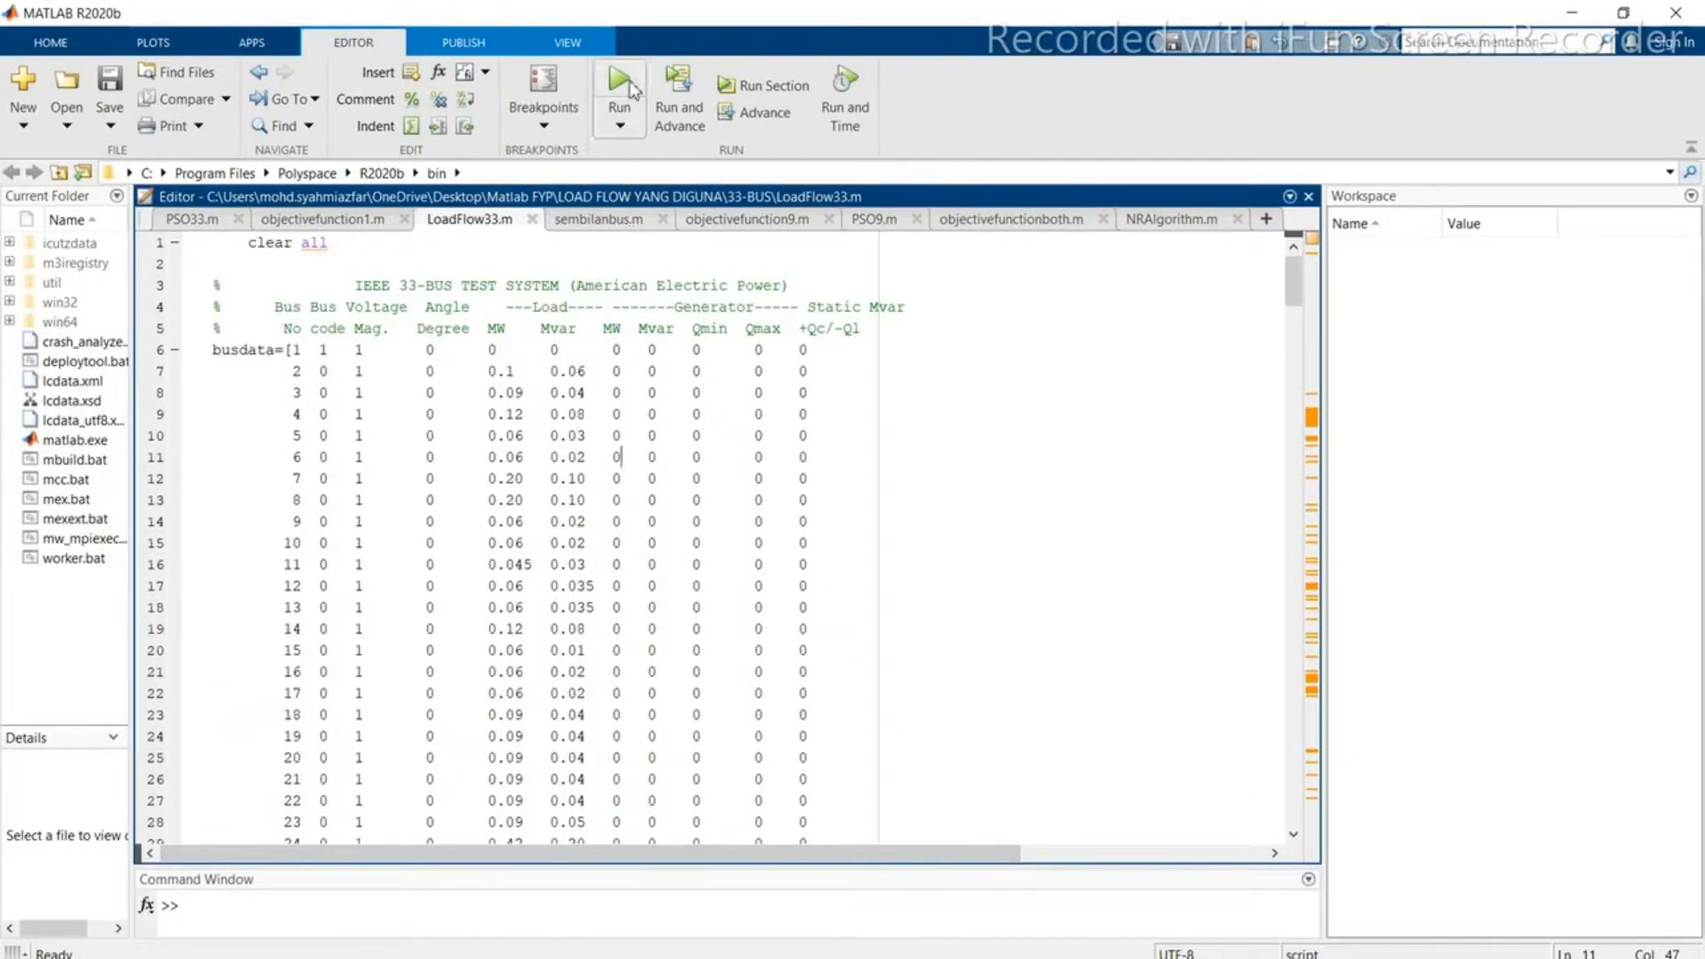
Step: Run LoadFlow33.m and set the voltage profile figure aside to see the command output
left_click(618, 80)
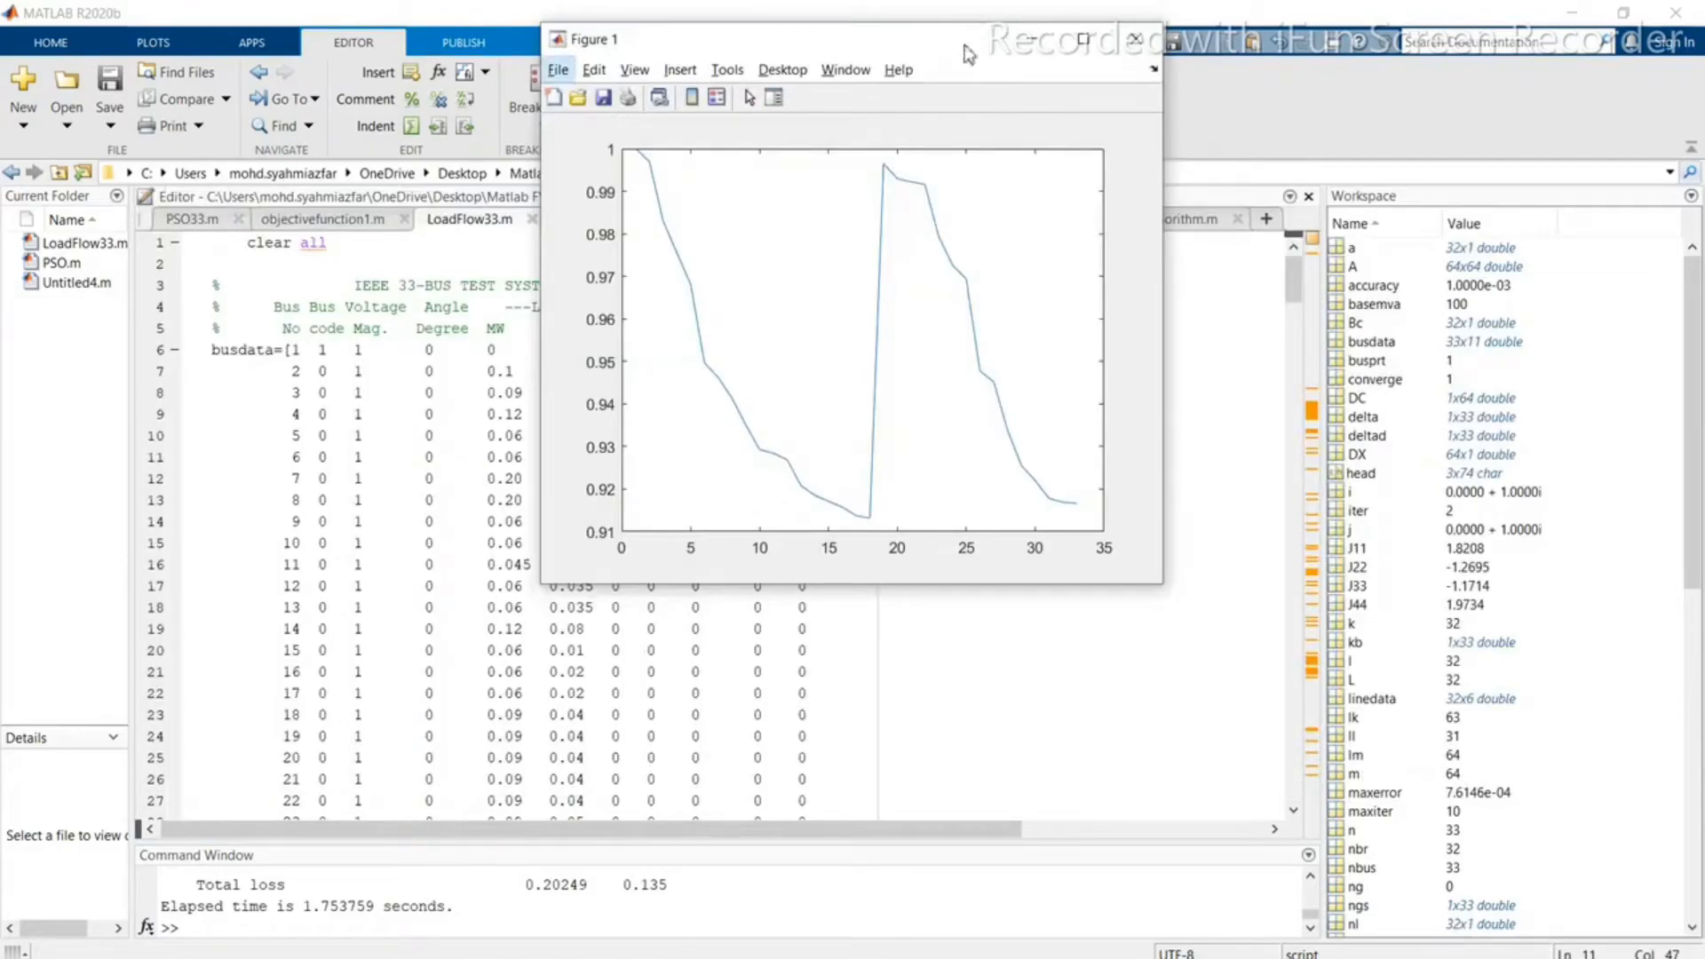
left_click_drag(614, 38, 739, 114)
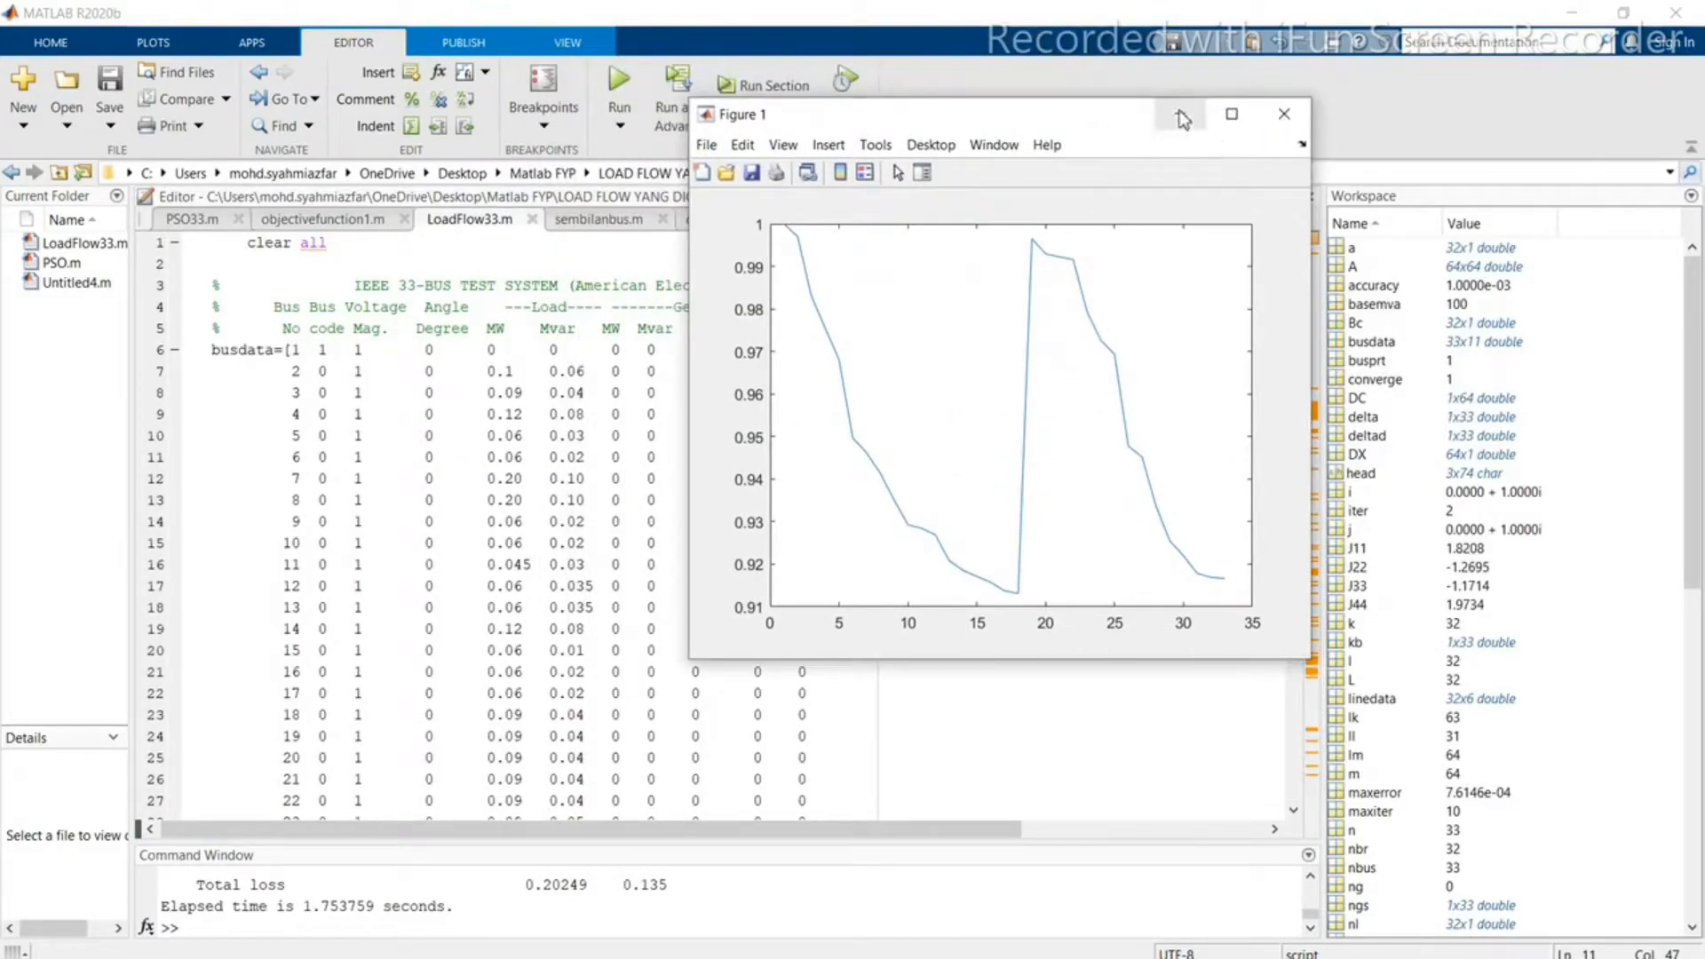
left_click(1284, 113)
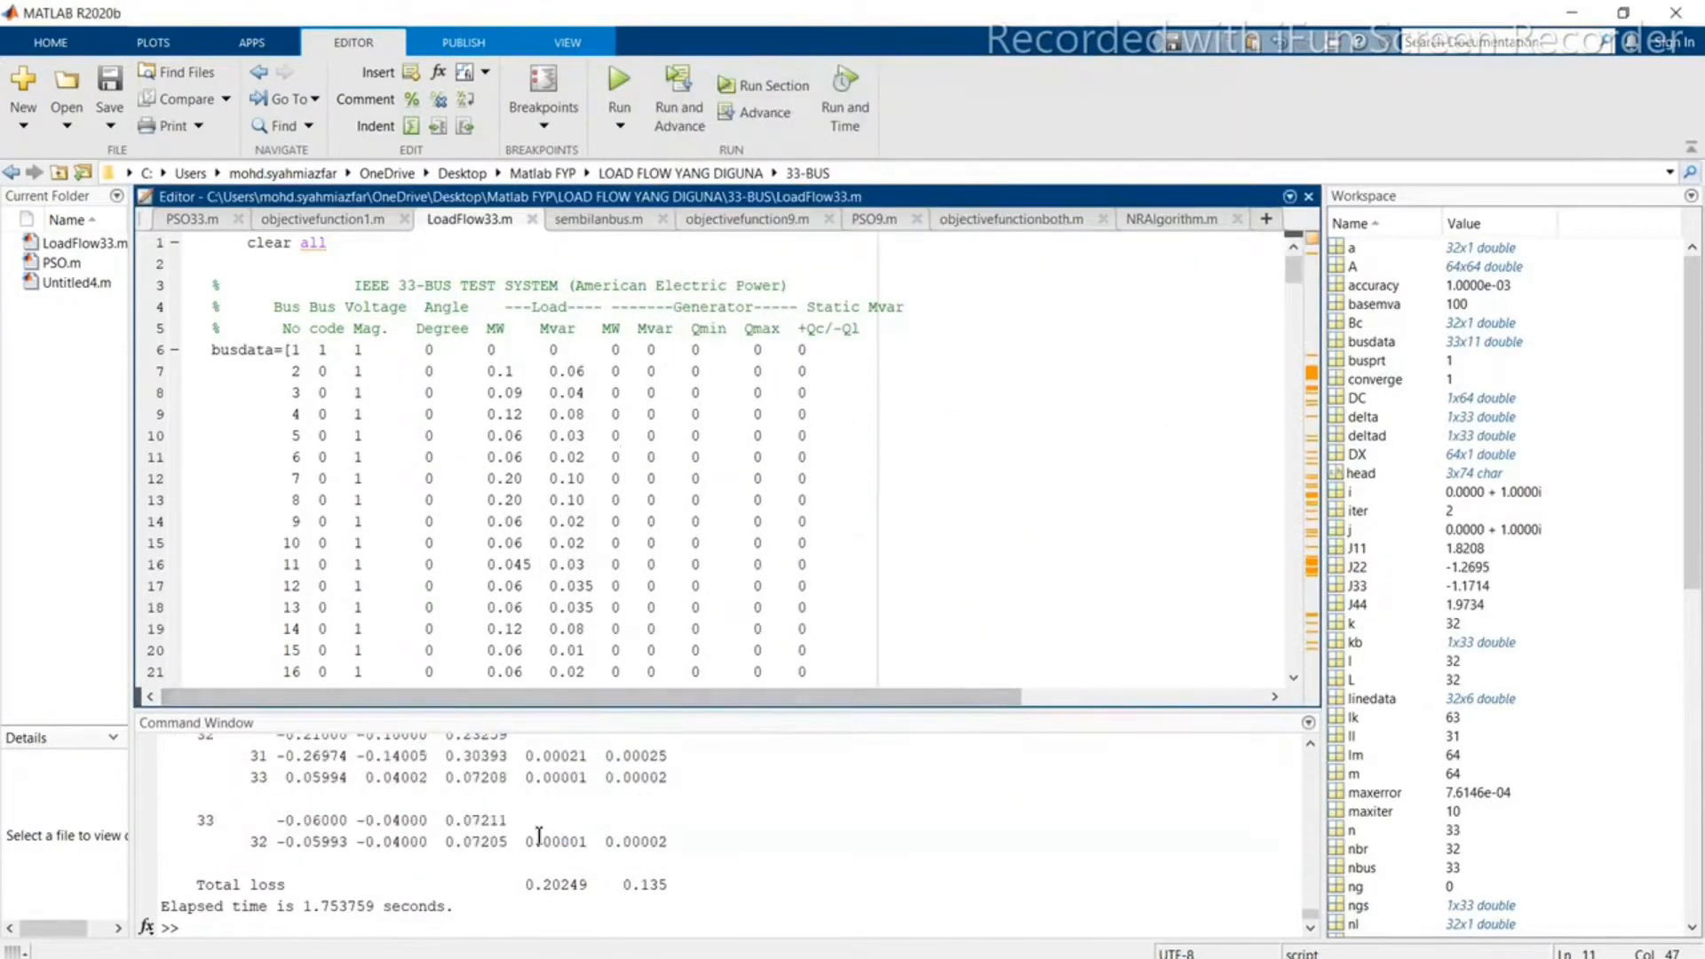
Step: Highlight the reported 33-bus total loss of 0.20249 in the Command Window
double_click(556, 885)
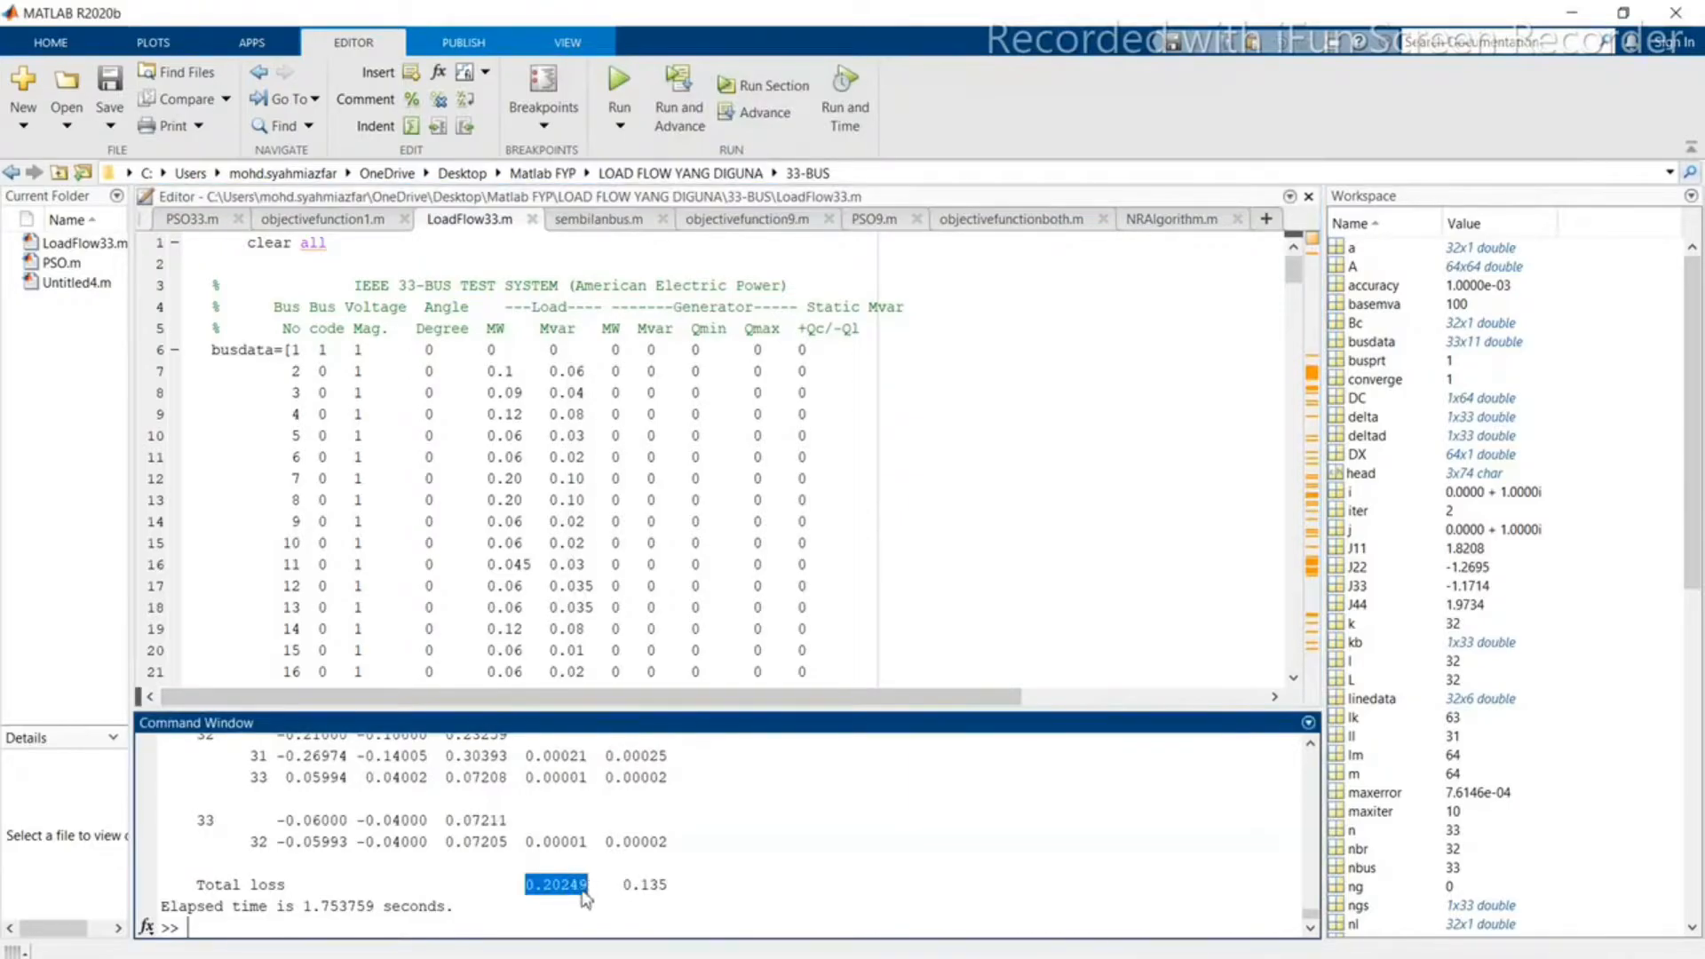
left_click(561, 916)
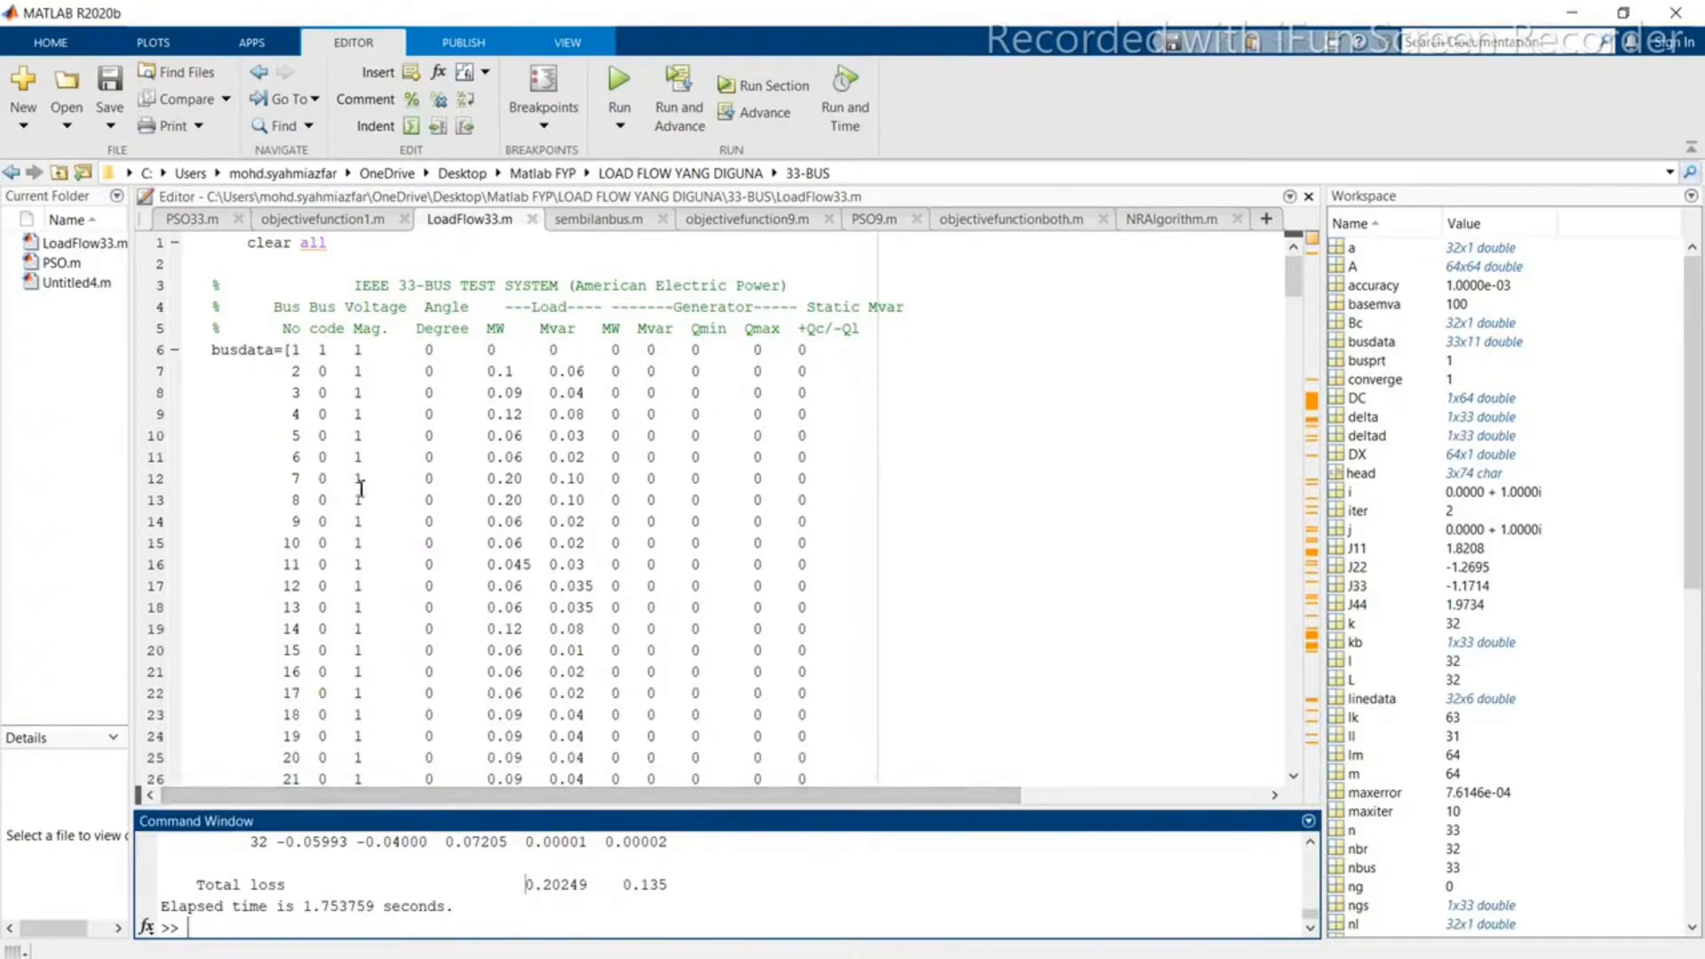
mouse_move(250, 306)
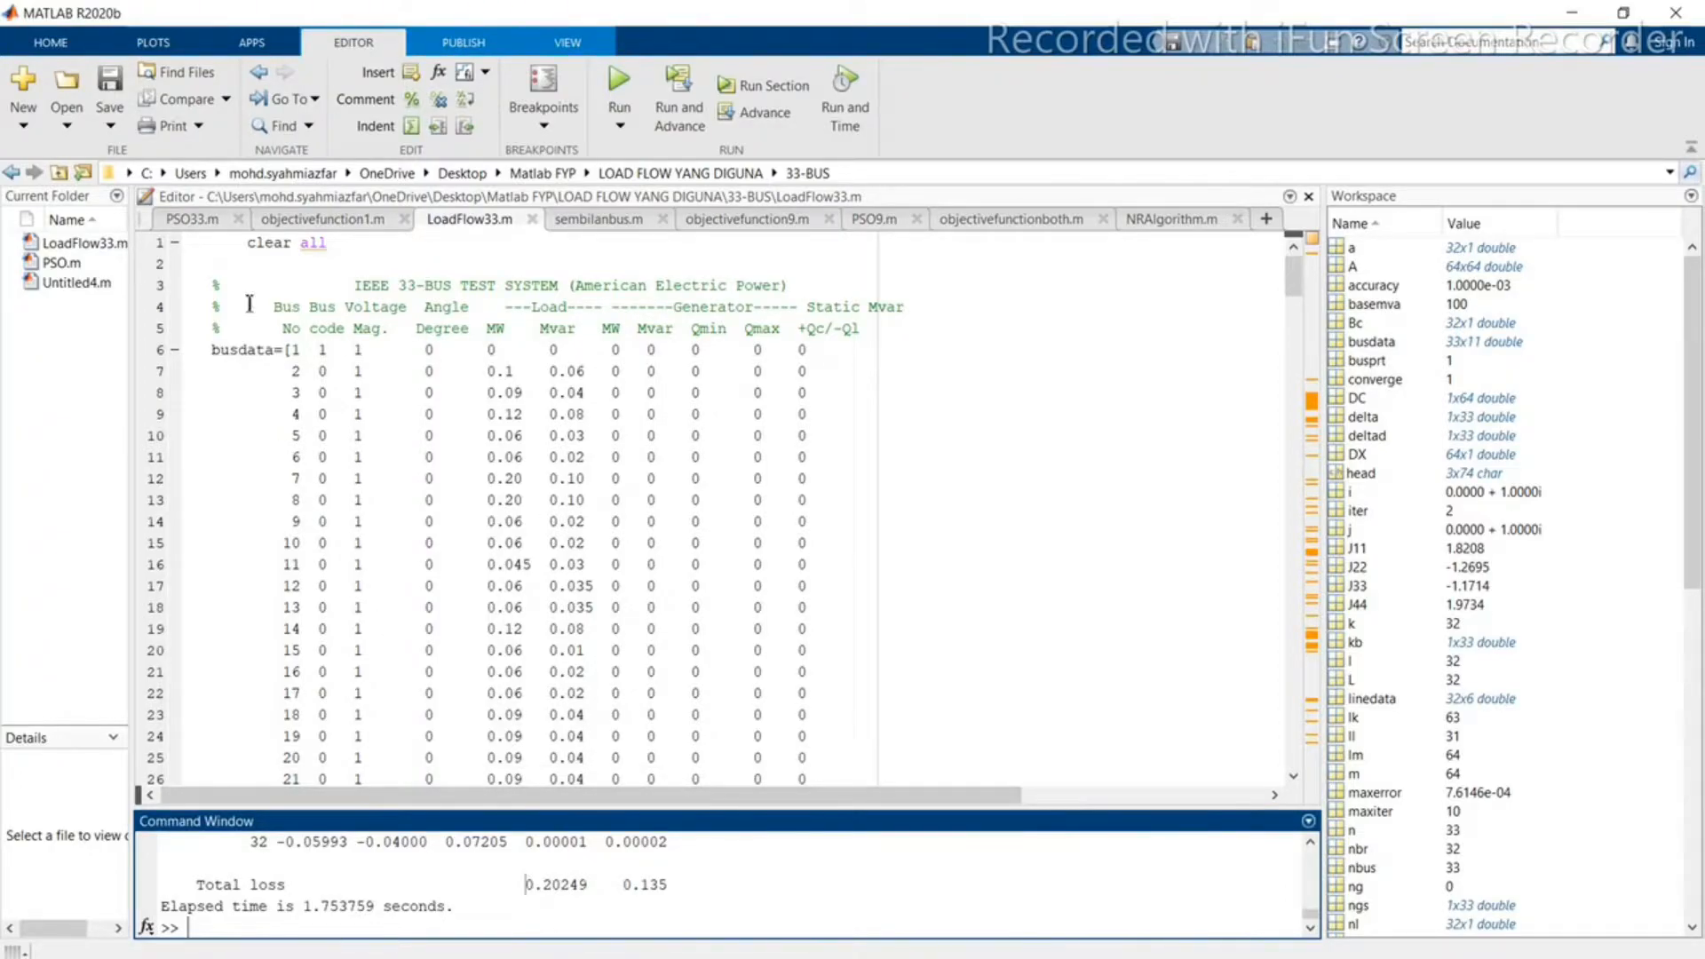
Step: Review PSO33.m and then objectivefunction1.m, the 33-bus power-loss objective
left_click(192, 220)
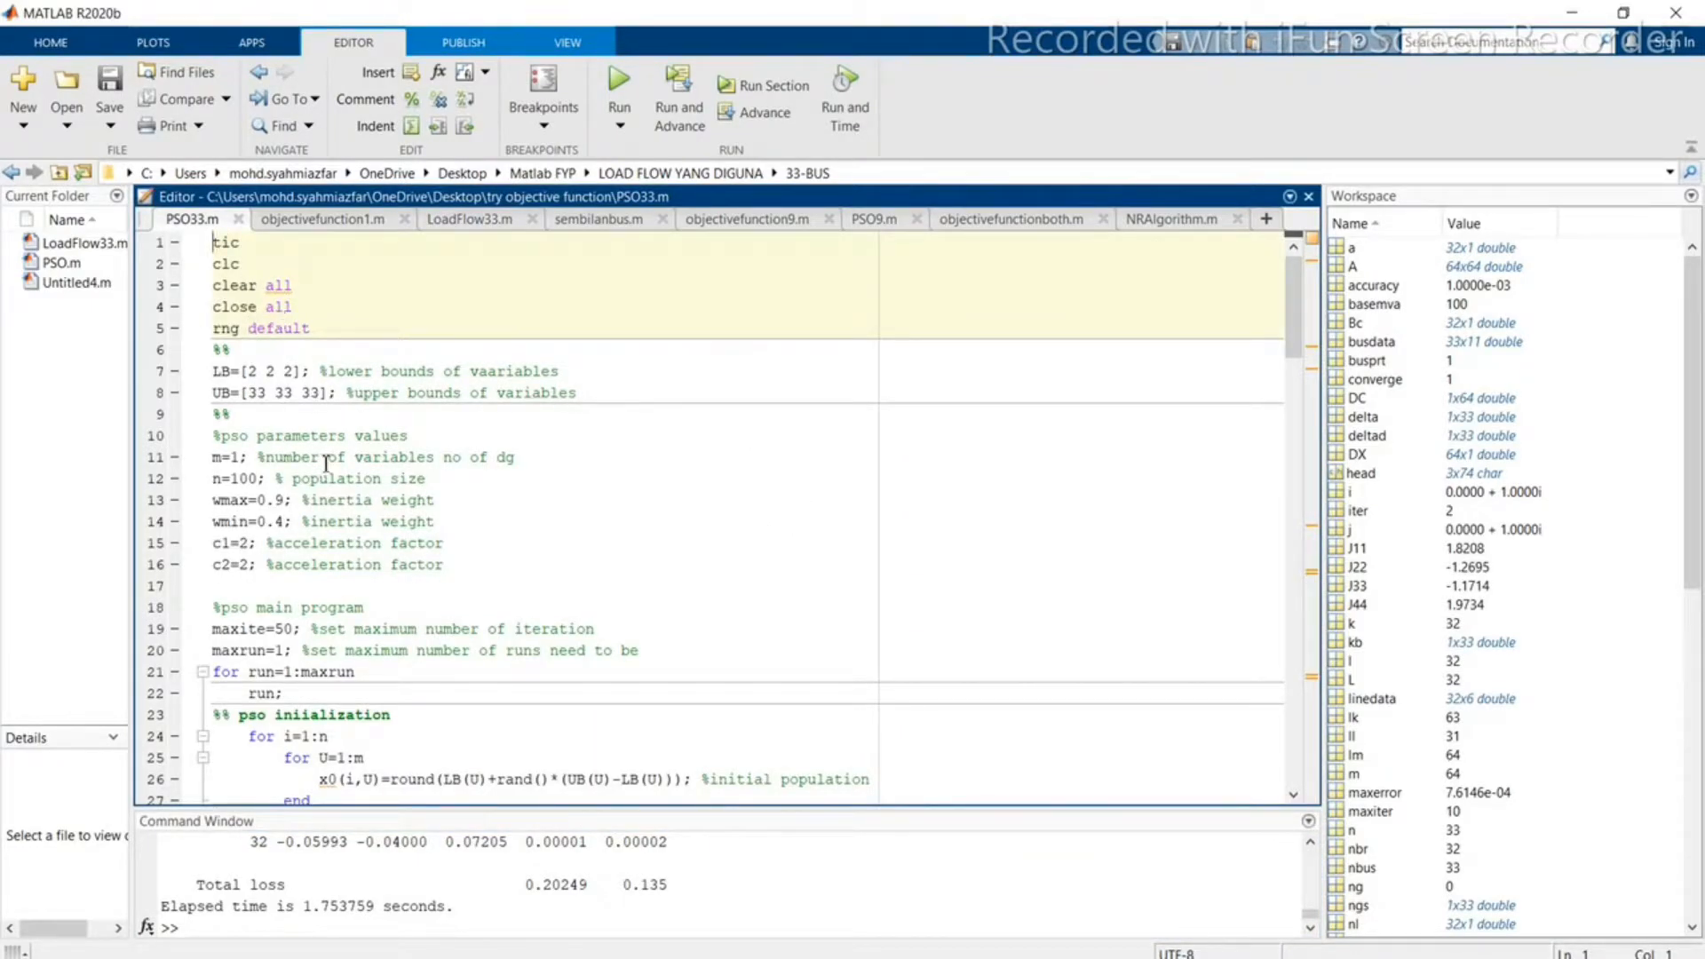
mouse_move(334, 458)
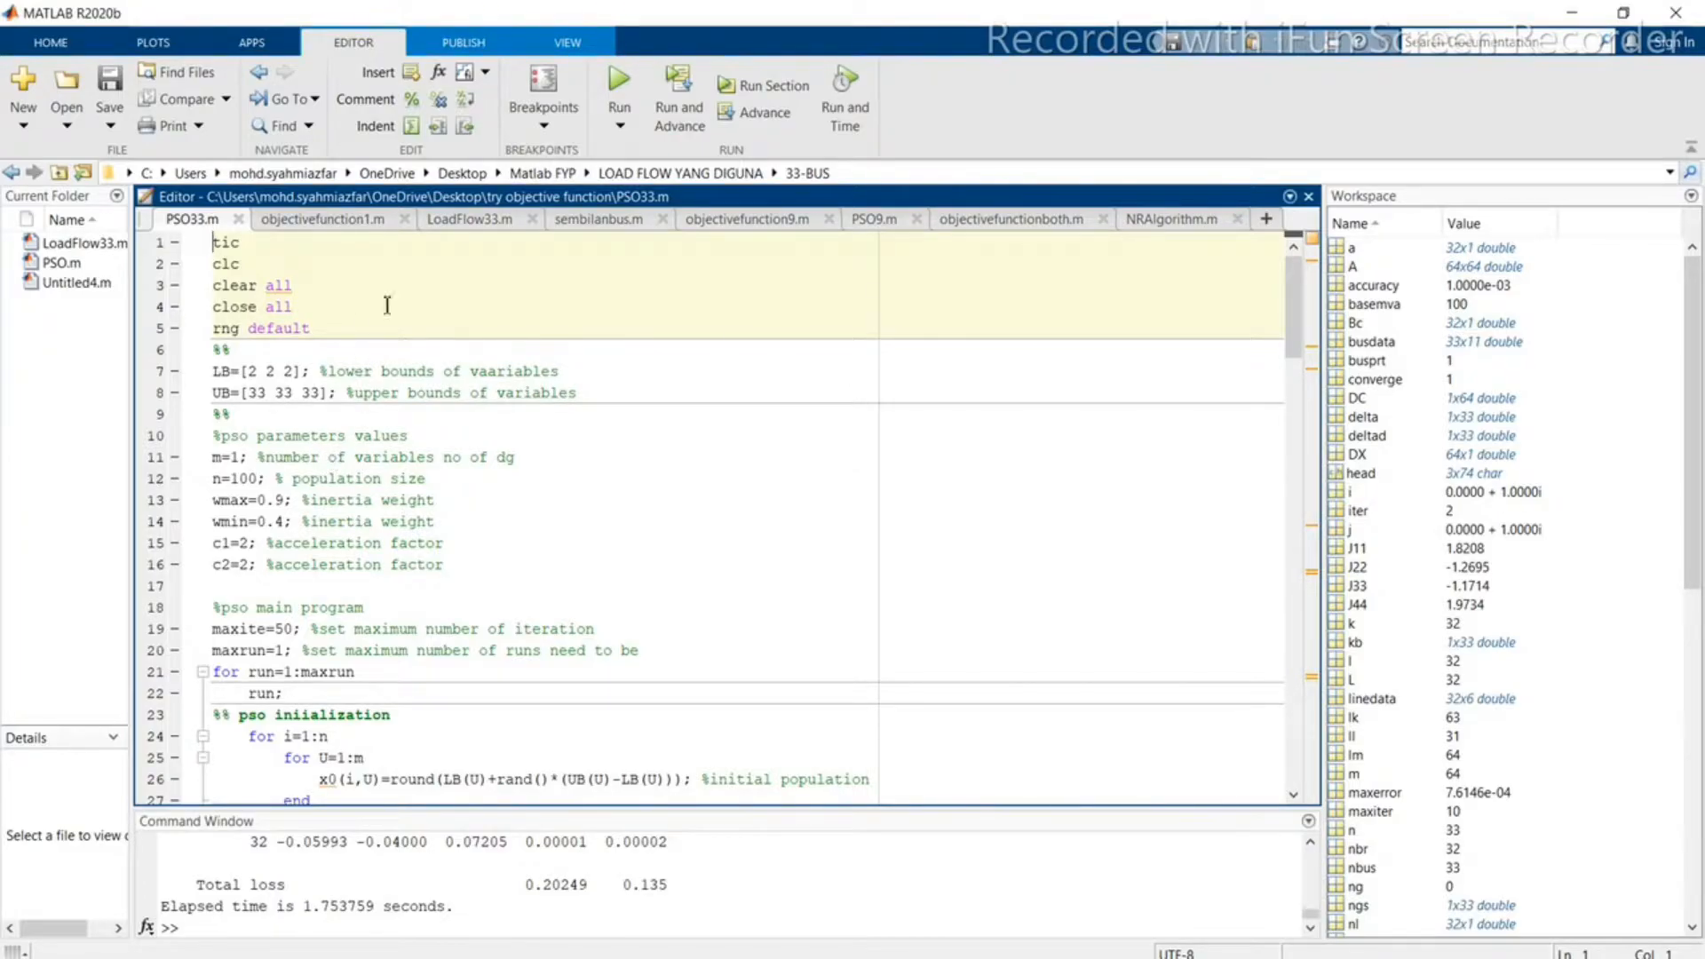
mouse_move(429, 278)
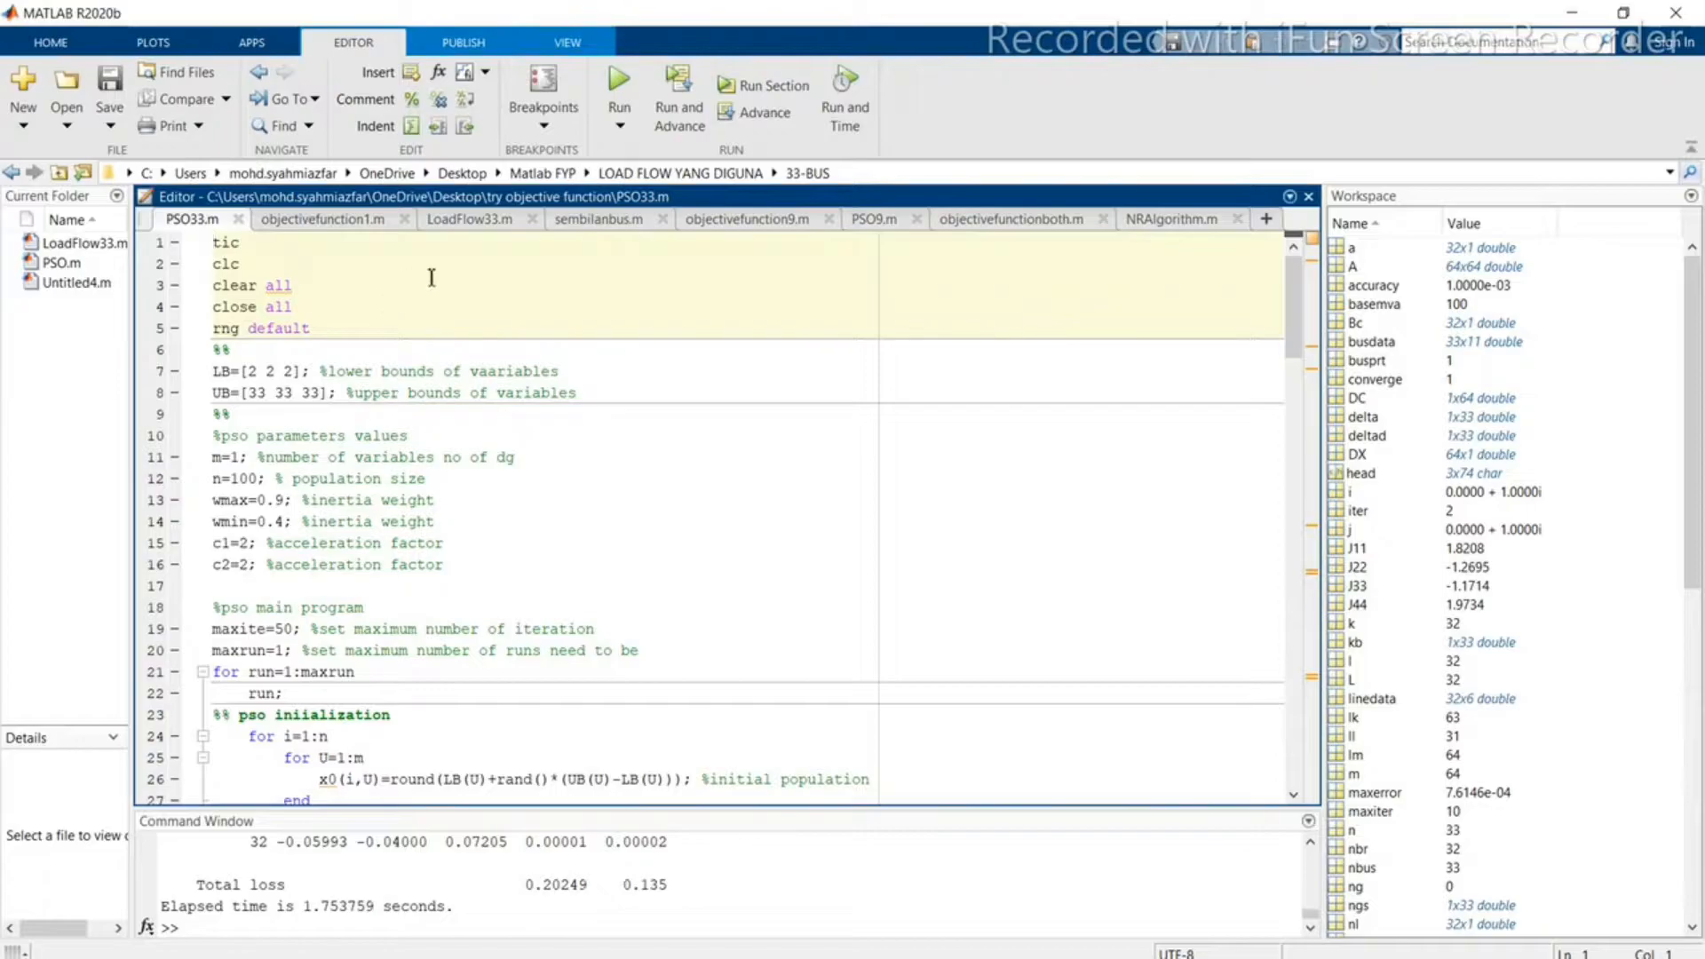
left_click(324, 220)
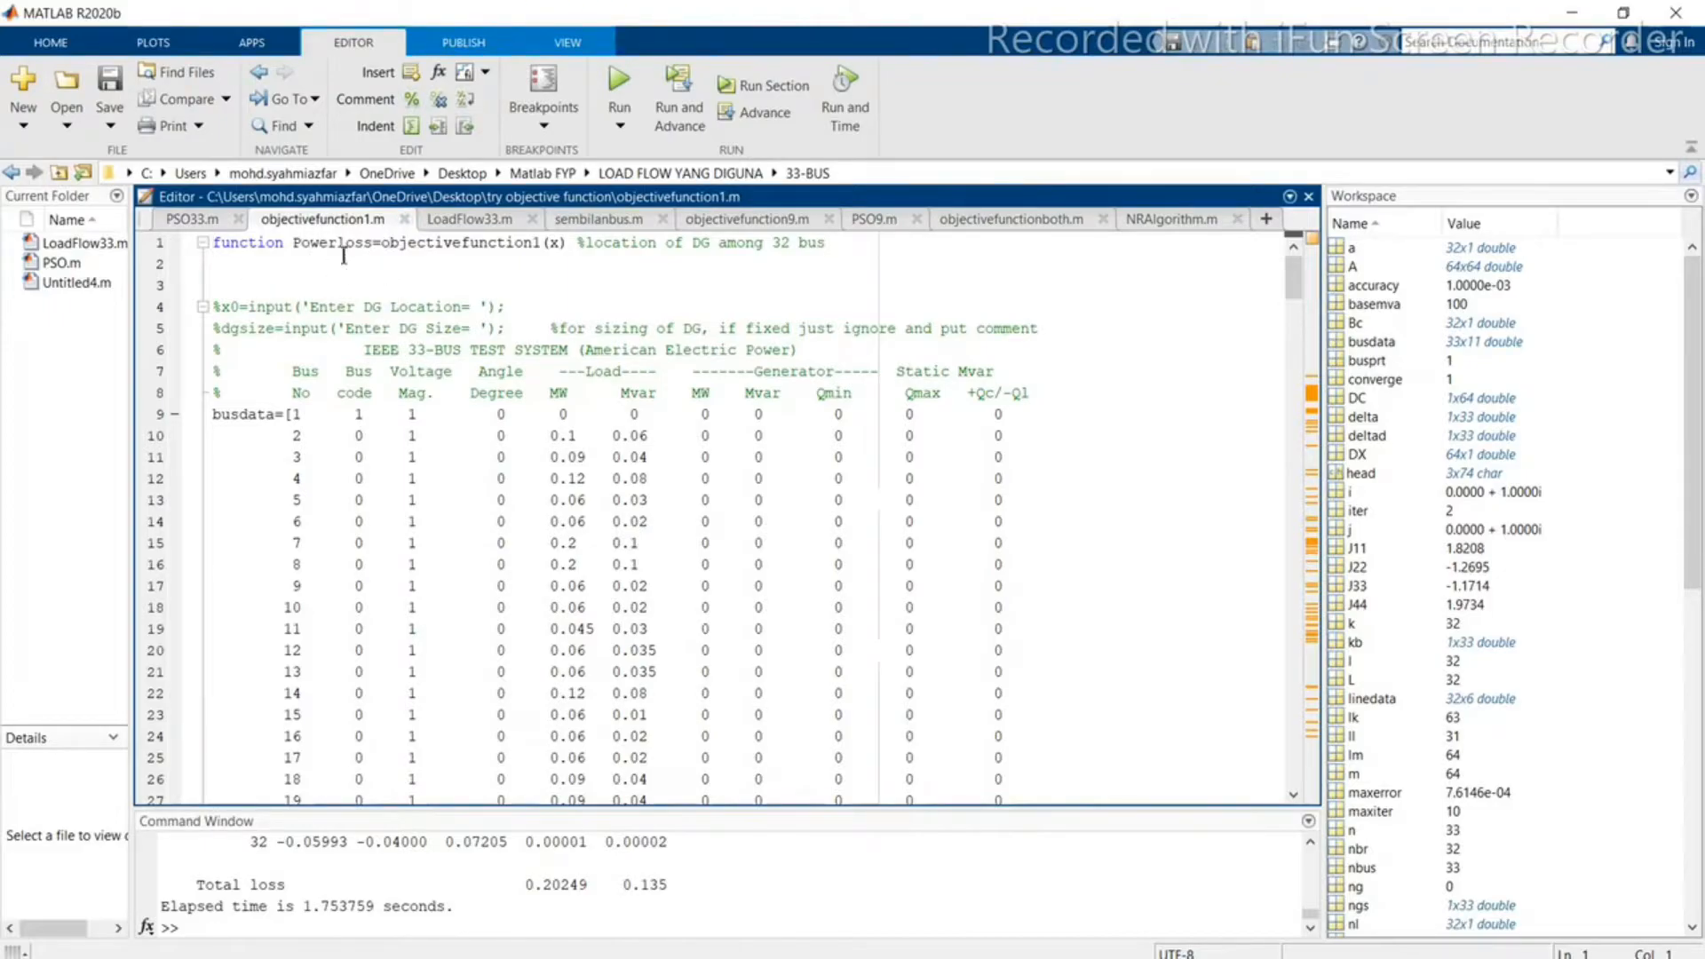
left_click(469, 220)
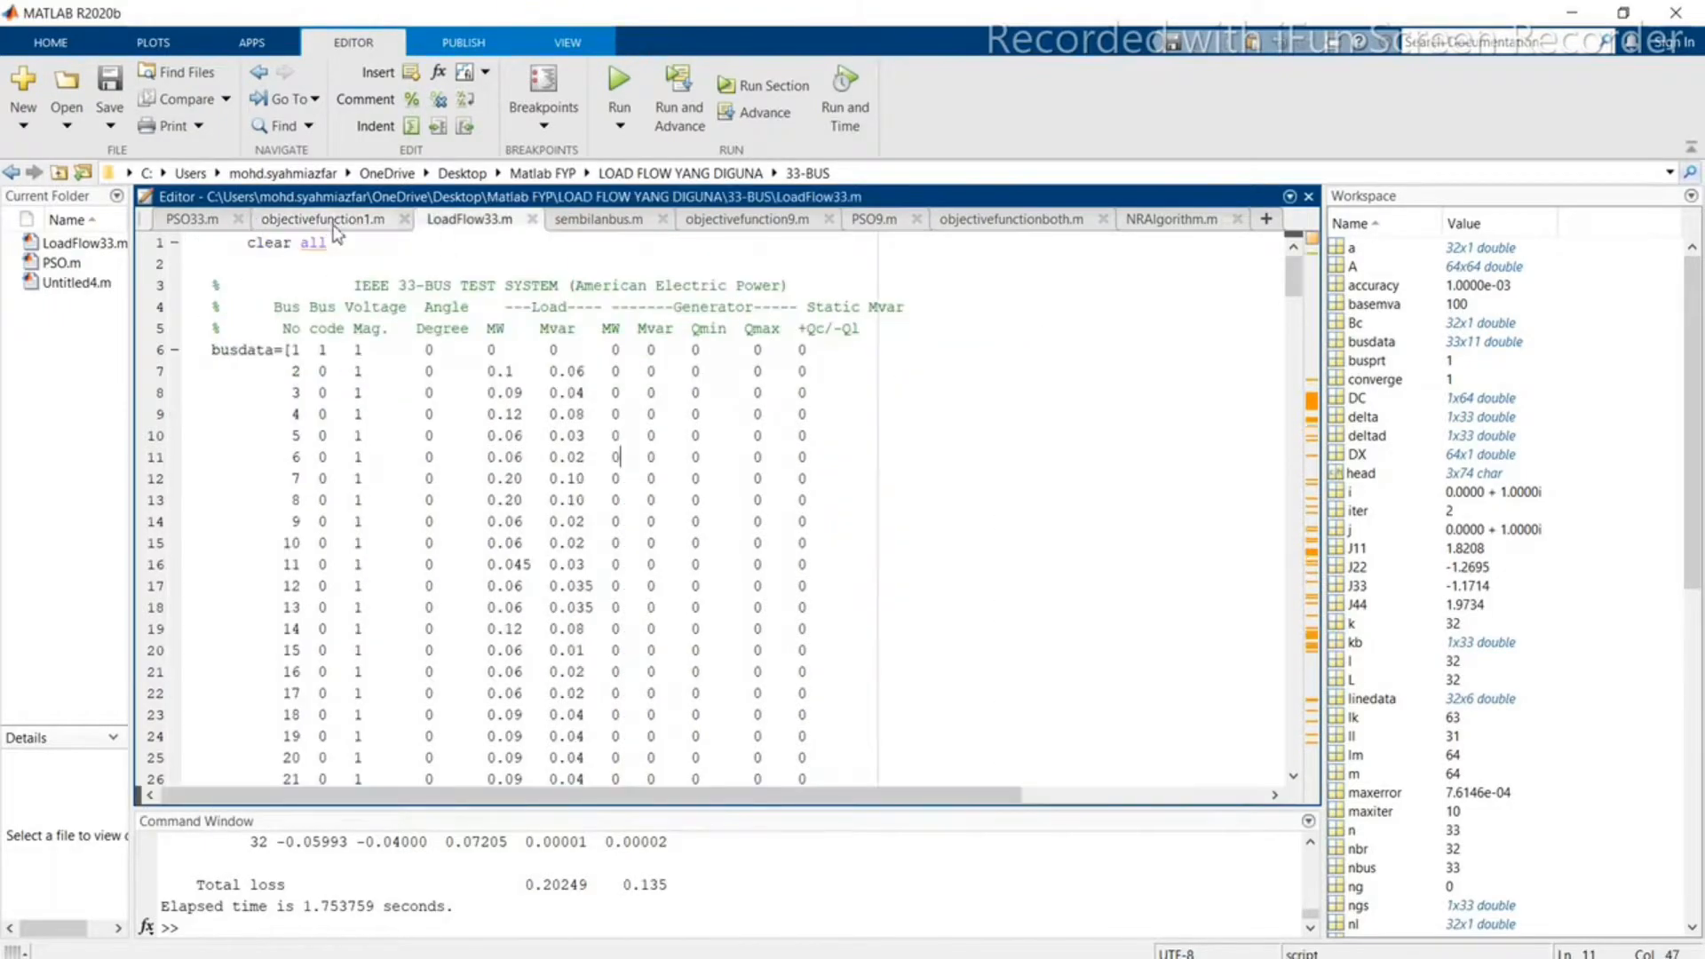
left_click(323, 220)
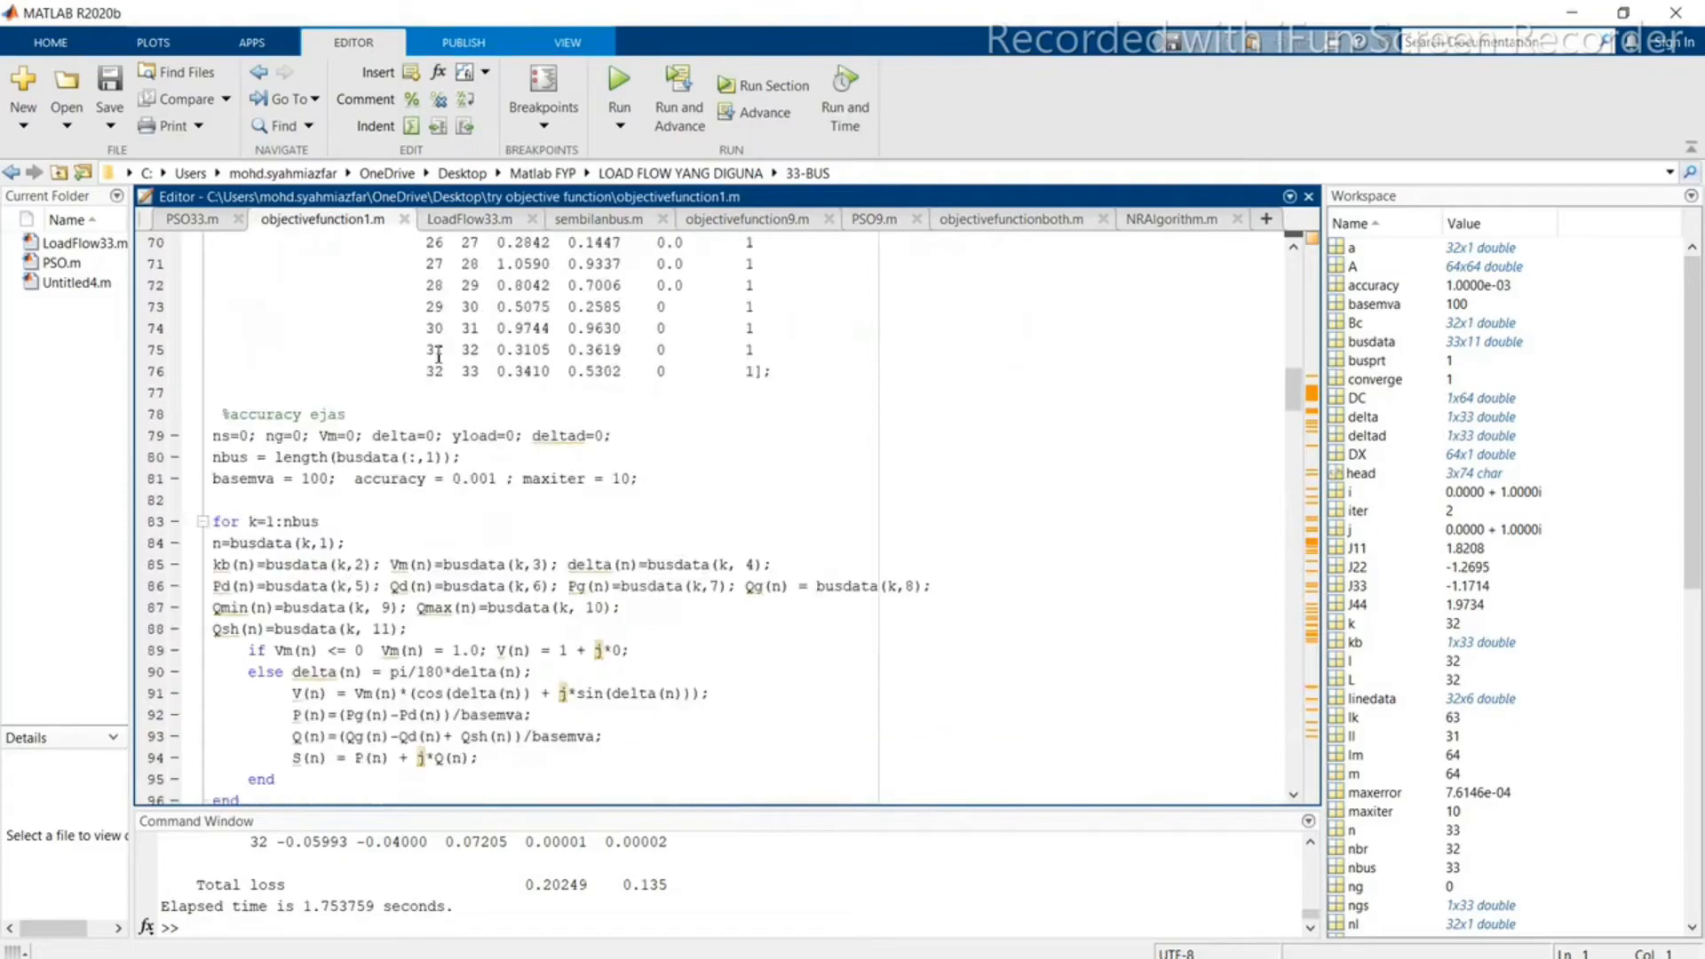
scroll("down", 3)
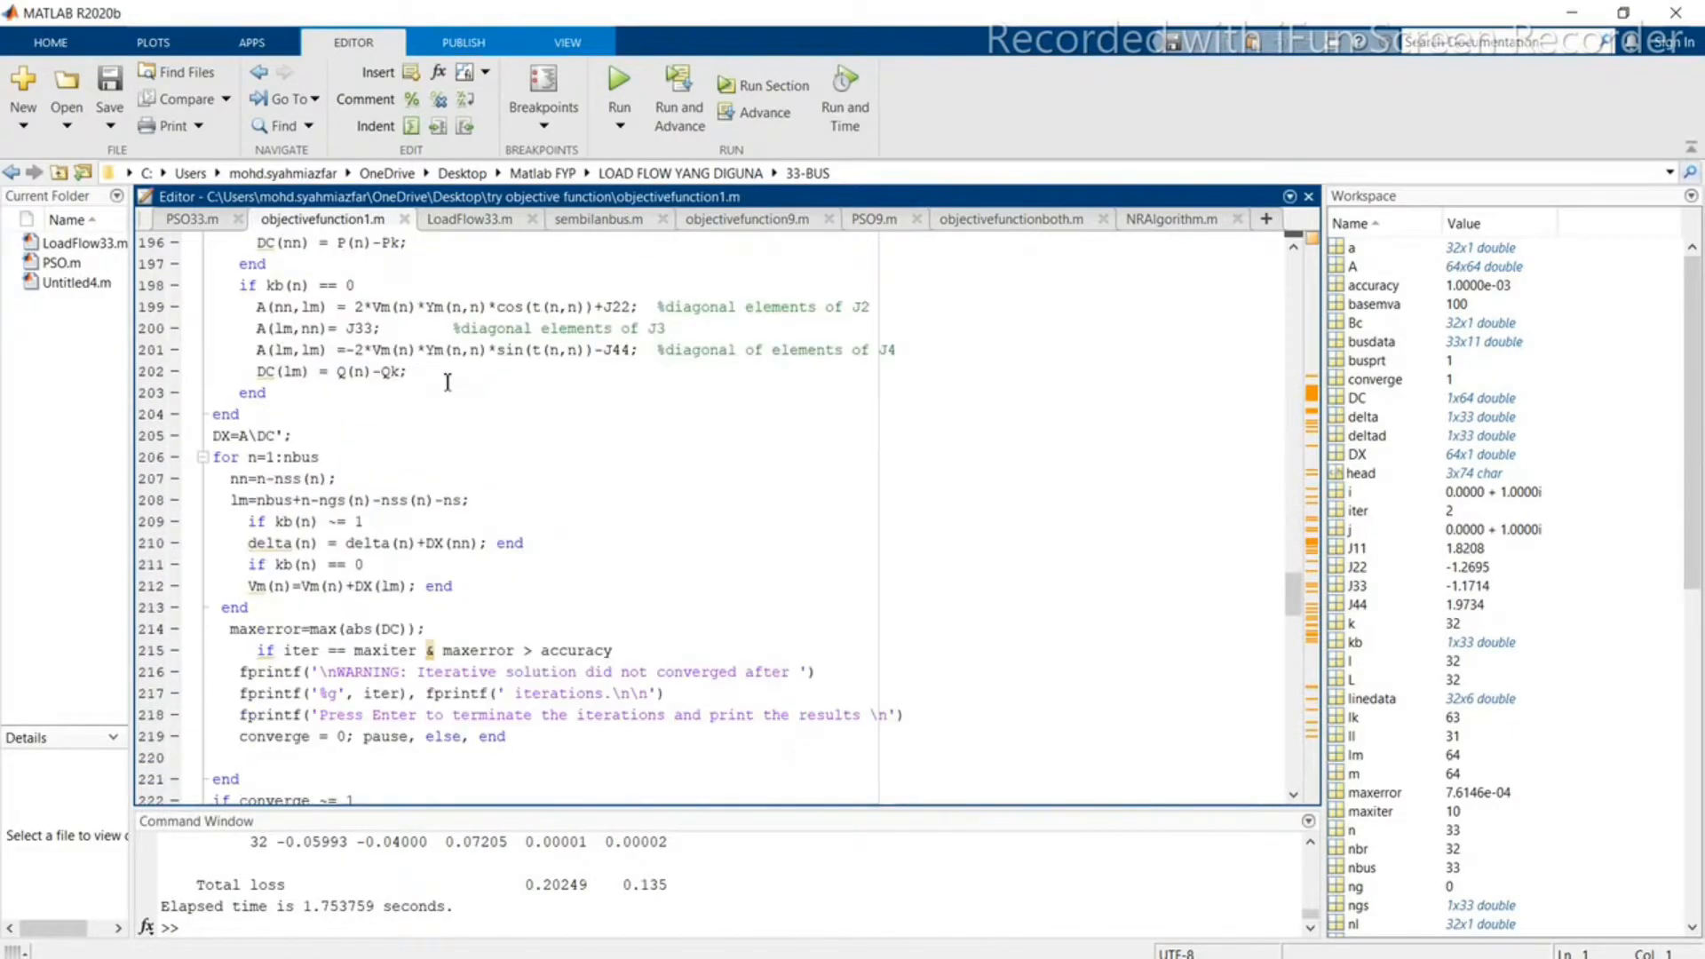
scroll("down", 3)
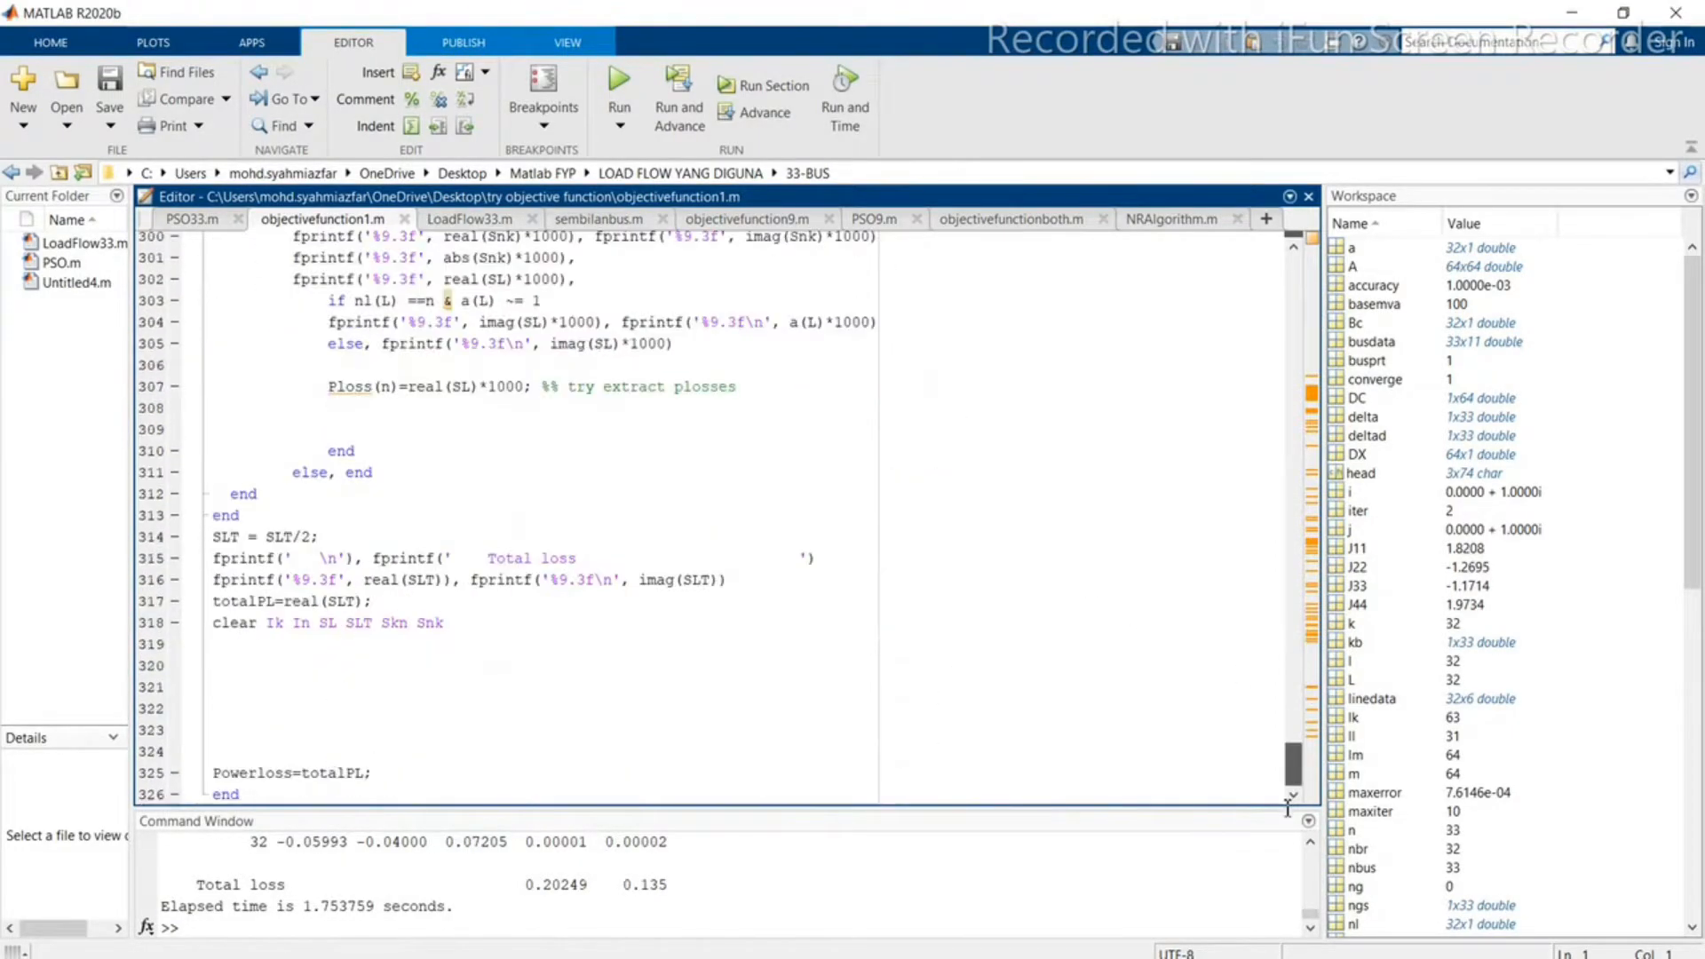
double_click(275, 772)
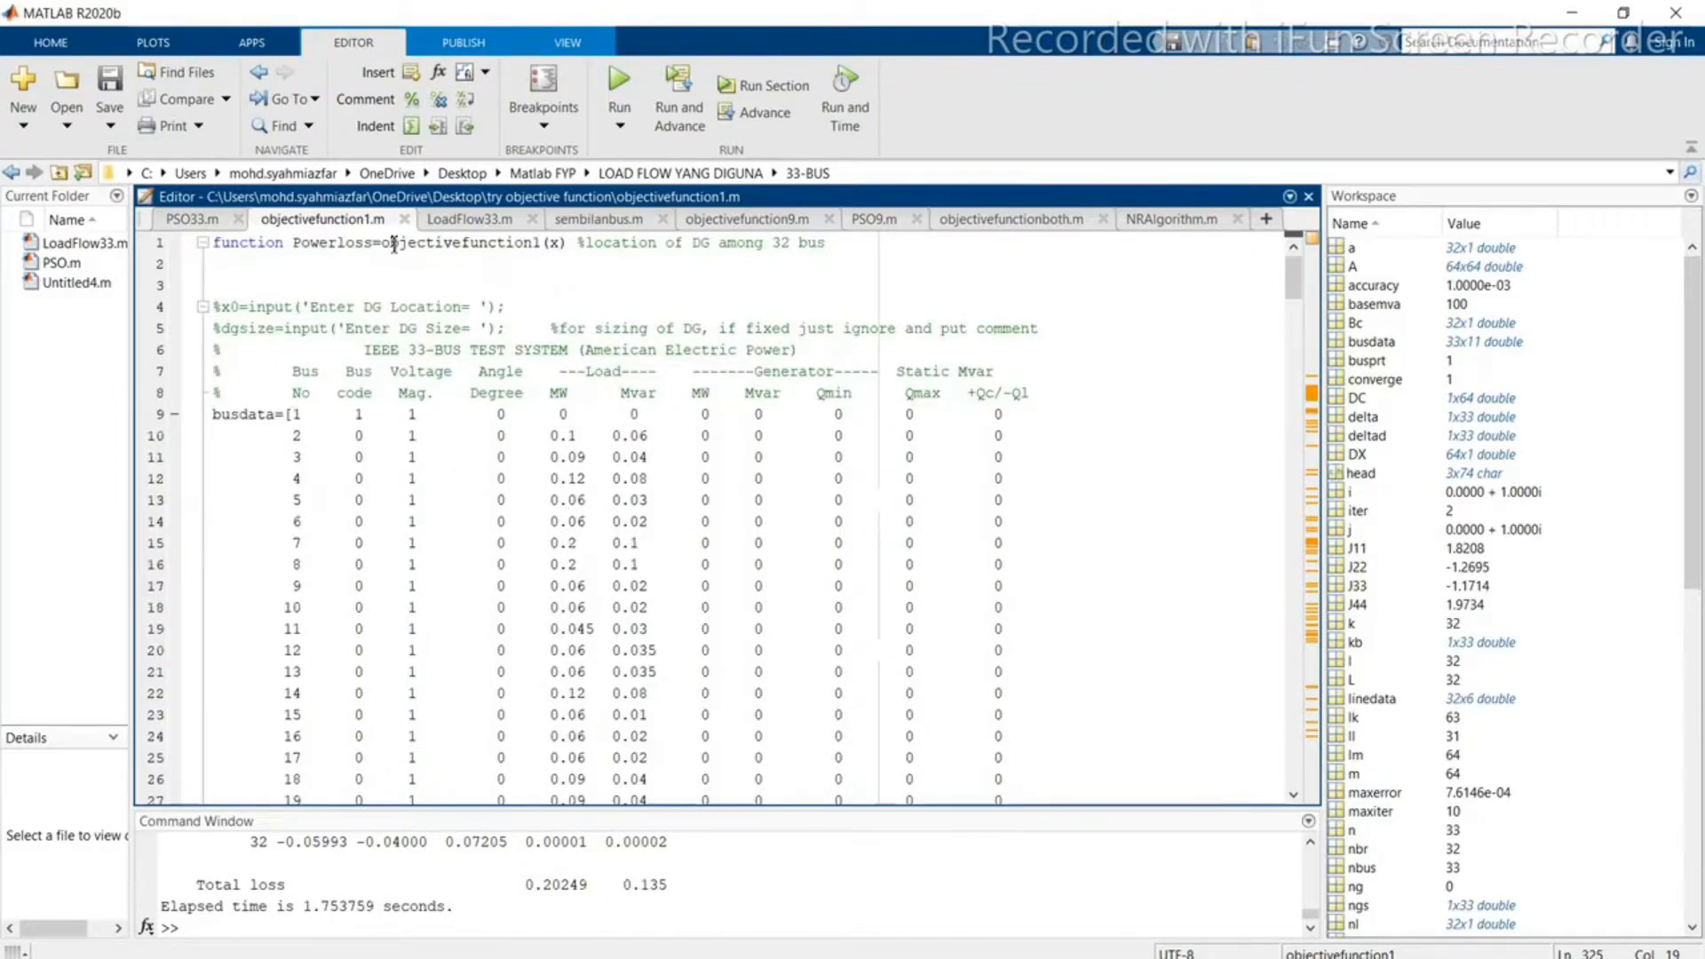
scroll("down", 3)
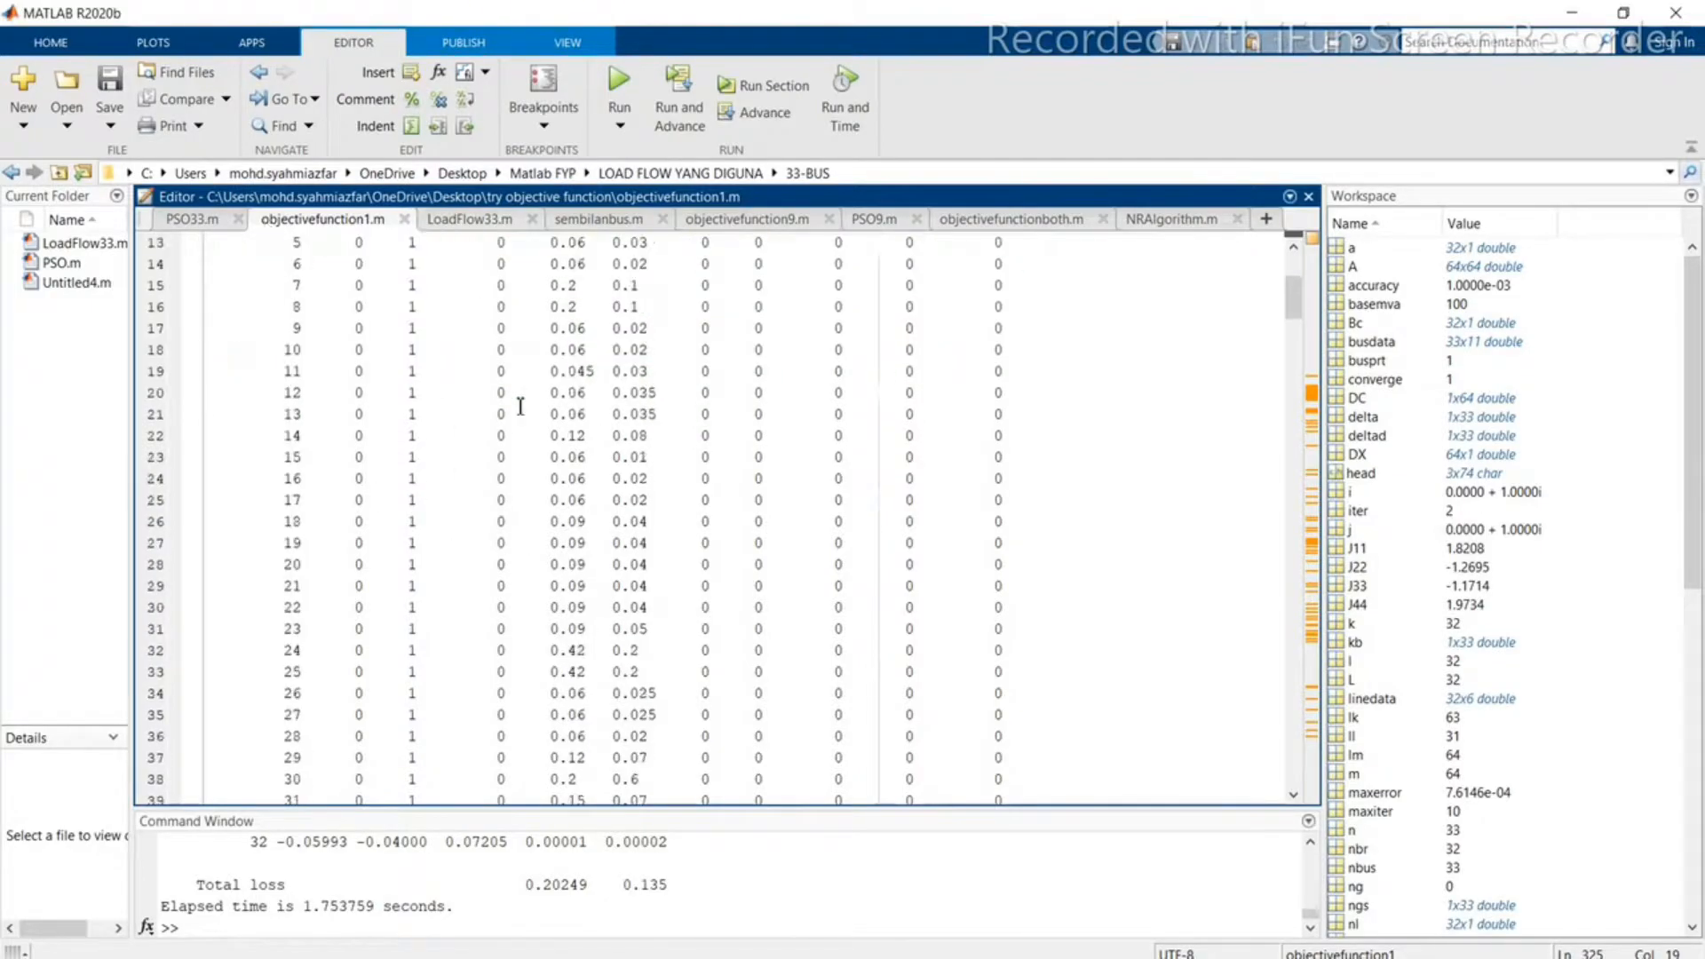
scroll("down", 3)
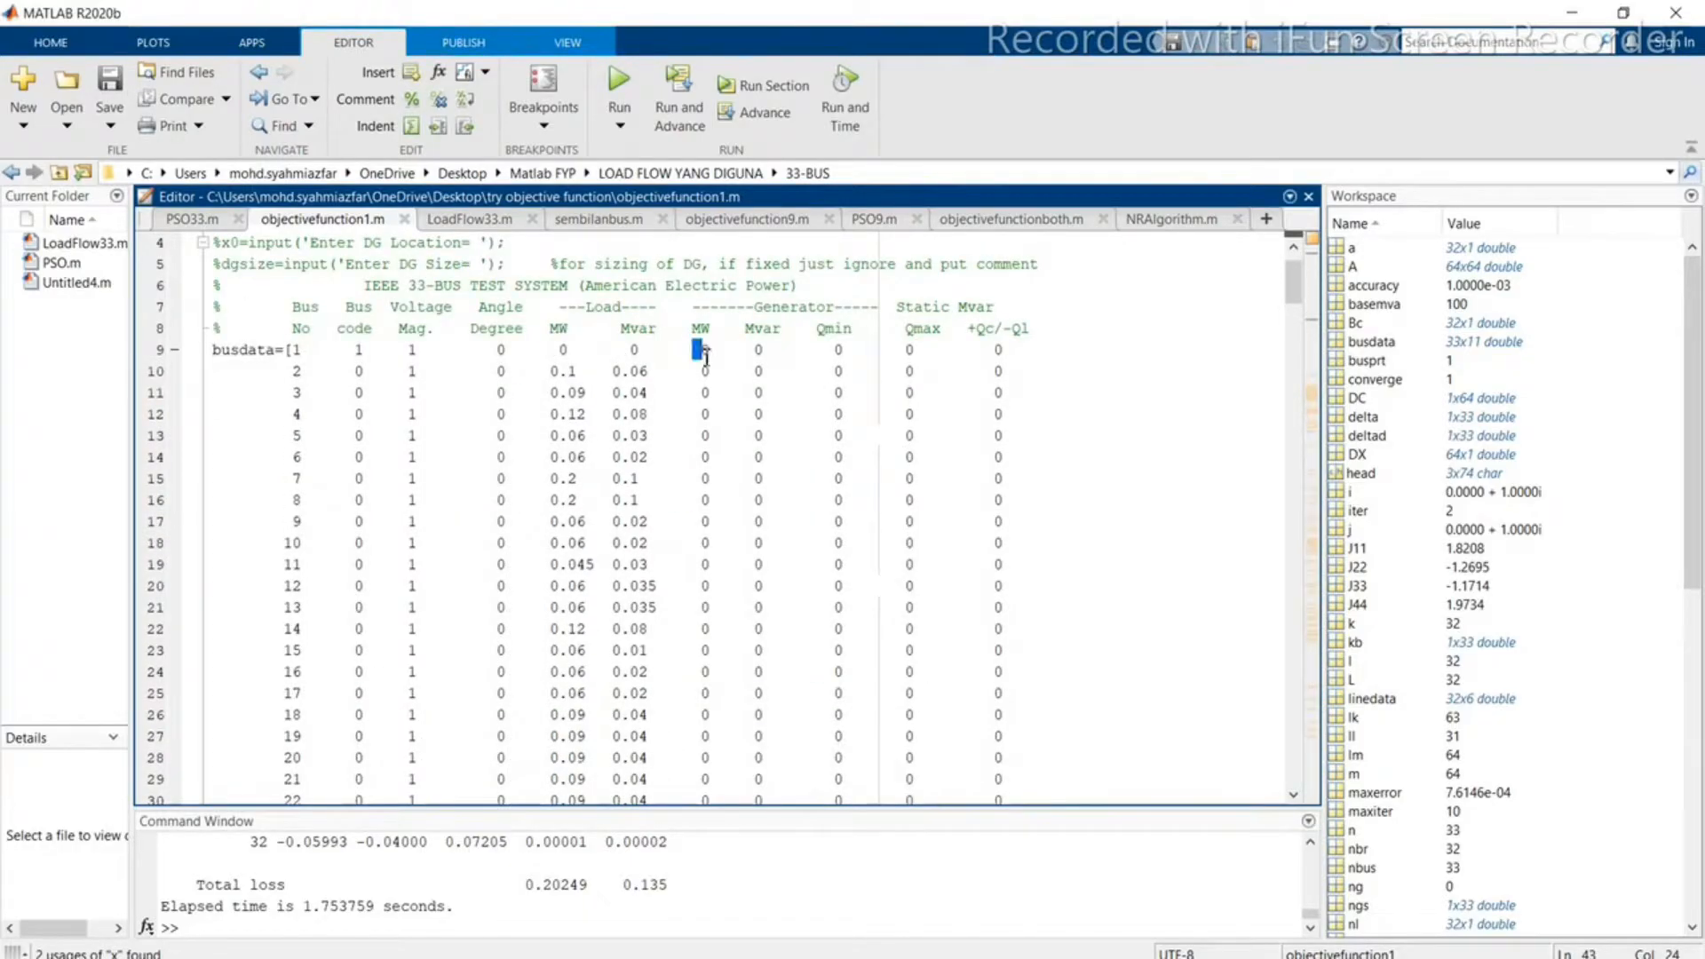
scroll("down", 3)
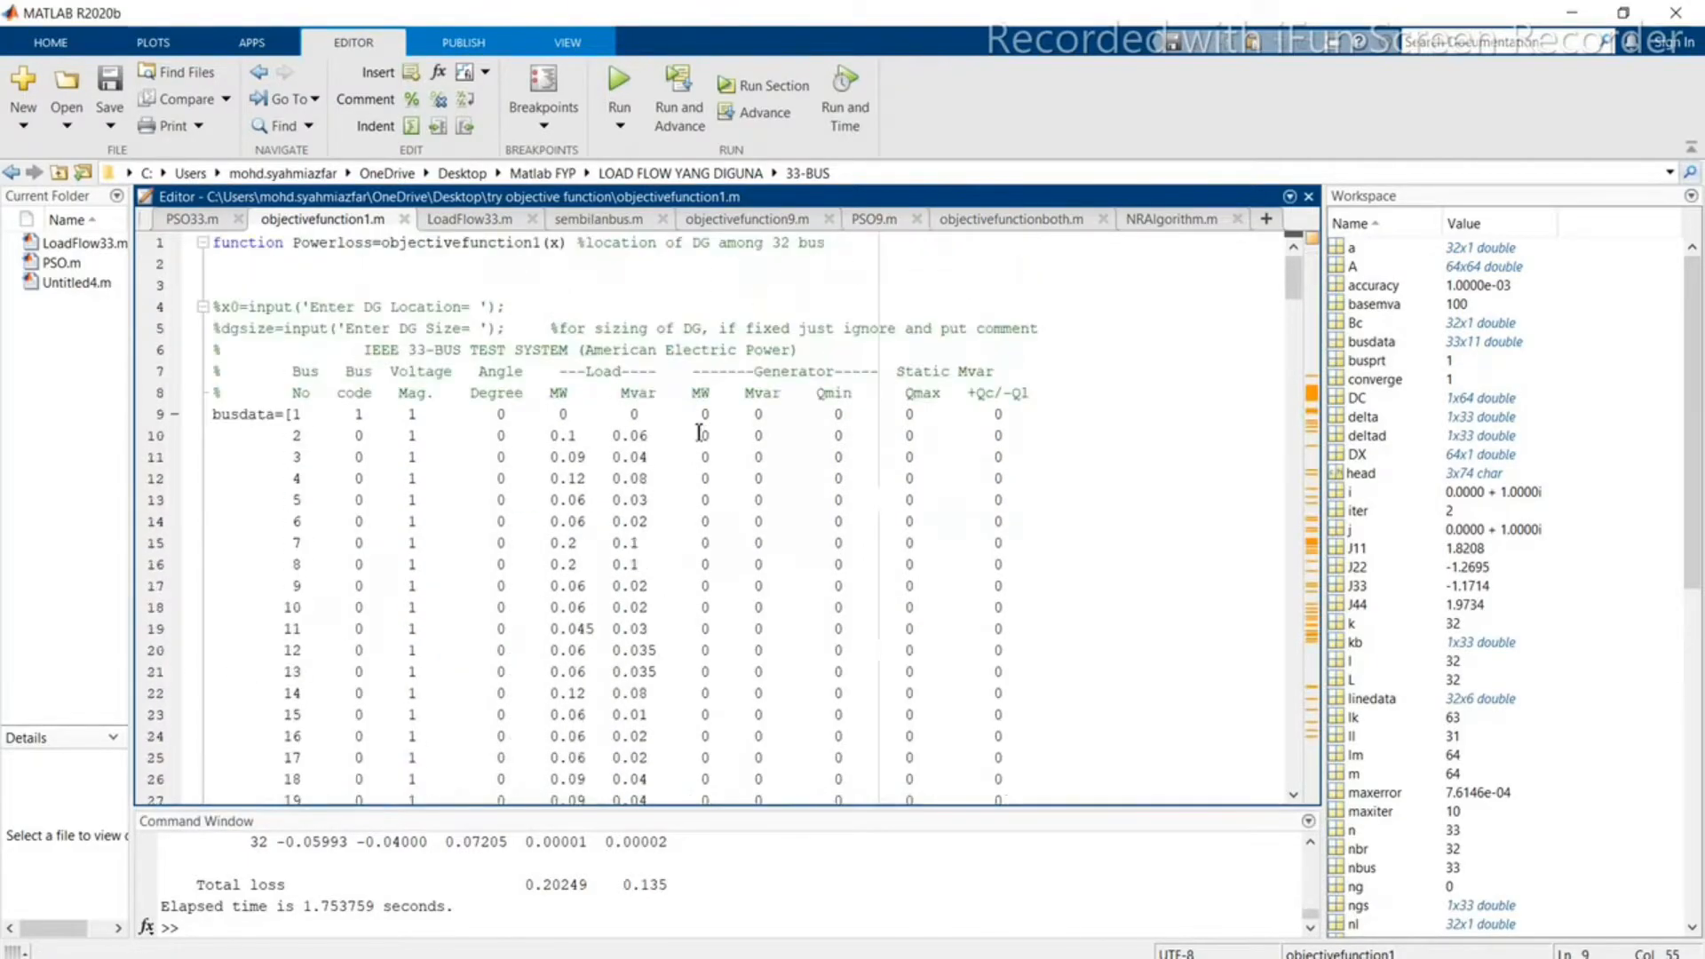
scroll("down", 3)
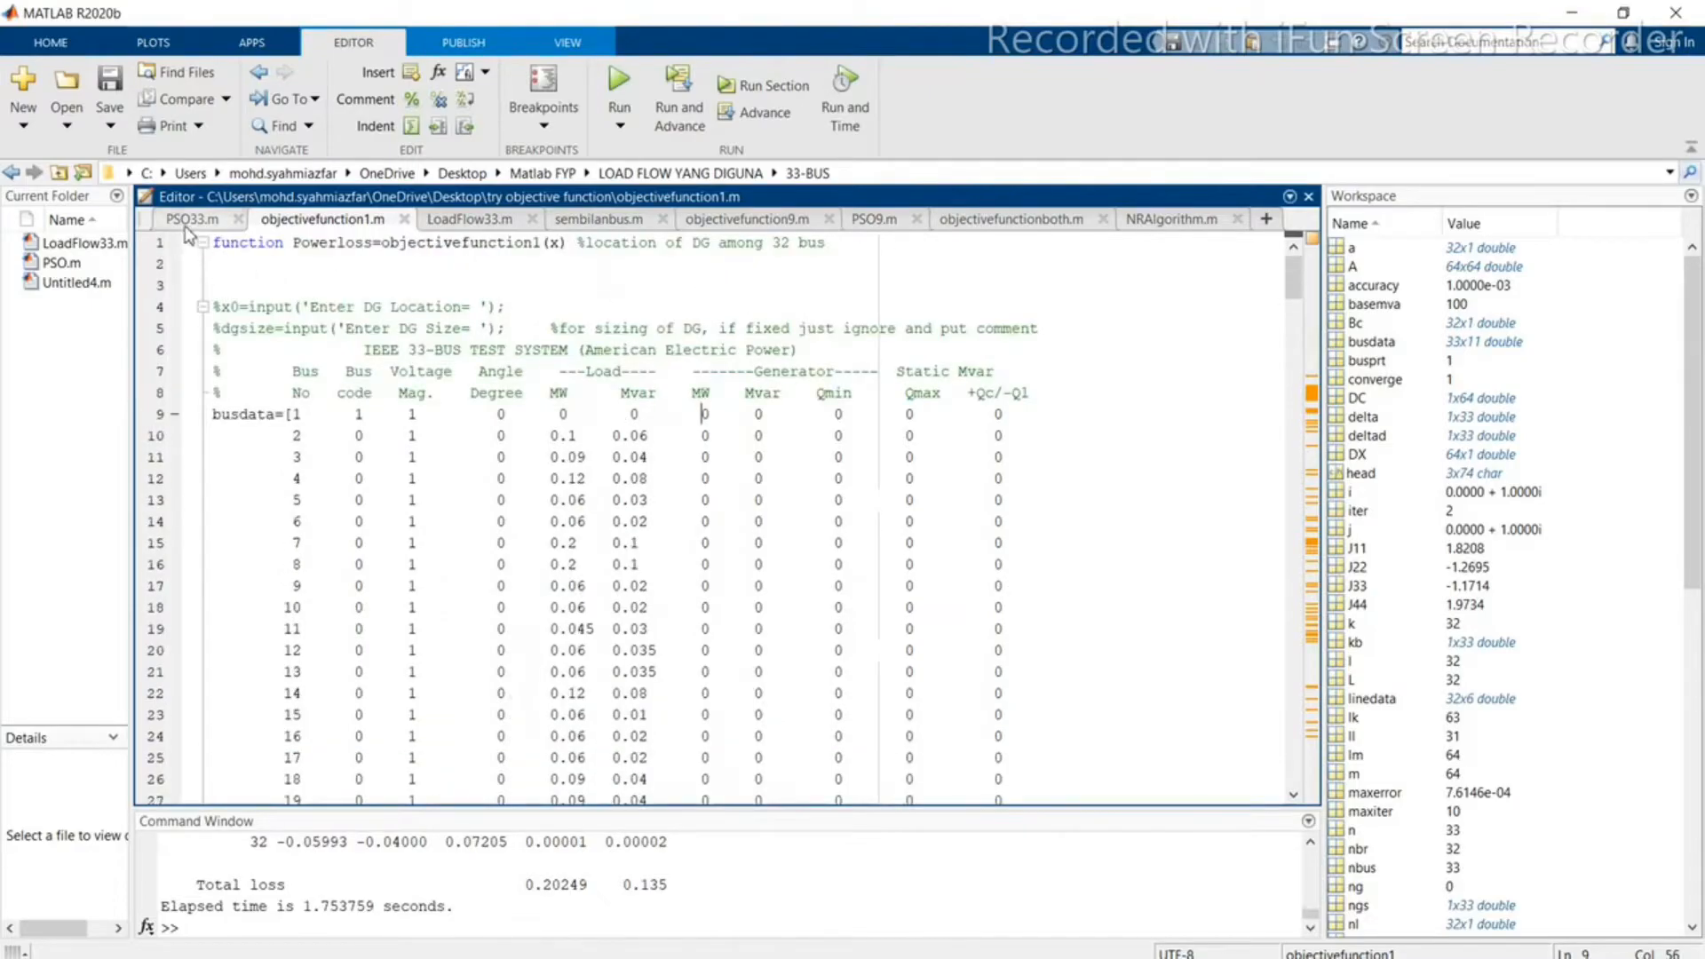
Step: Run PSO33.m, changing the current folder to the script's own folder when prompted
left_click(183, 220)
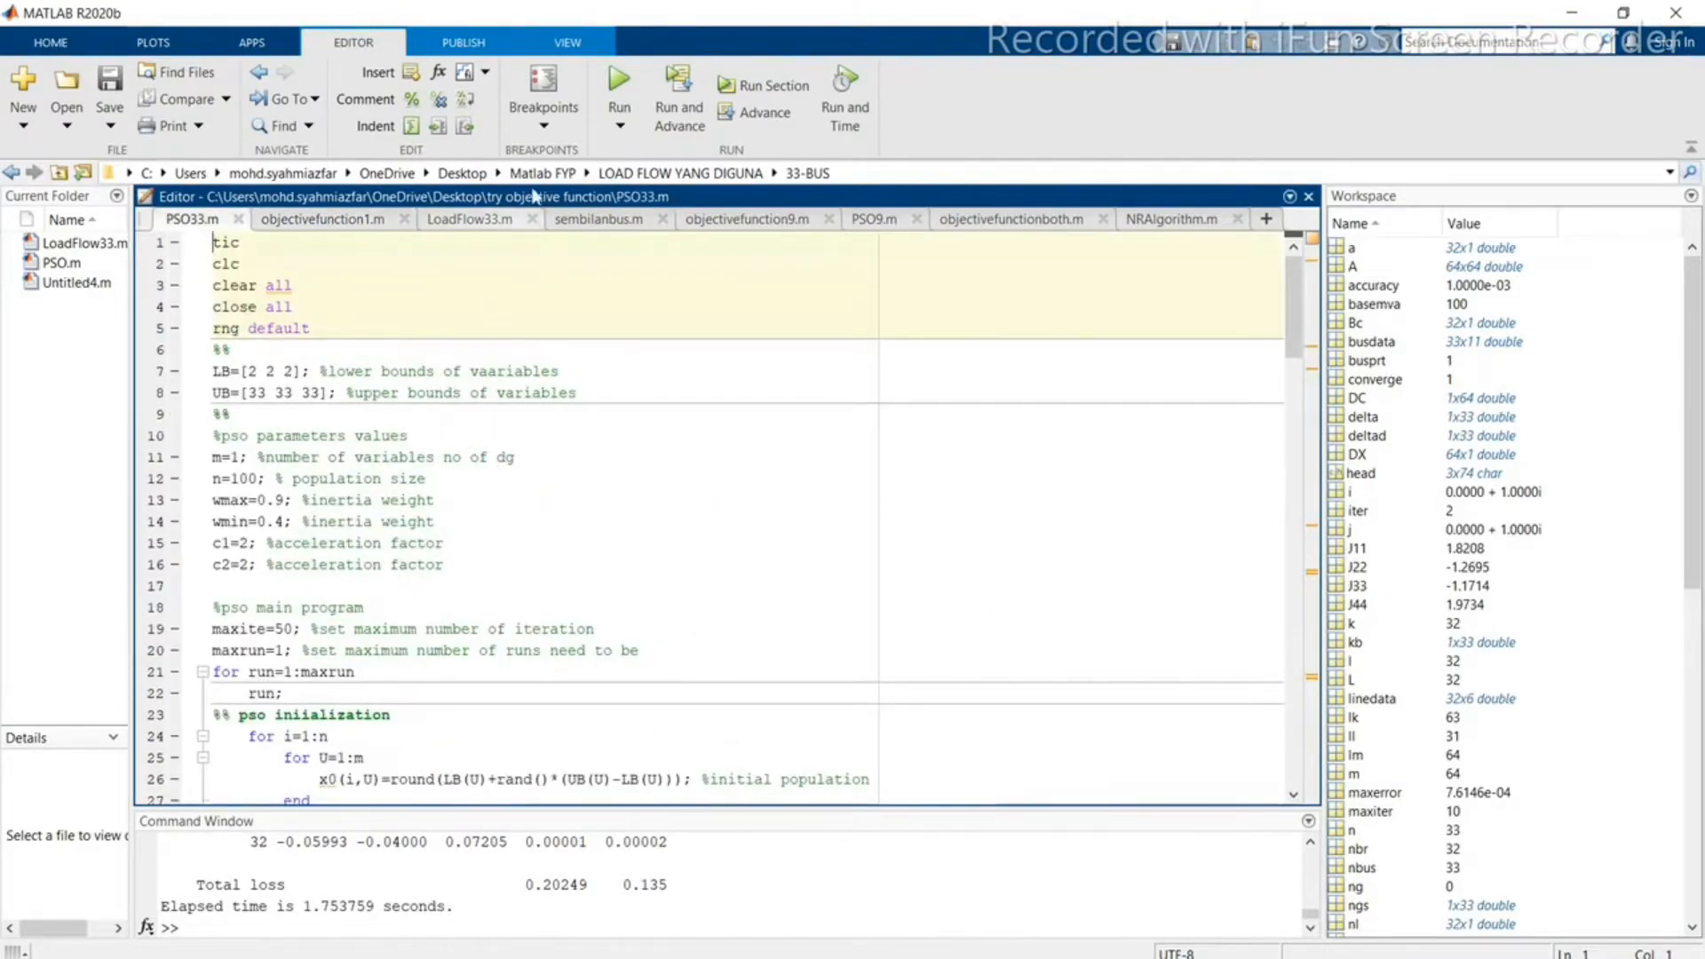
left_click(618, 82)
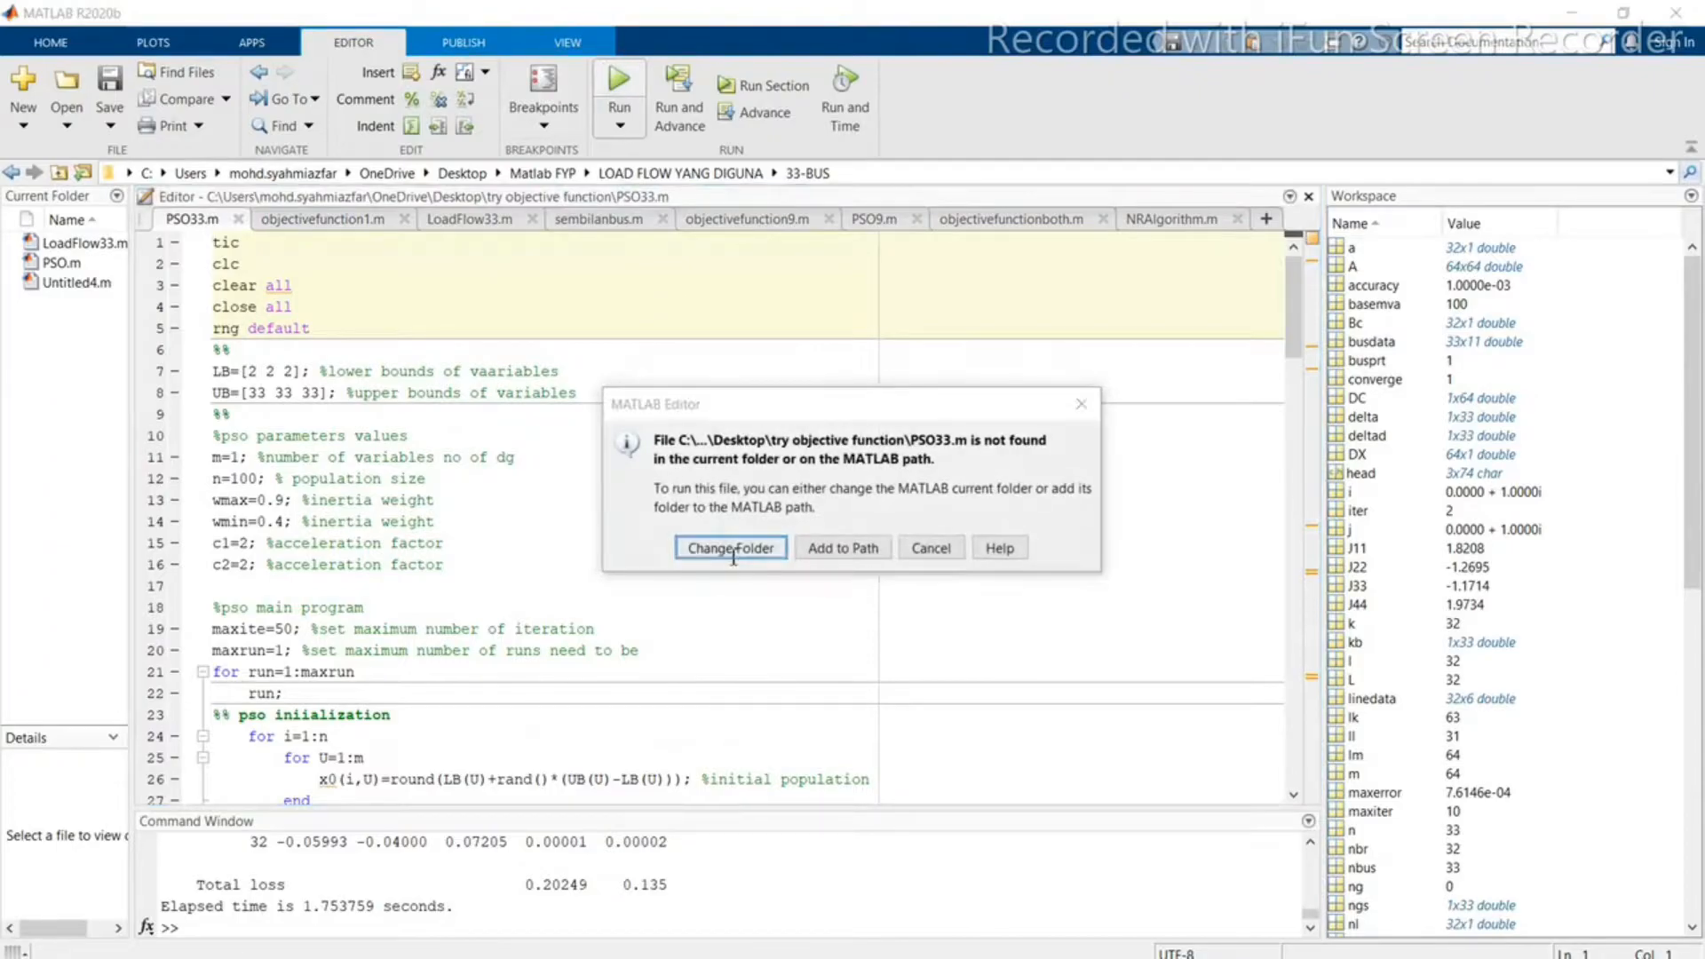
left_click(730, 547)
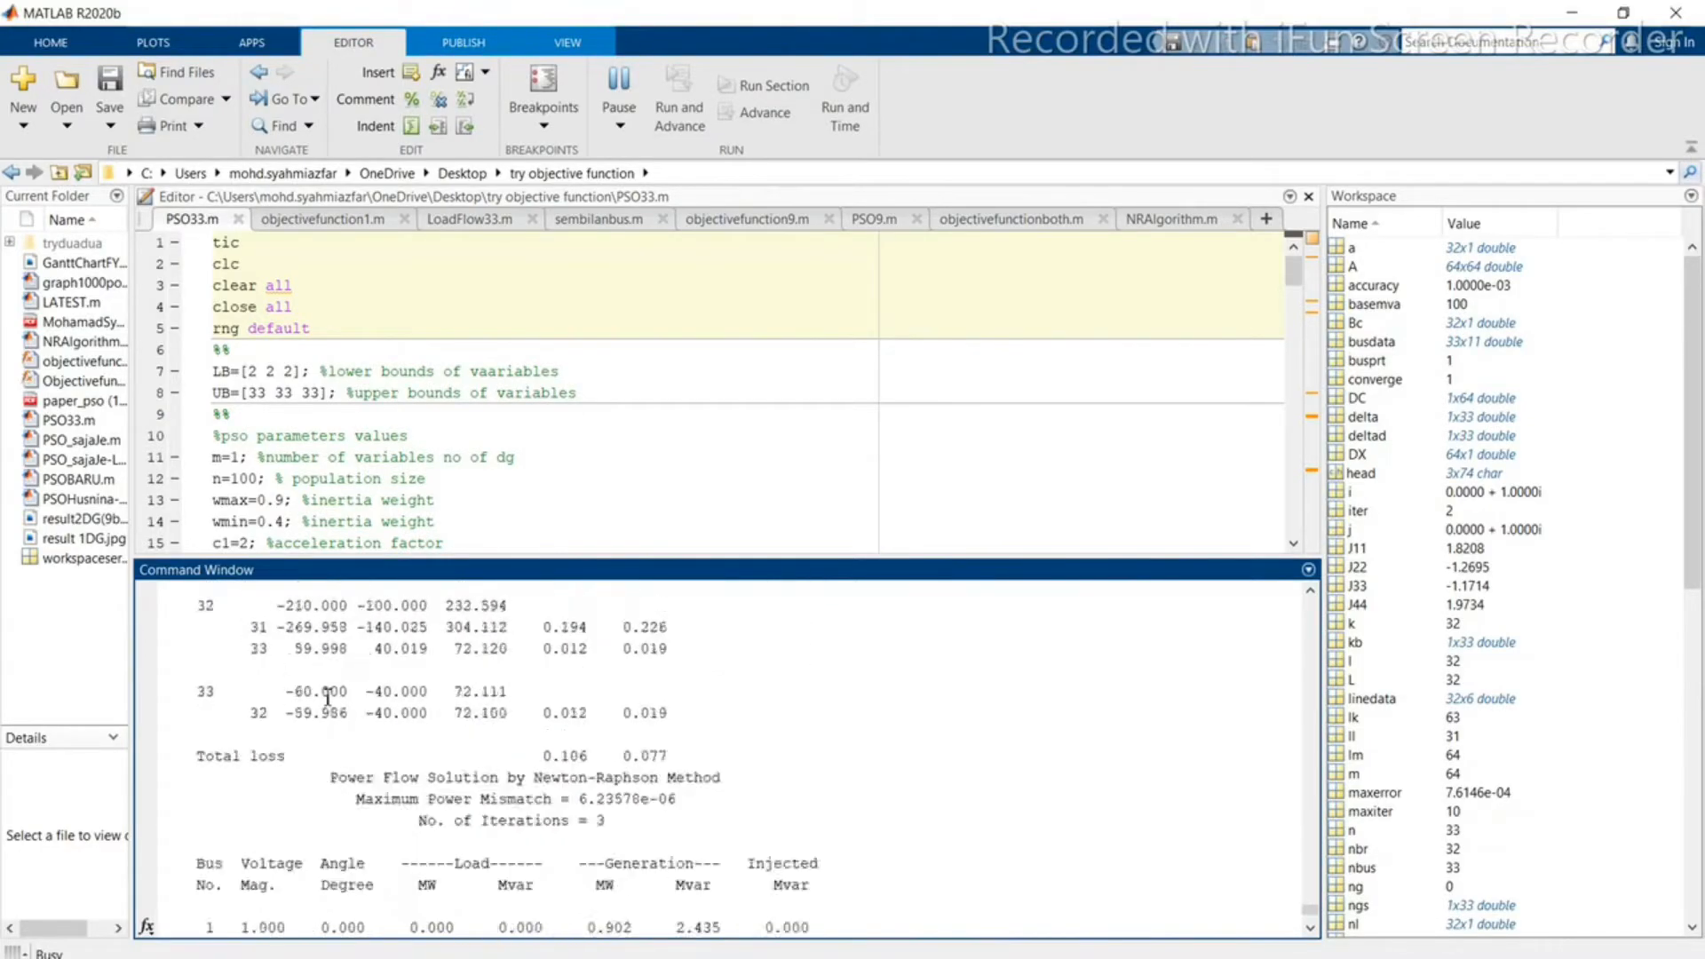
Step: Scroll through the PSO parameter section (population 100) while Newton-Raphson results print
scroll("down", 3)
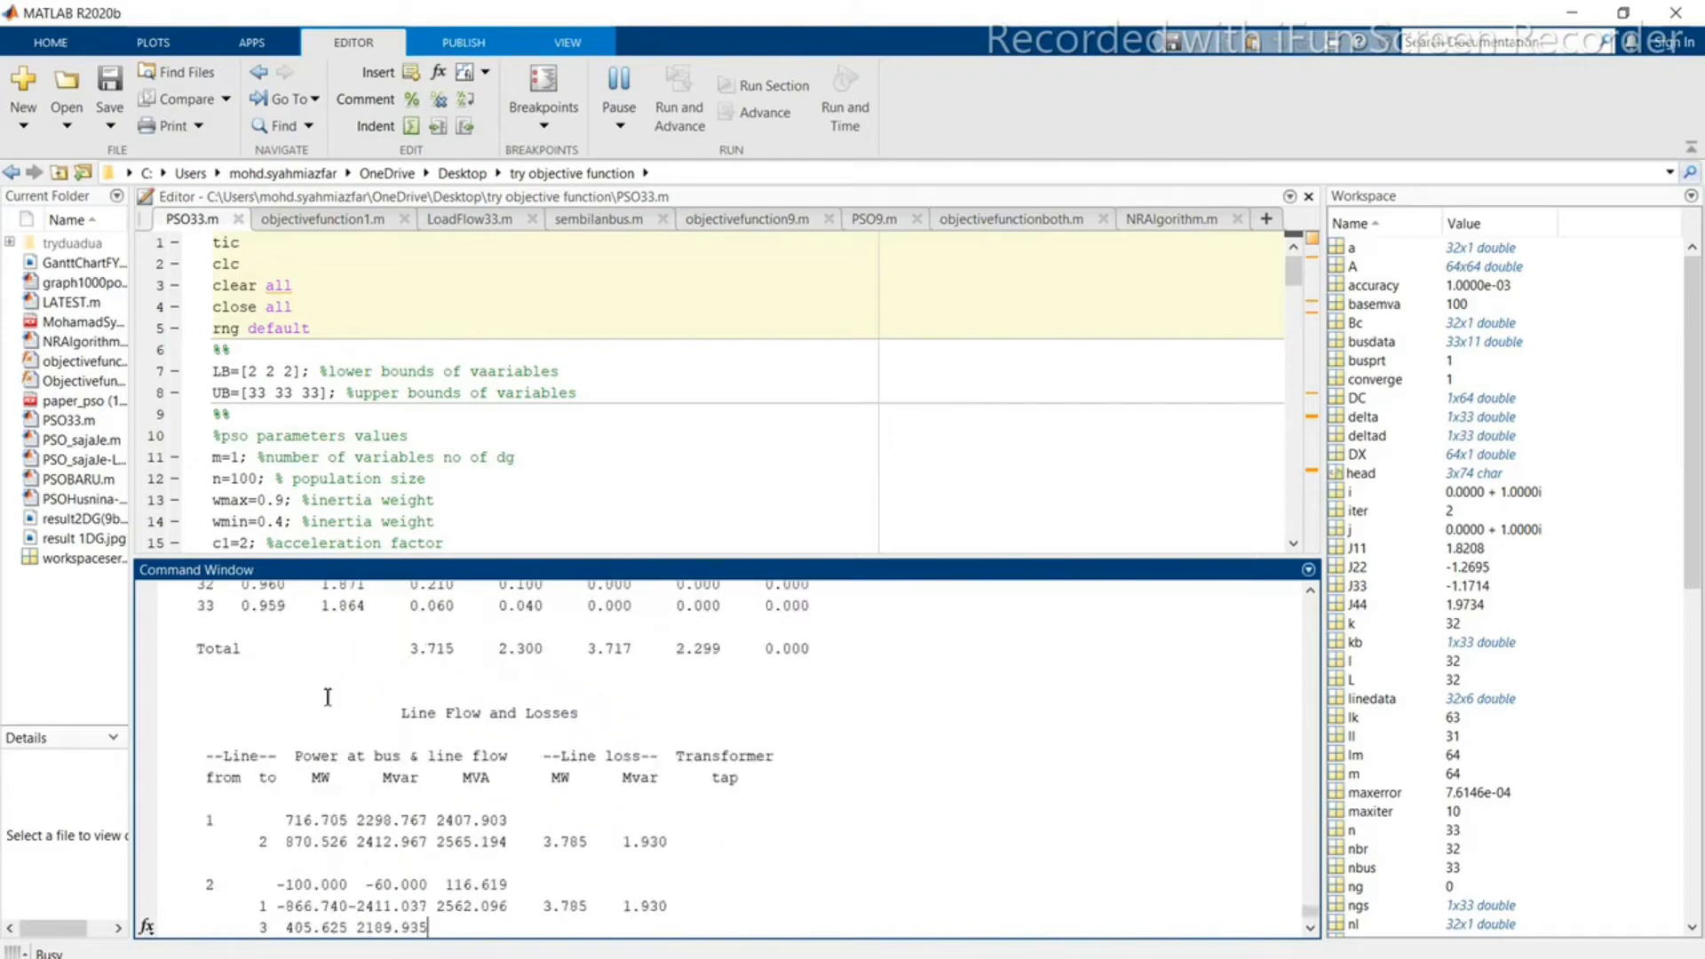
scroll("down", 3)
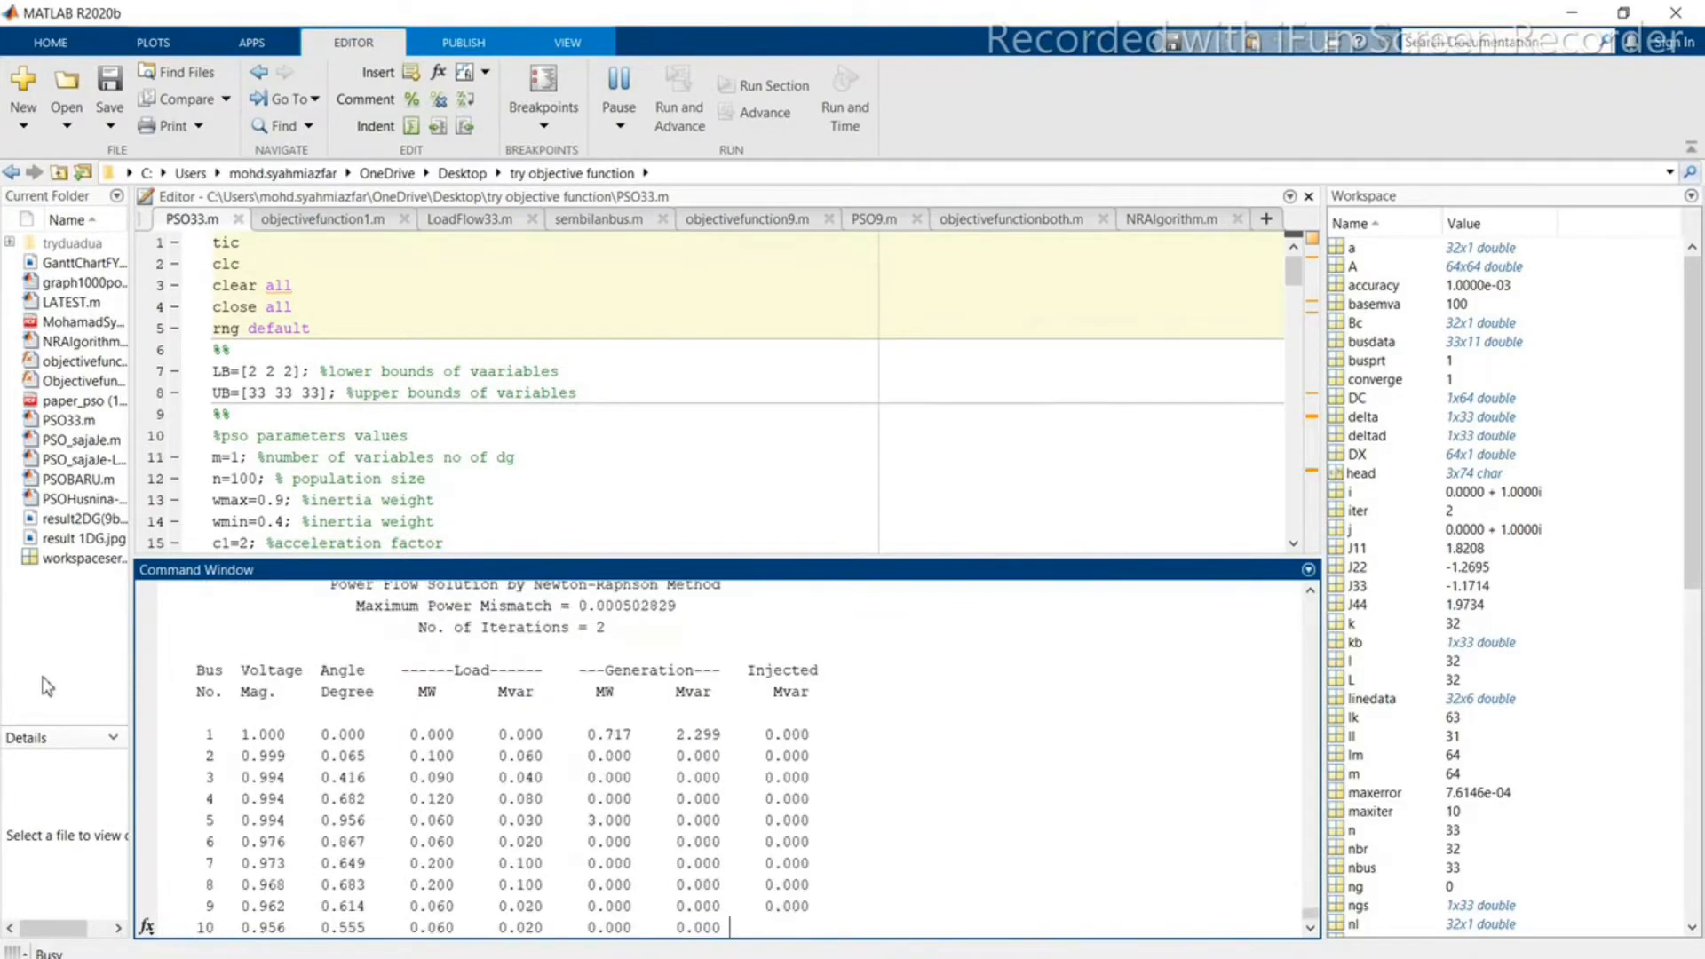
scroll("down", 3)
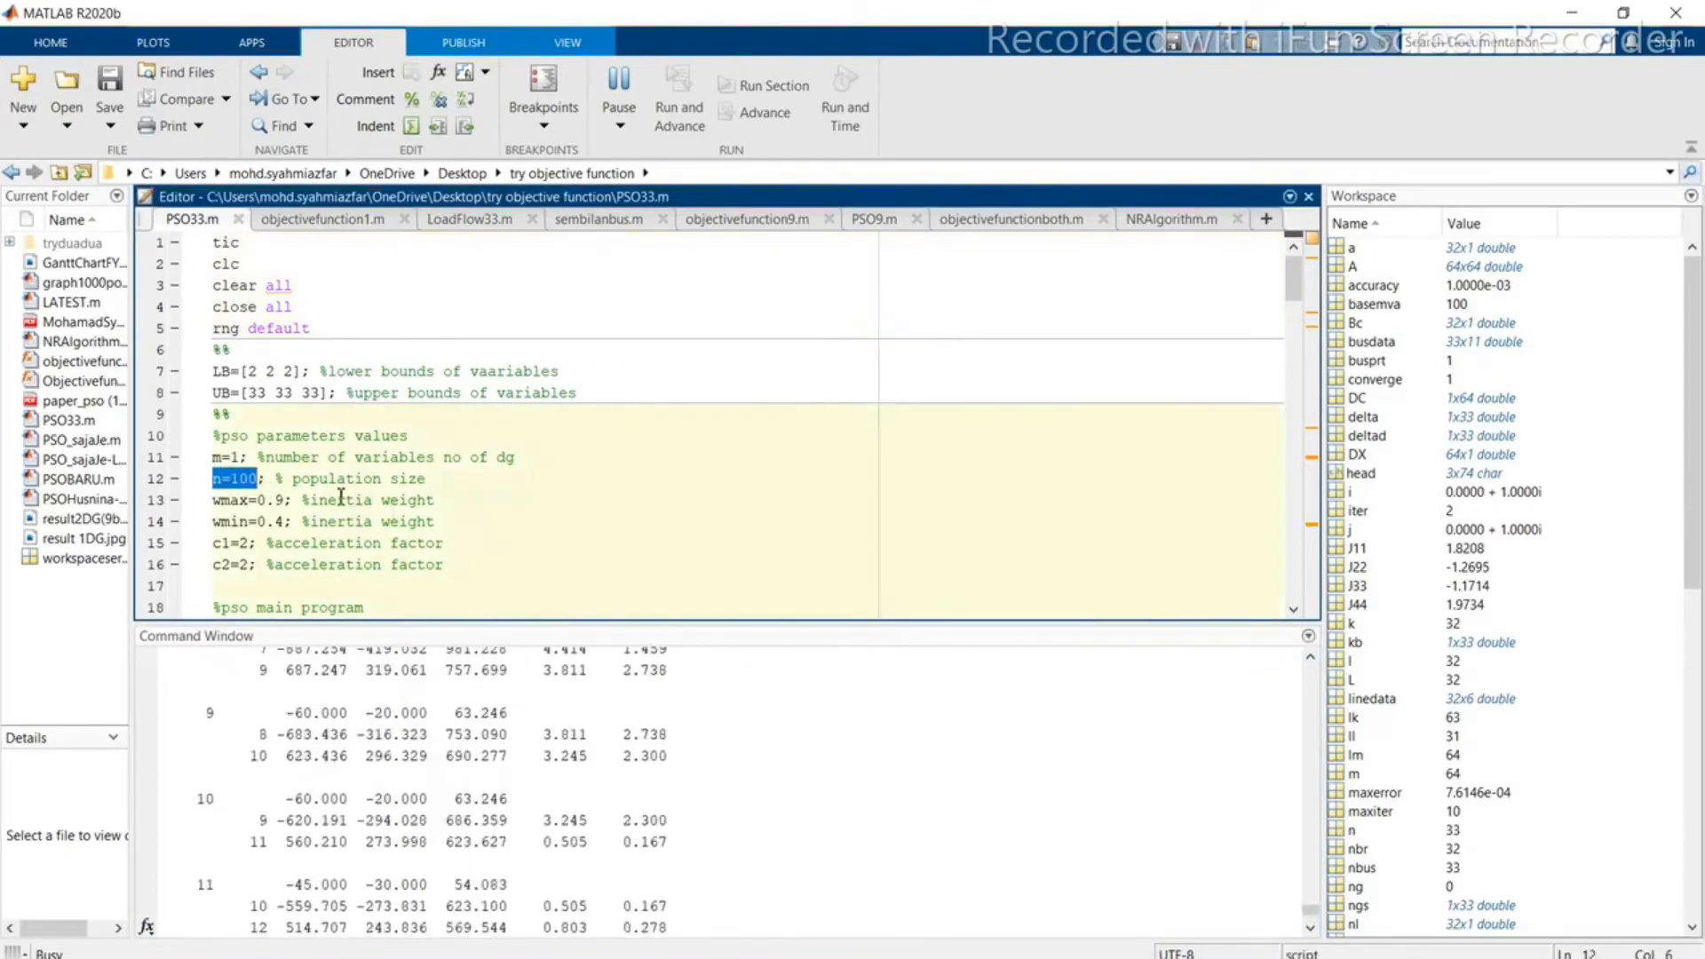
scroll("down", 3)
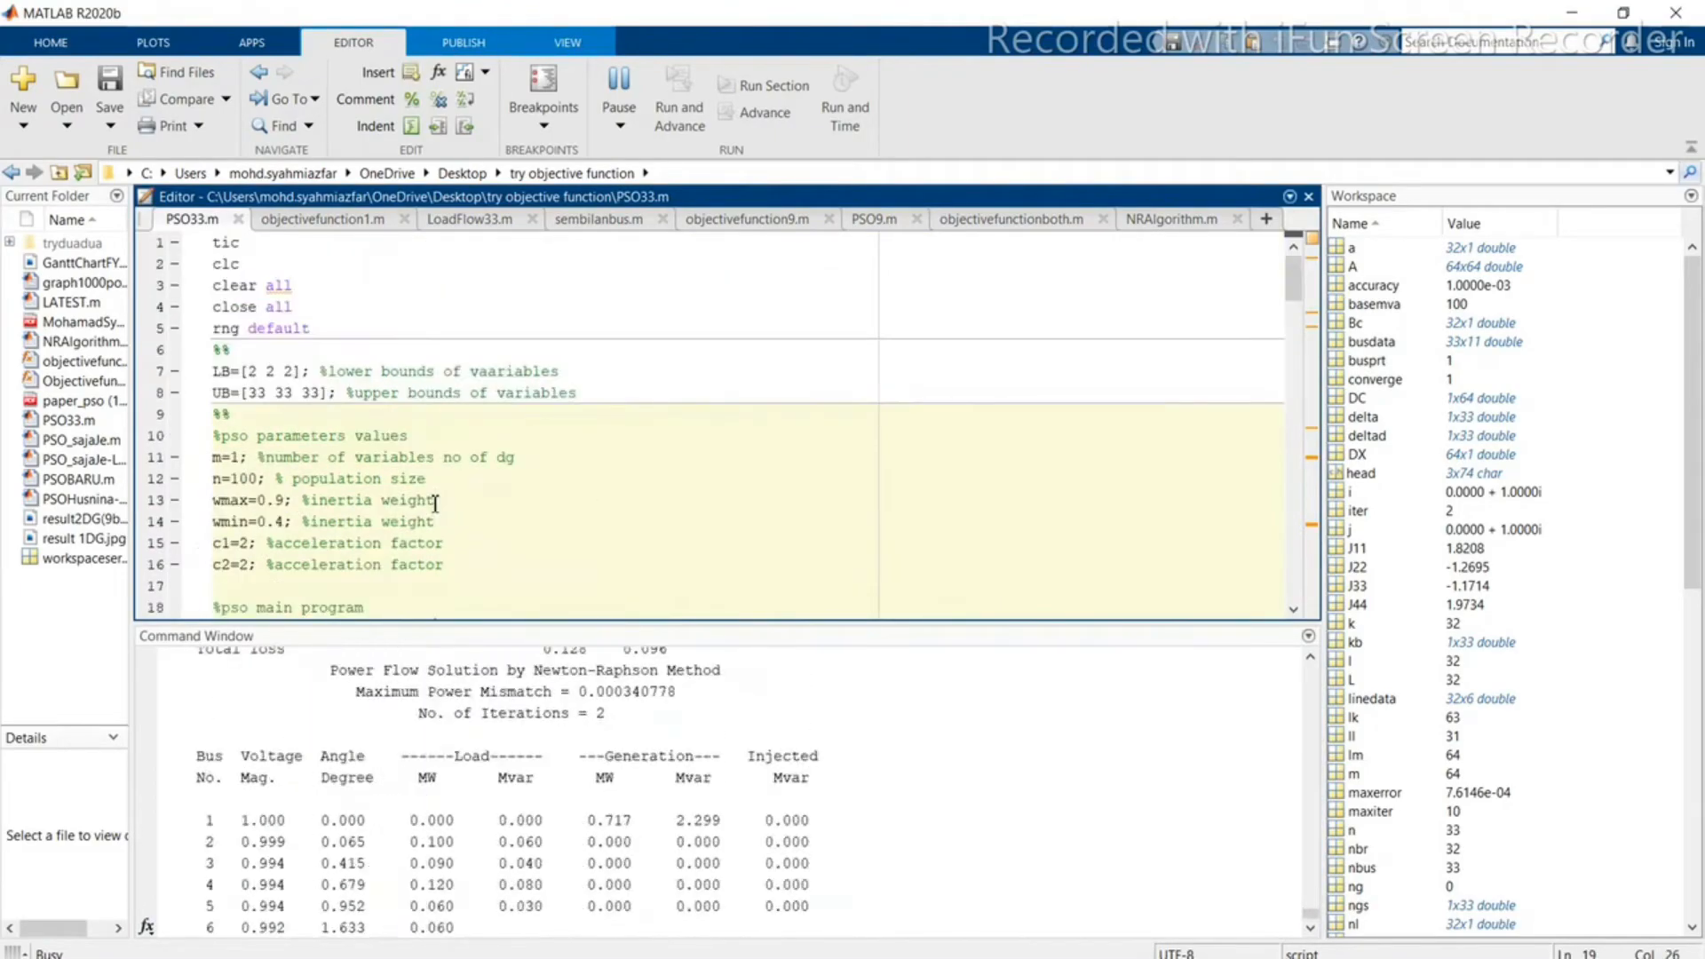
Step: Inspect the convergence plot, best fitness 0.1064 at DG location 6, and best_variables 6.4012
left_click(678, 98)
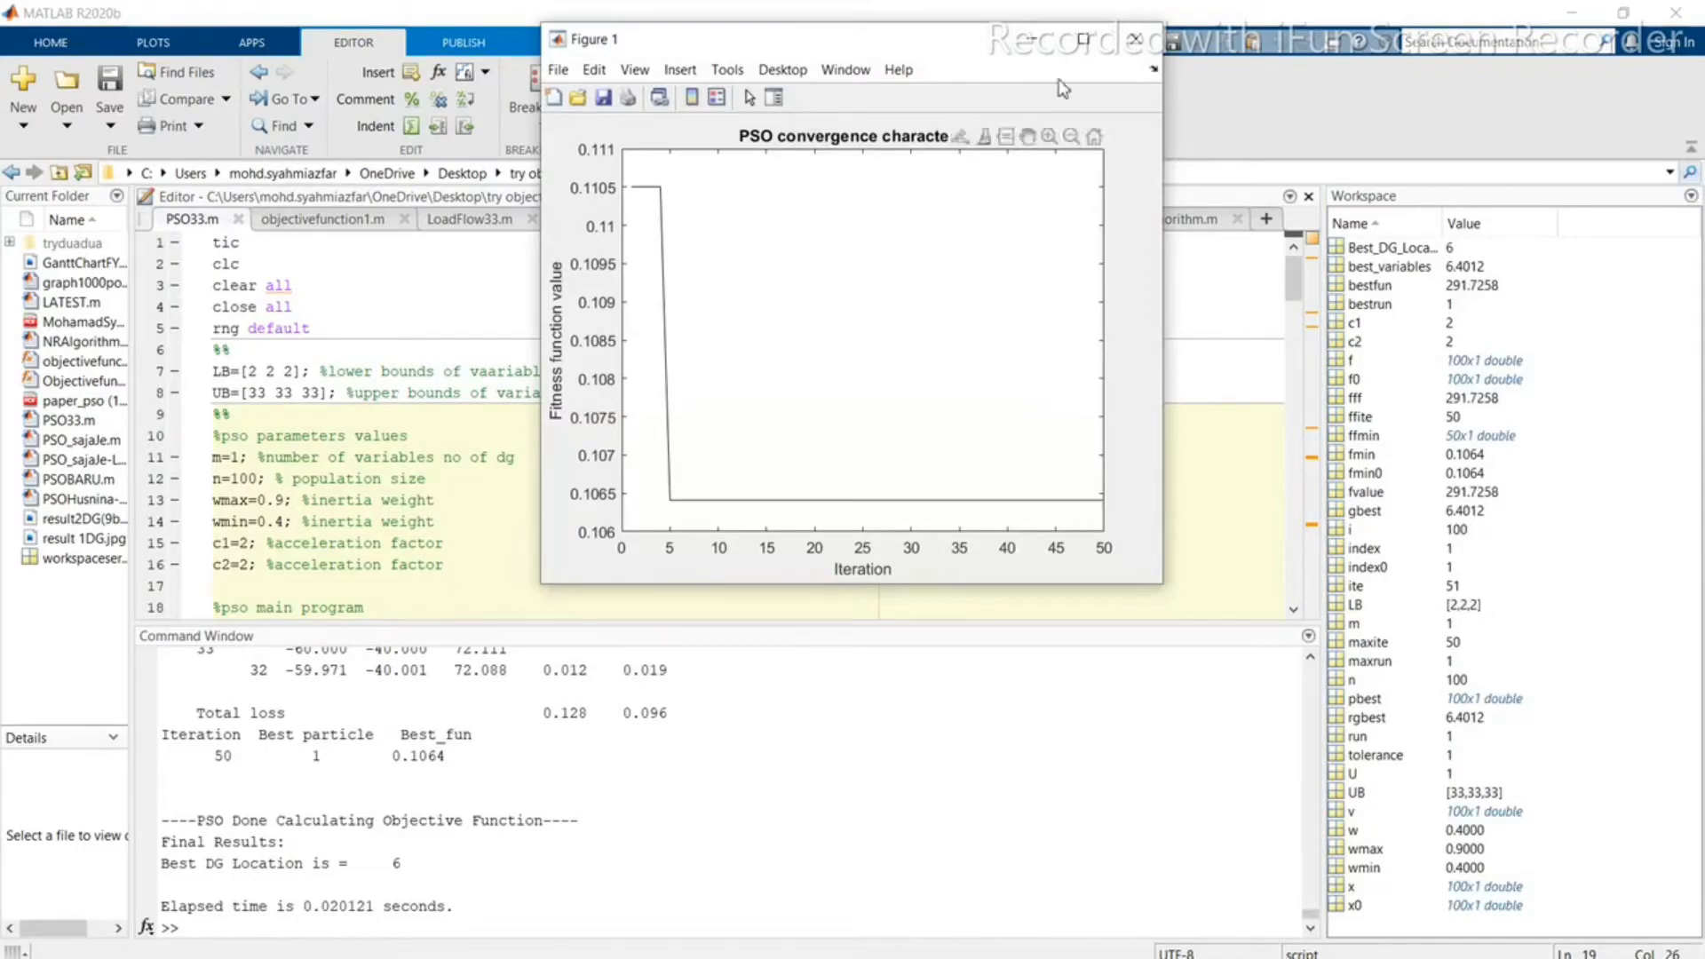
left_click(1133, 37)
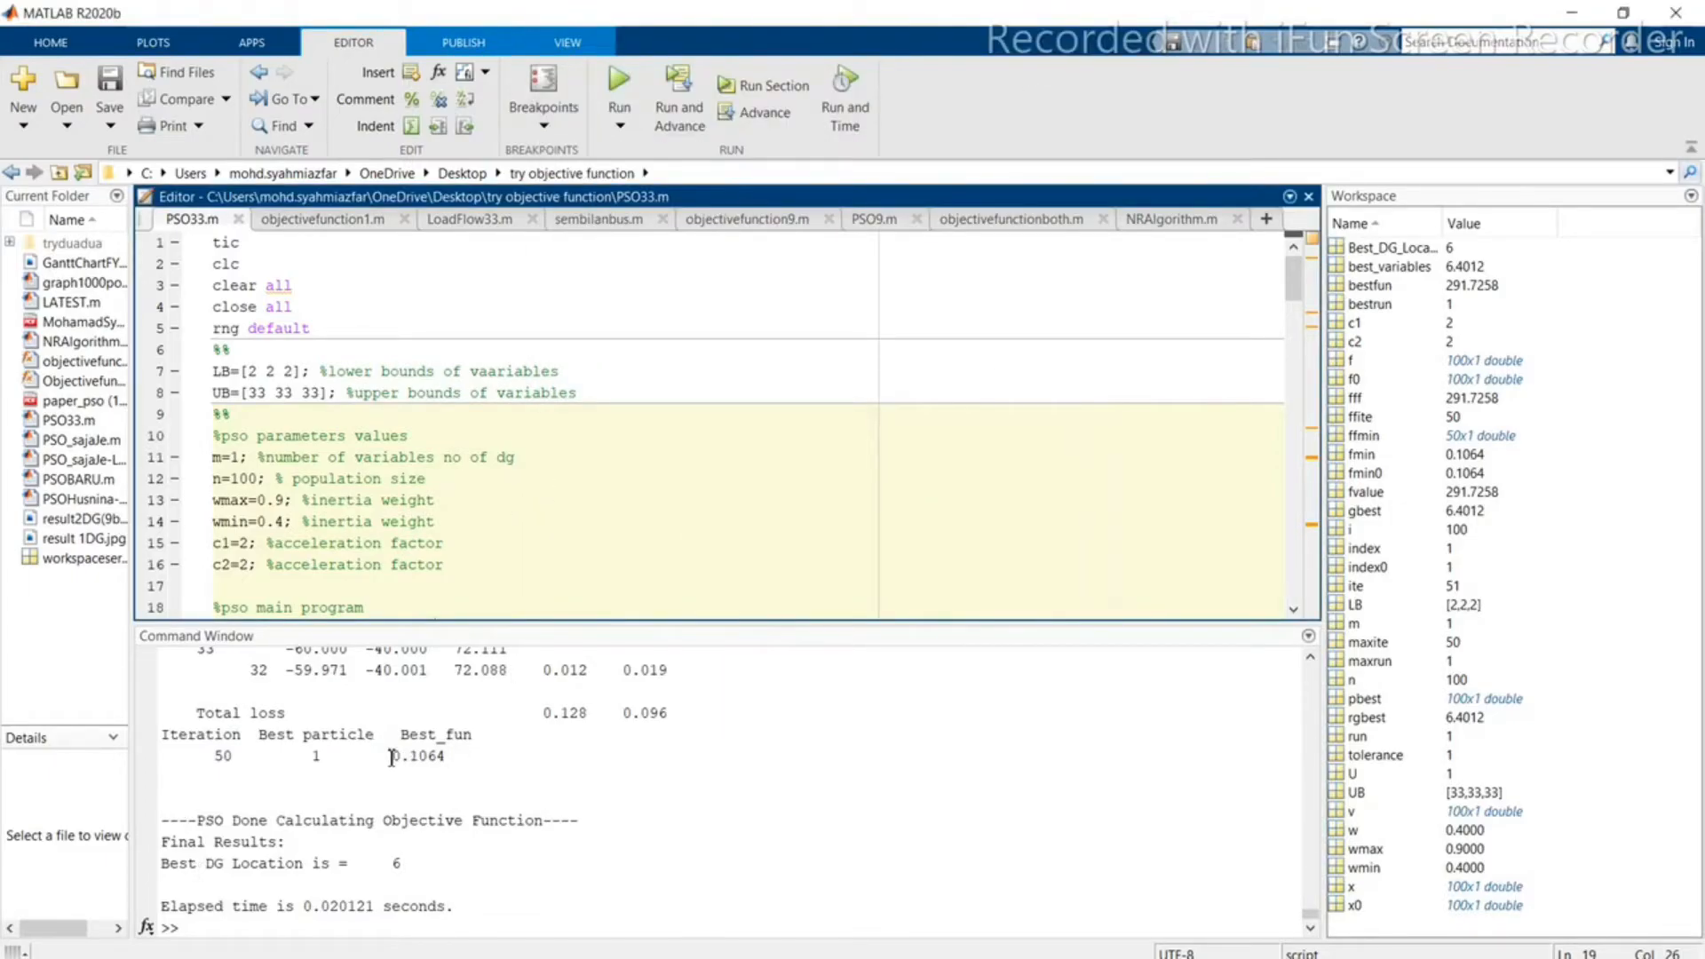
double_click(417, 756)
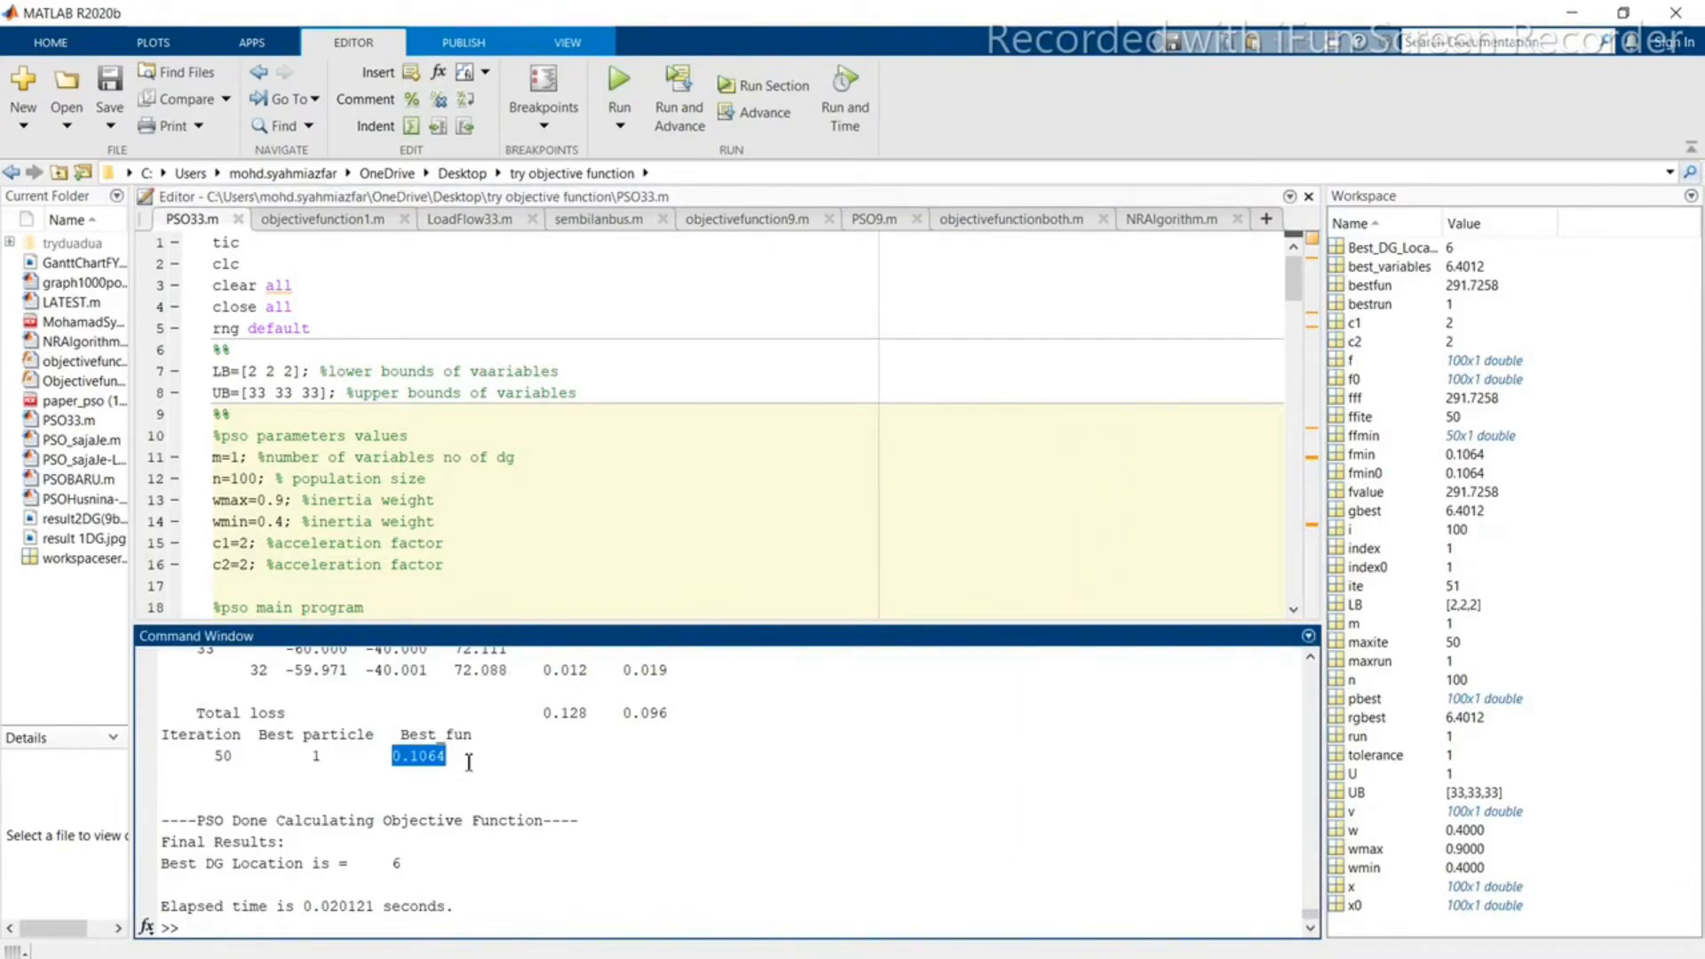
mouse_move(547, 654)
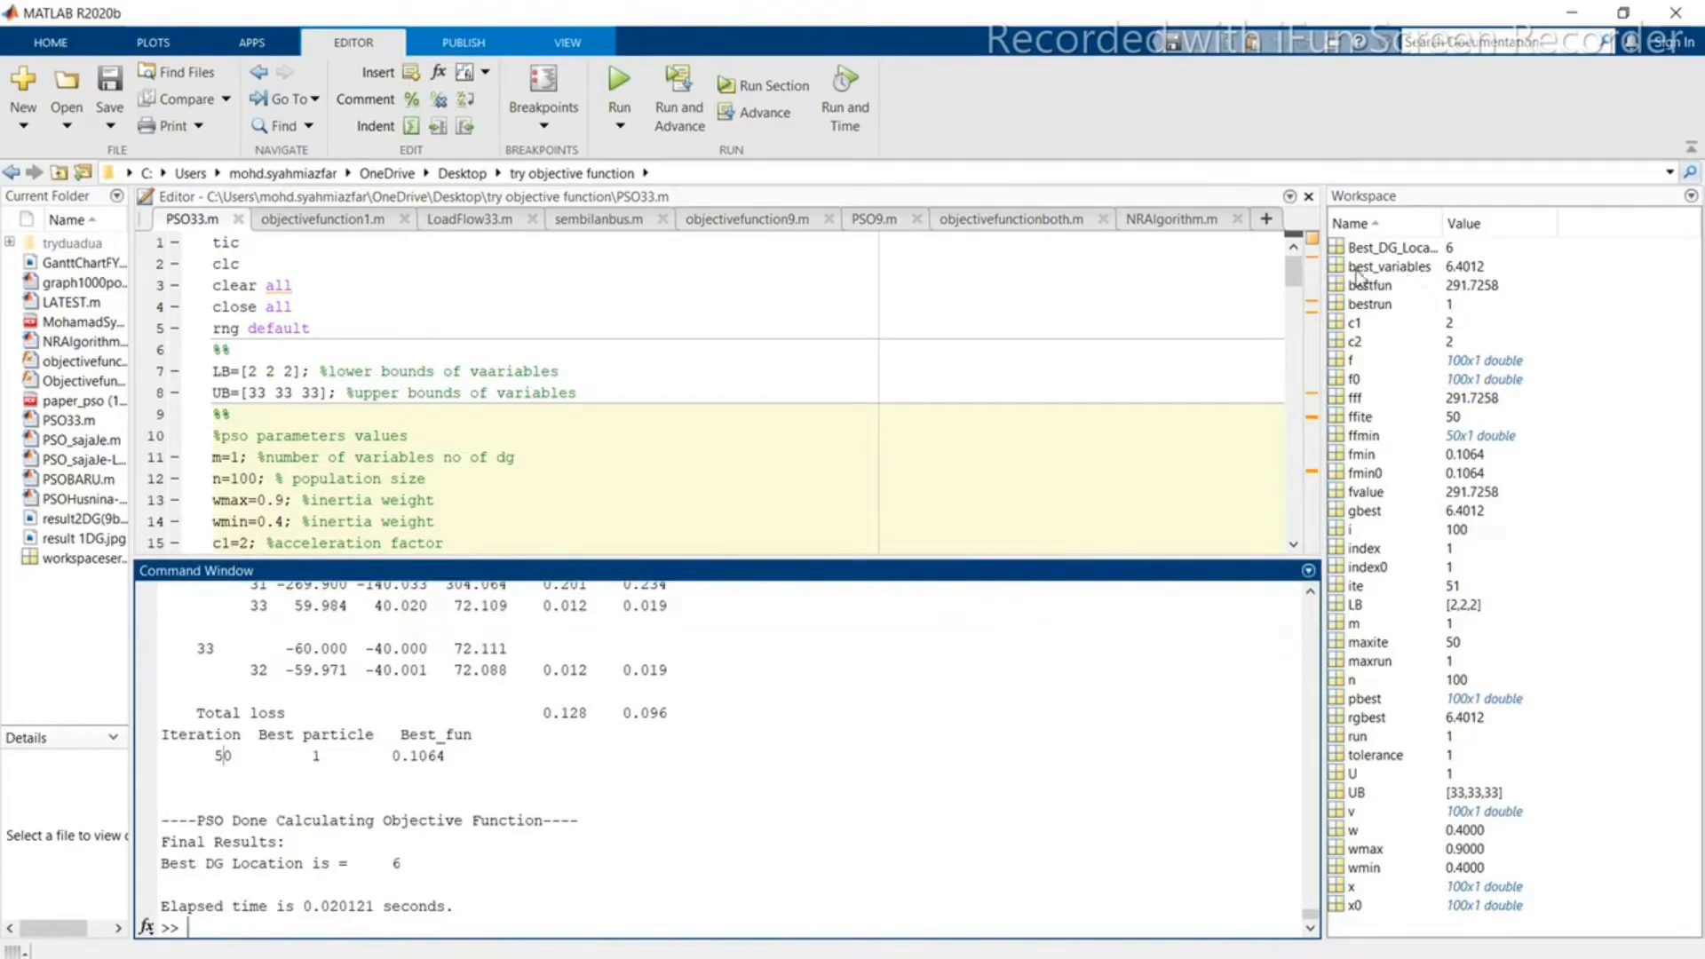
double_click(1389, 267)
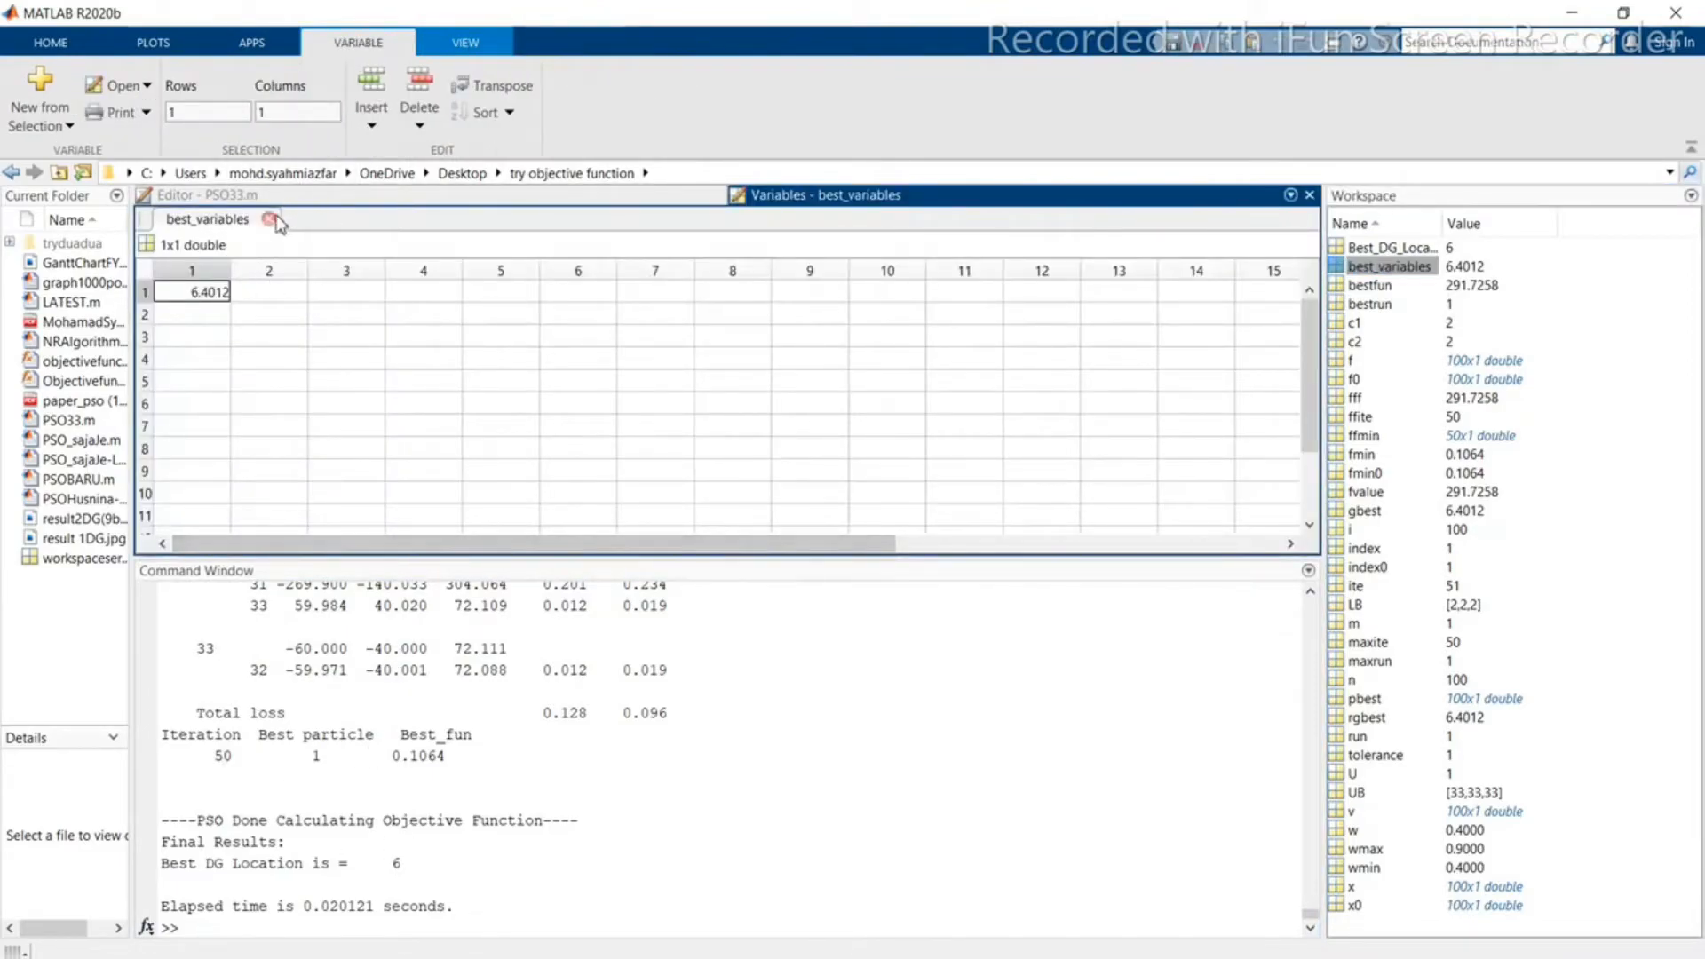
Step: Close the best_variables viewer, returning to PSO33.m
left_click(270, 220)
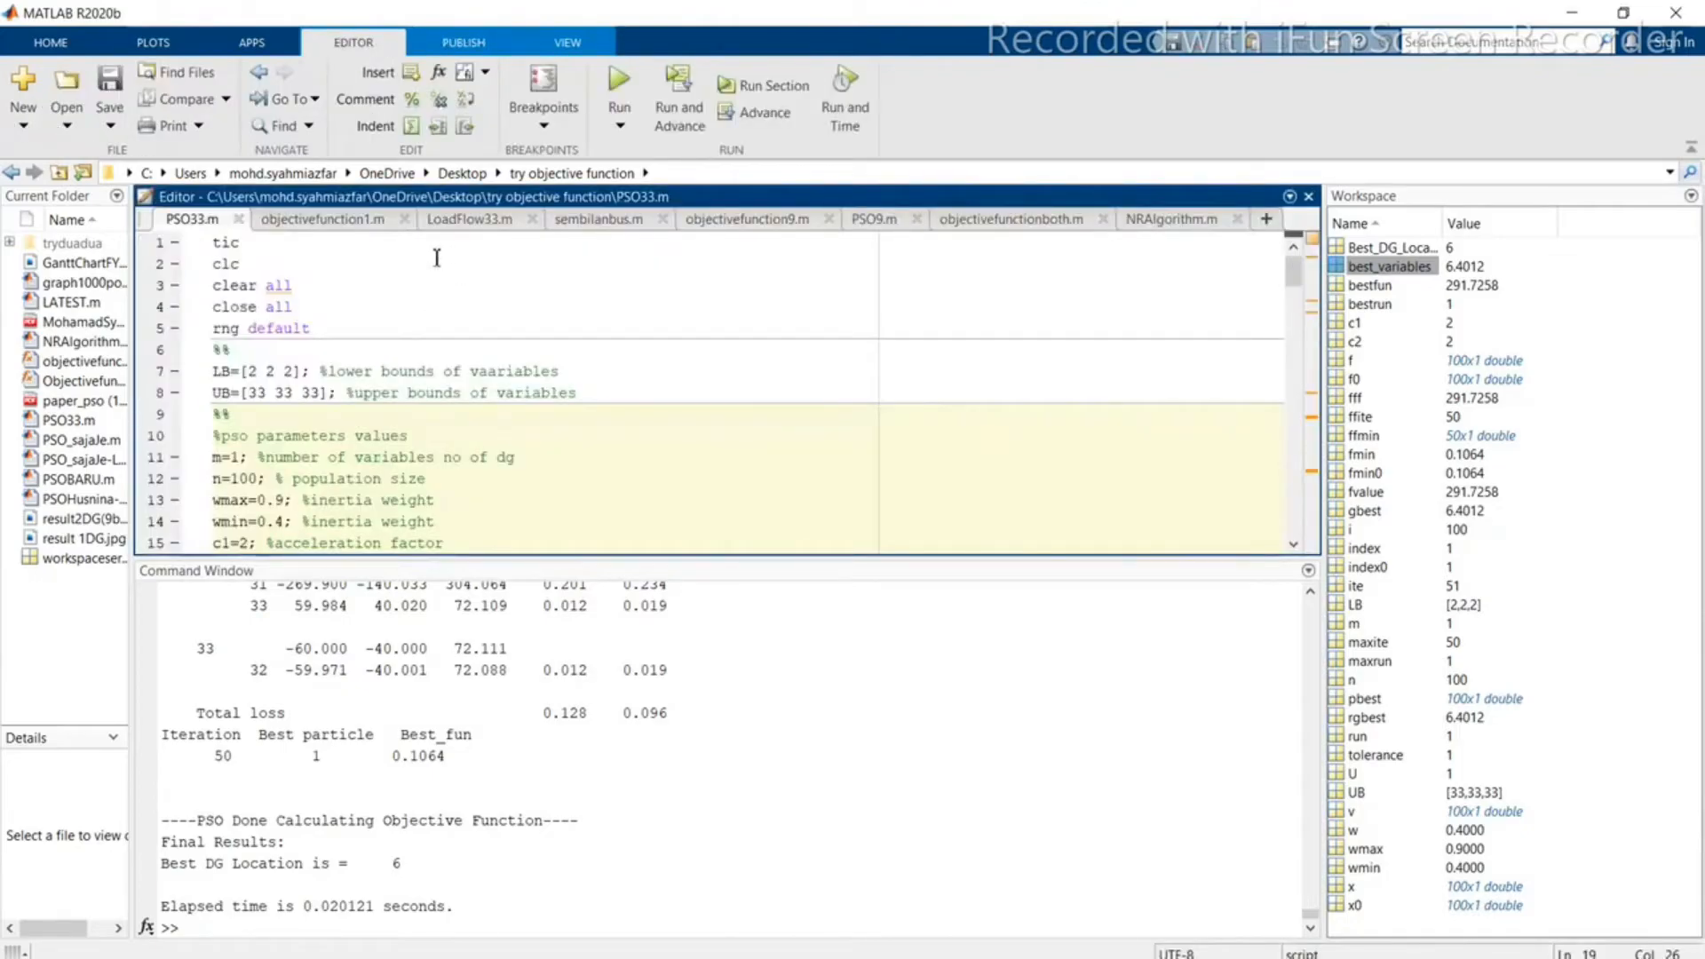
mouse_move(604, 238)
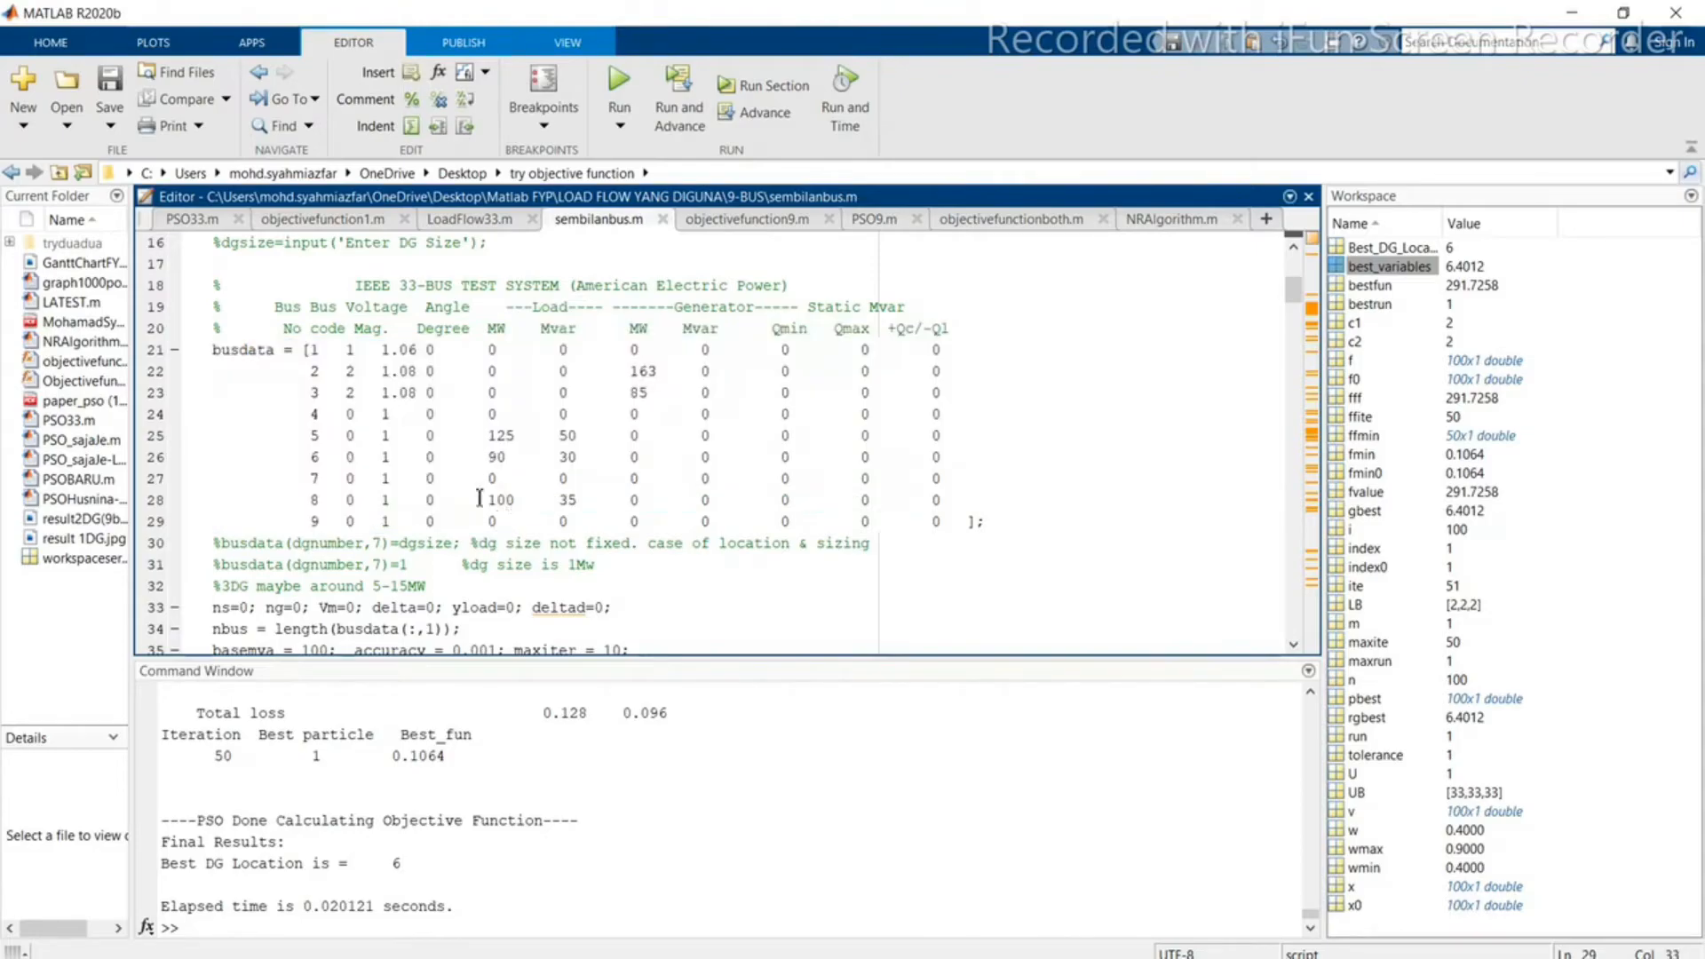
Step: Review sembilanbus.m bus data and the DG size assignment on line 31 of objectivefunction9.m
scroll("down", 3)
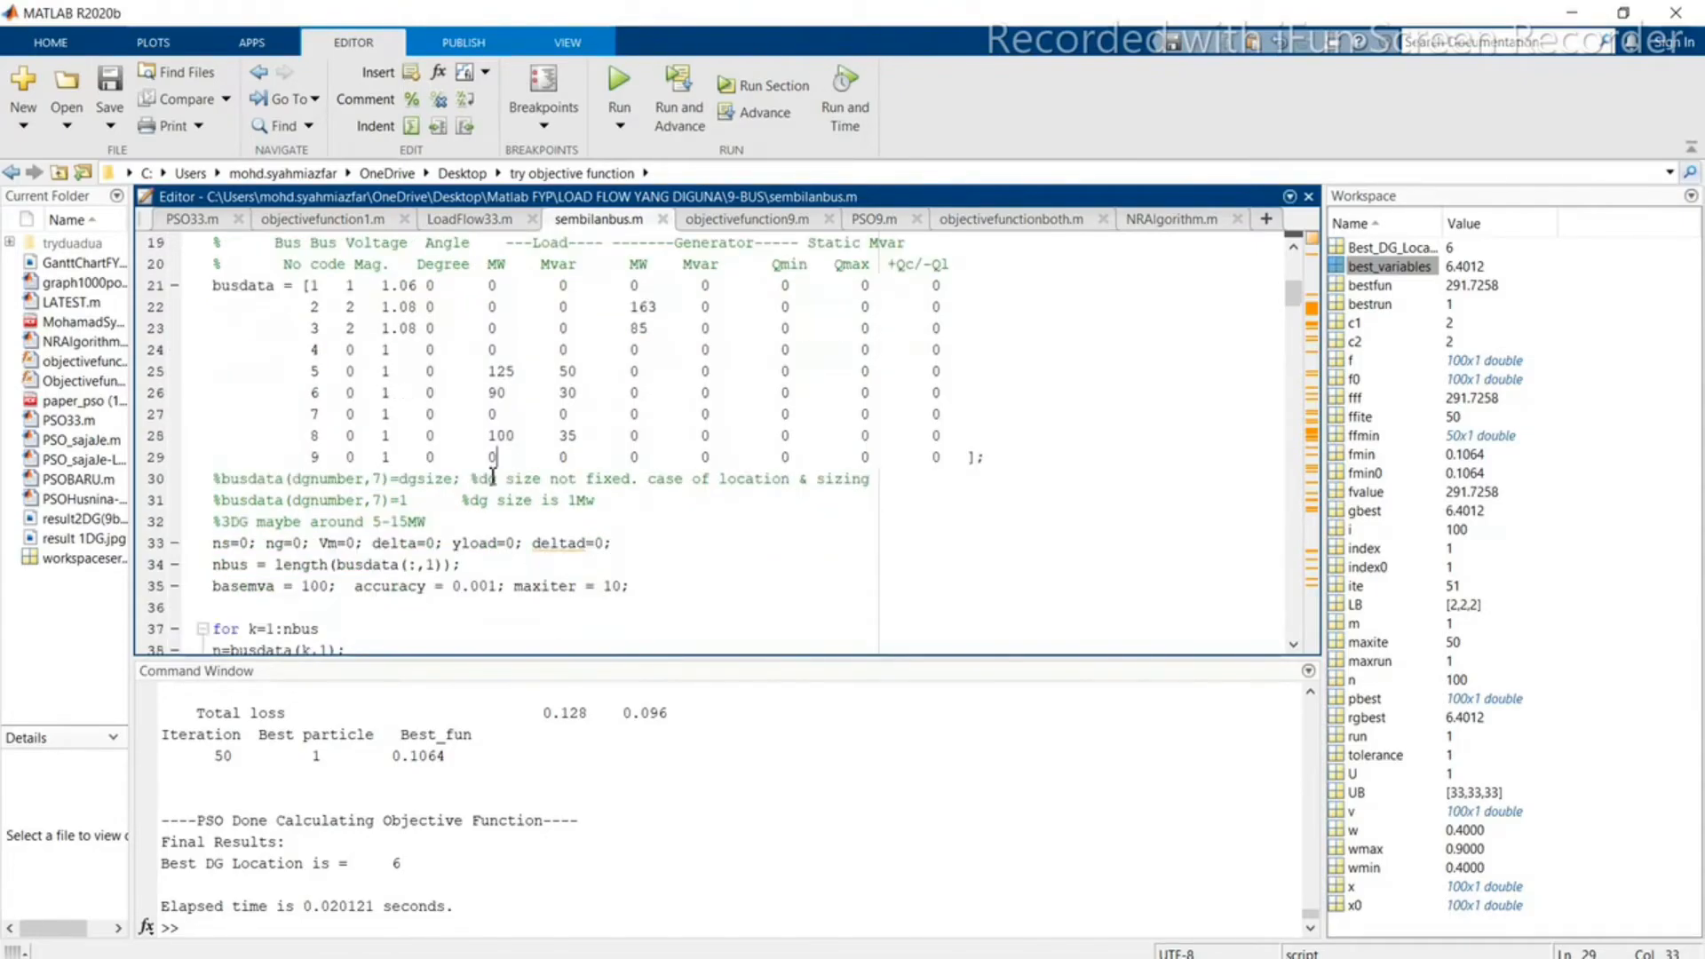
left_click(746, 220)
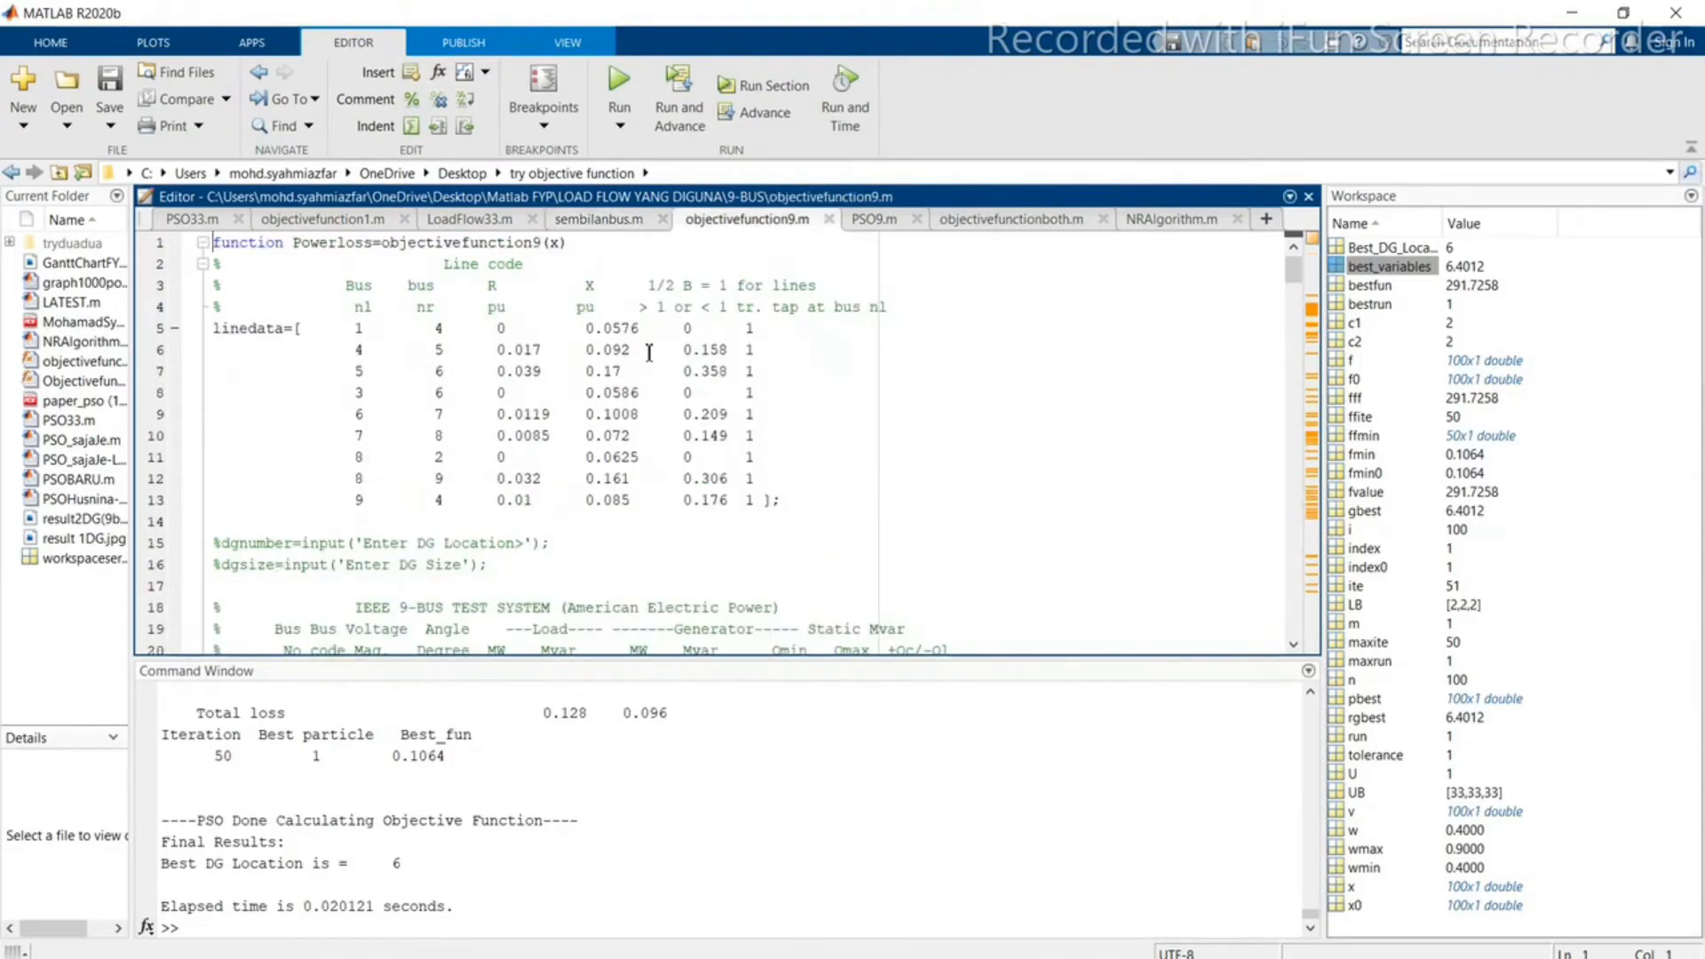
scroll("down", 3)
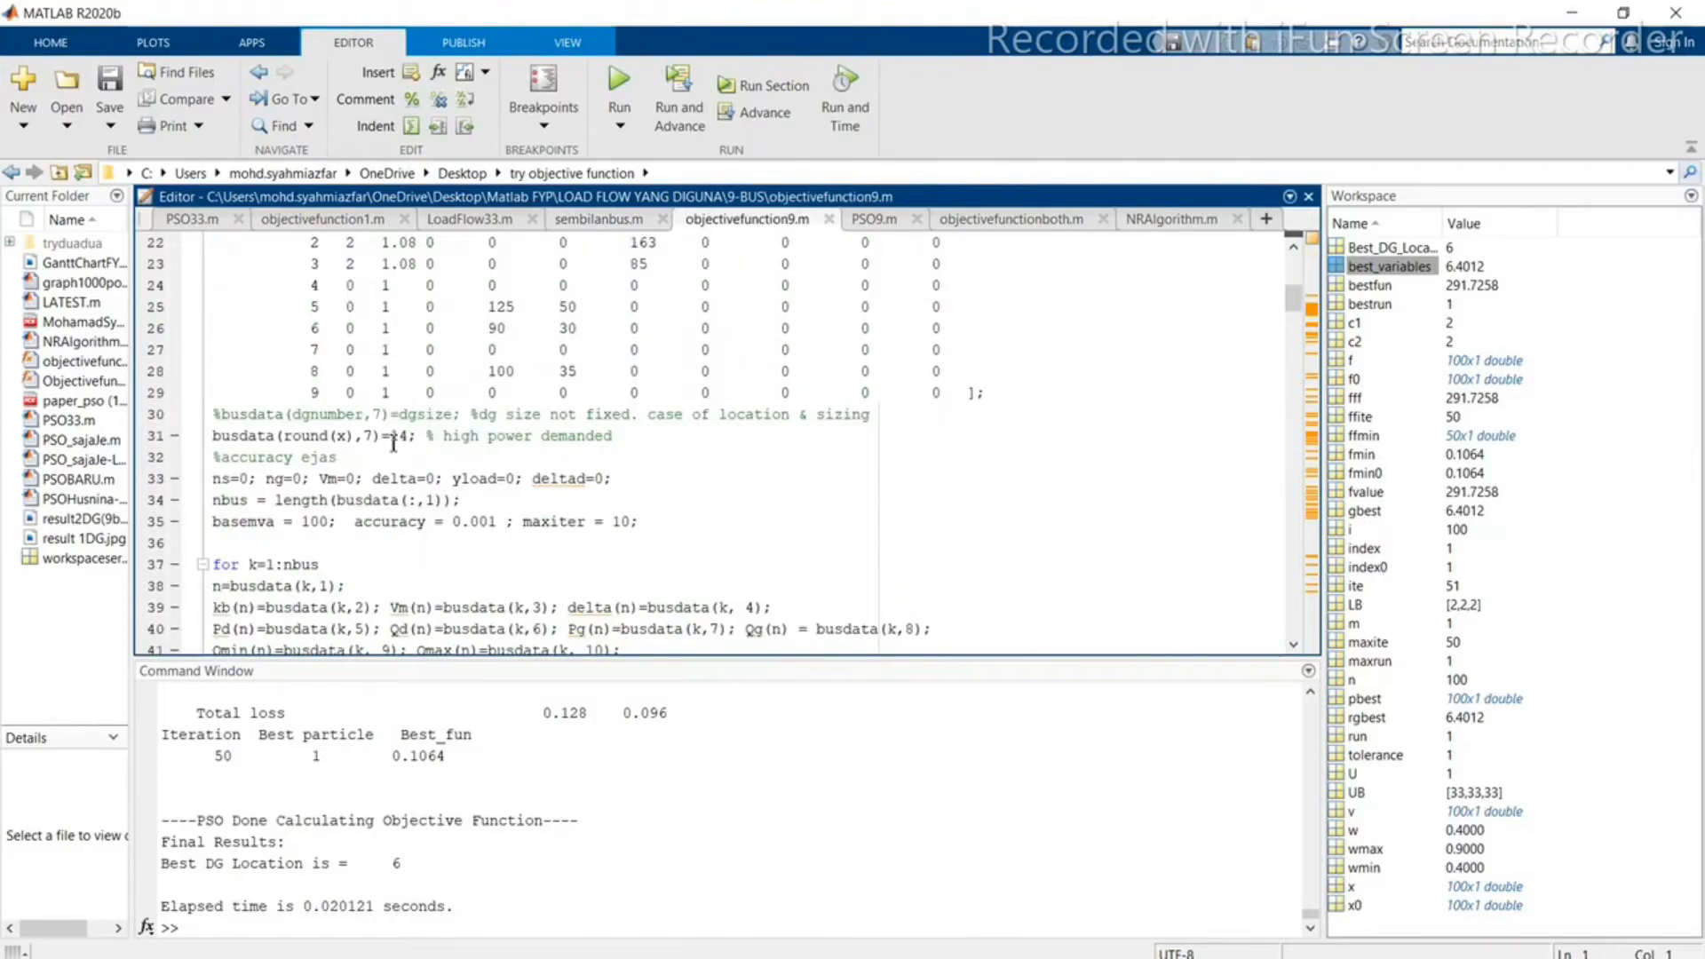
double_click(398, 437)
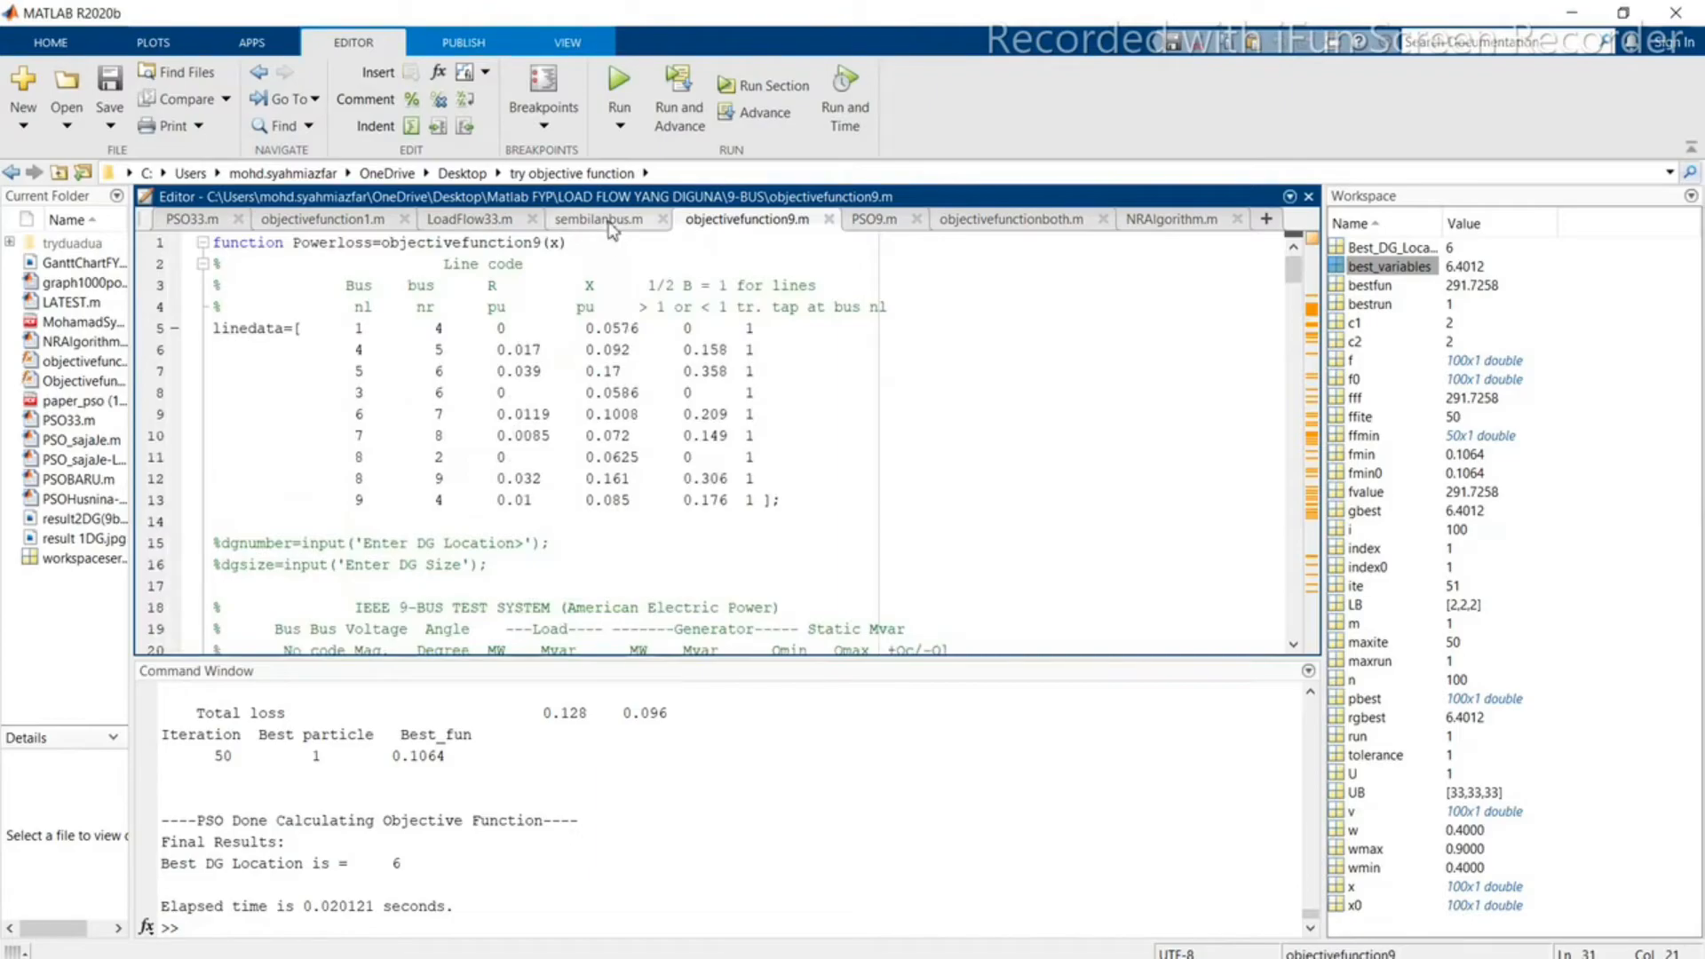
left_click(604, 220)
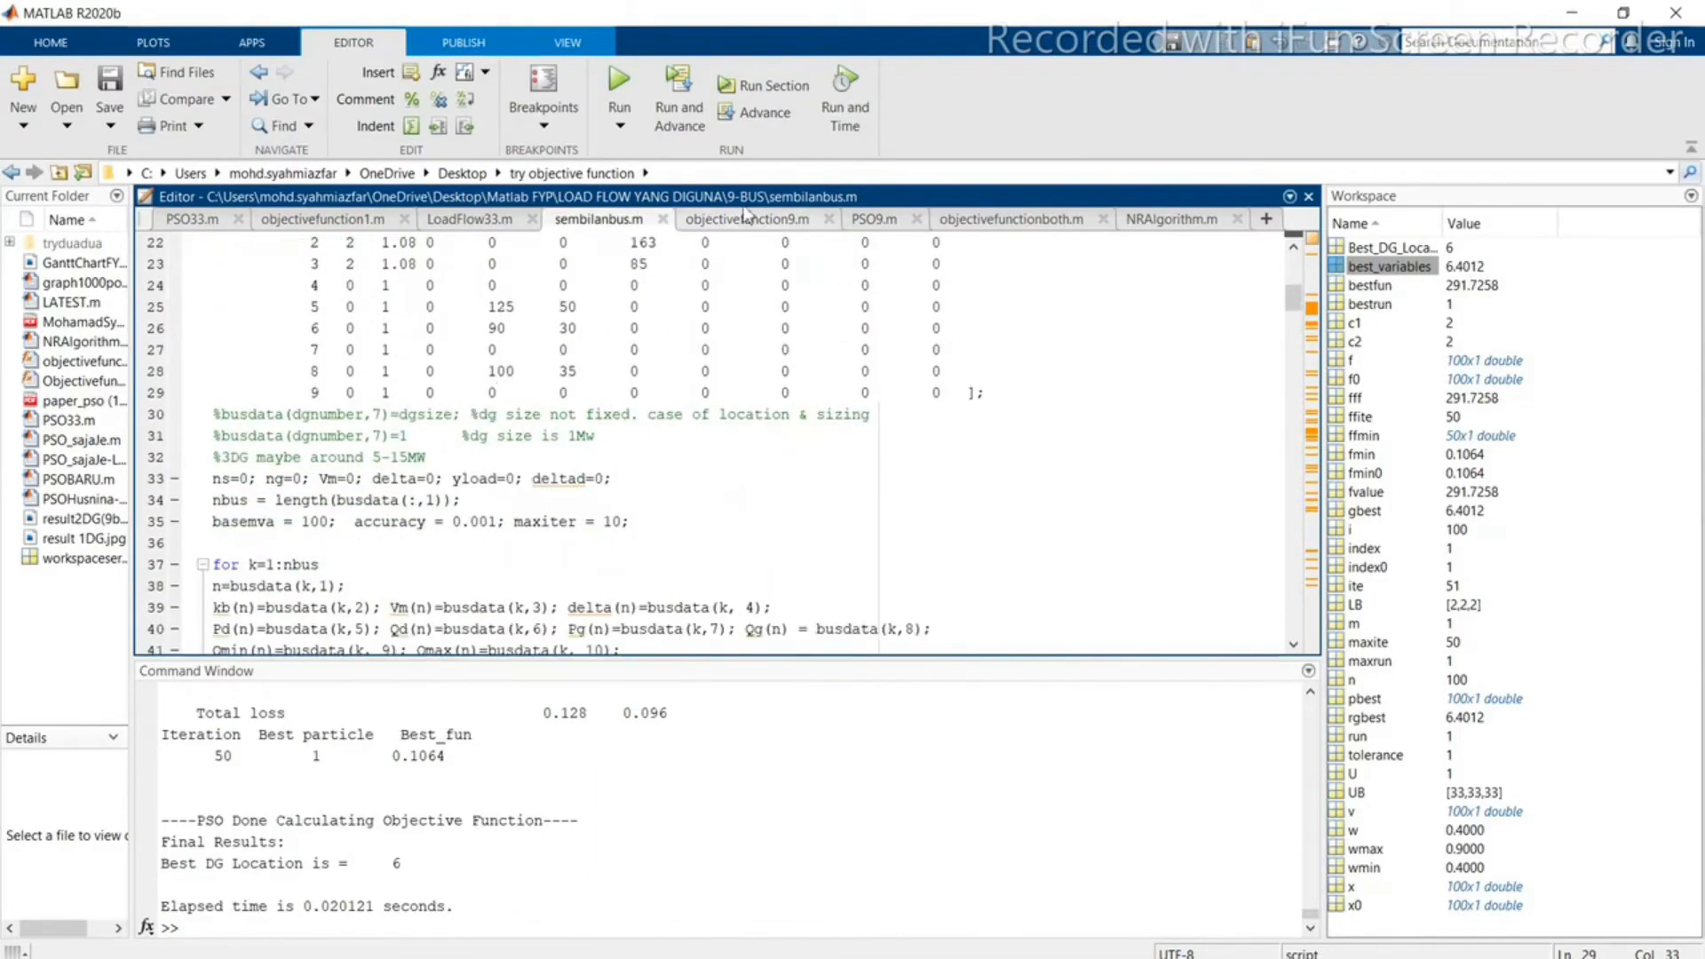
left_click(746, 220)
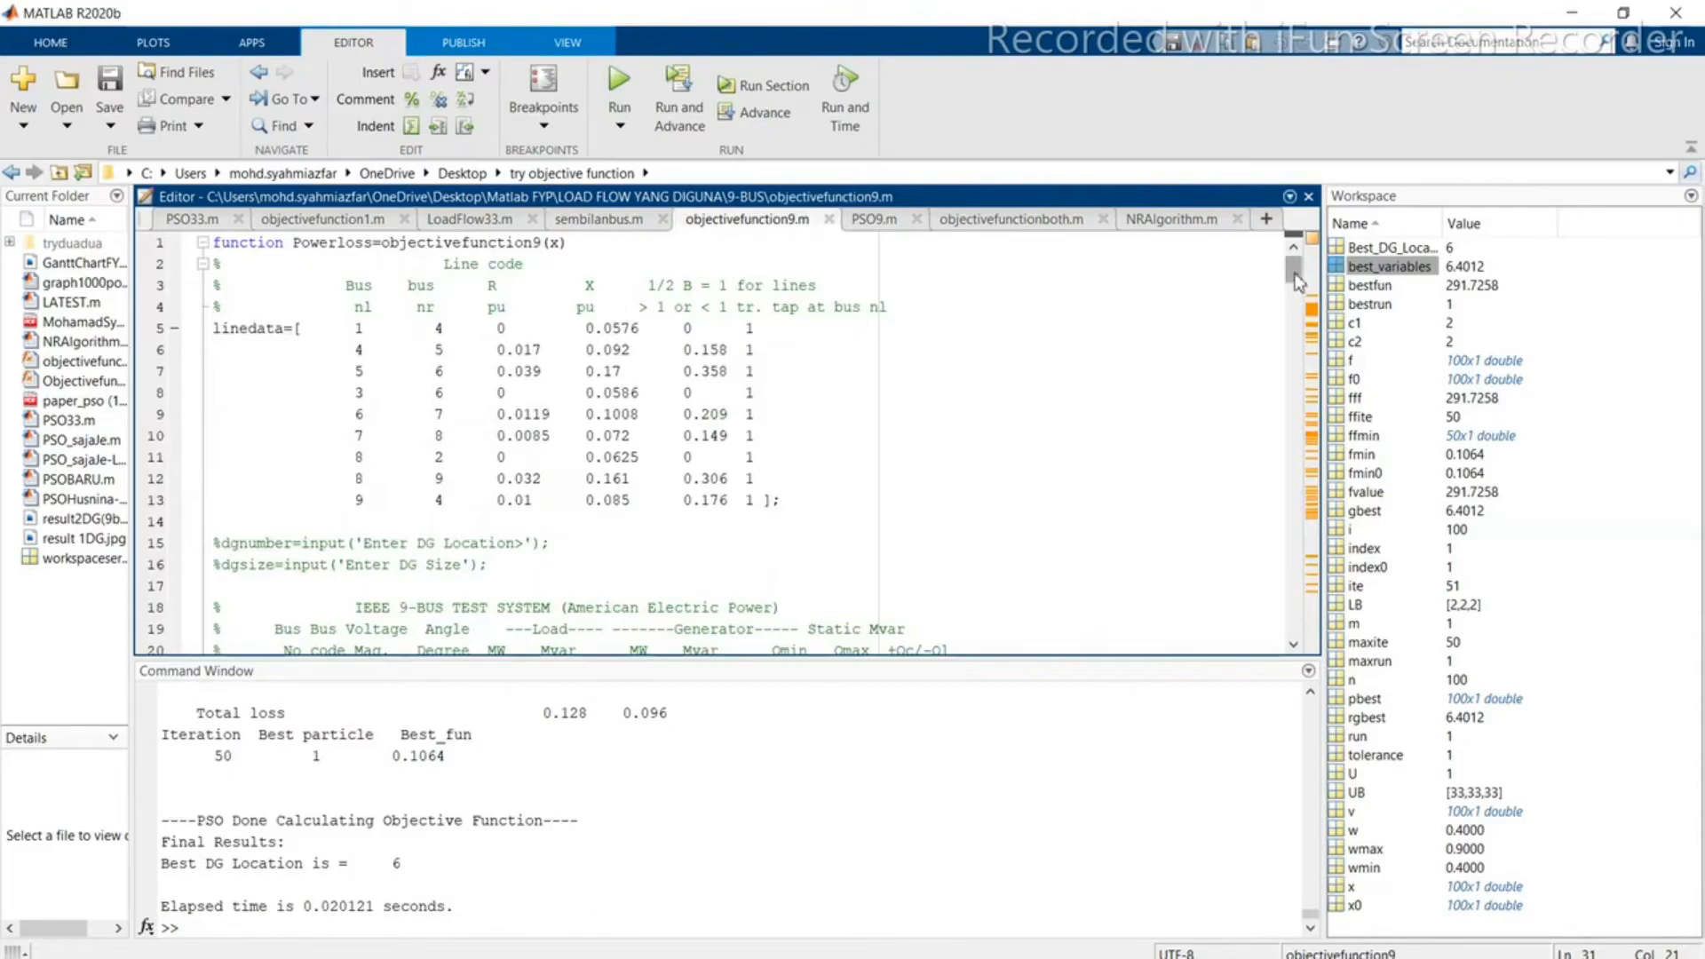
scroll("down", 3)
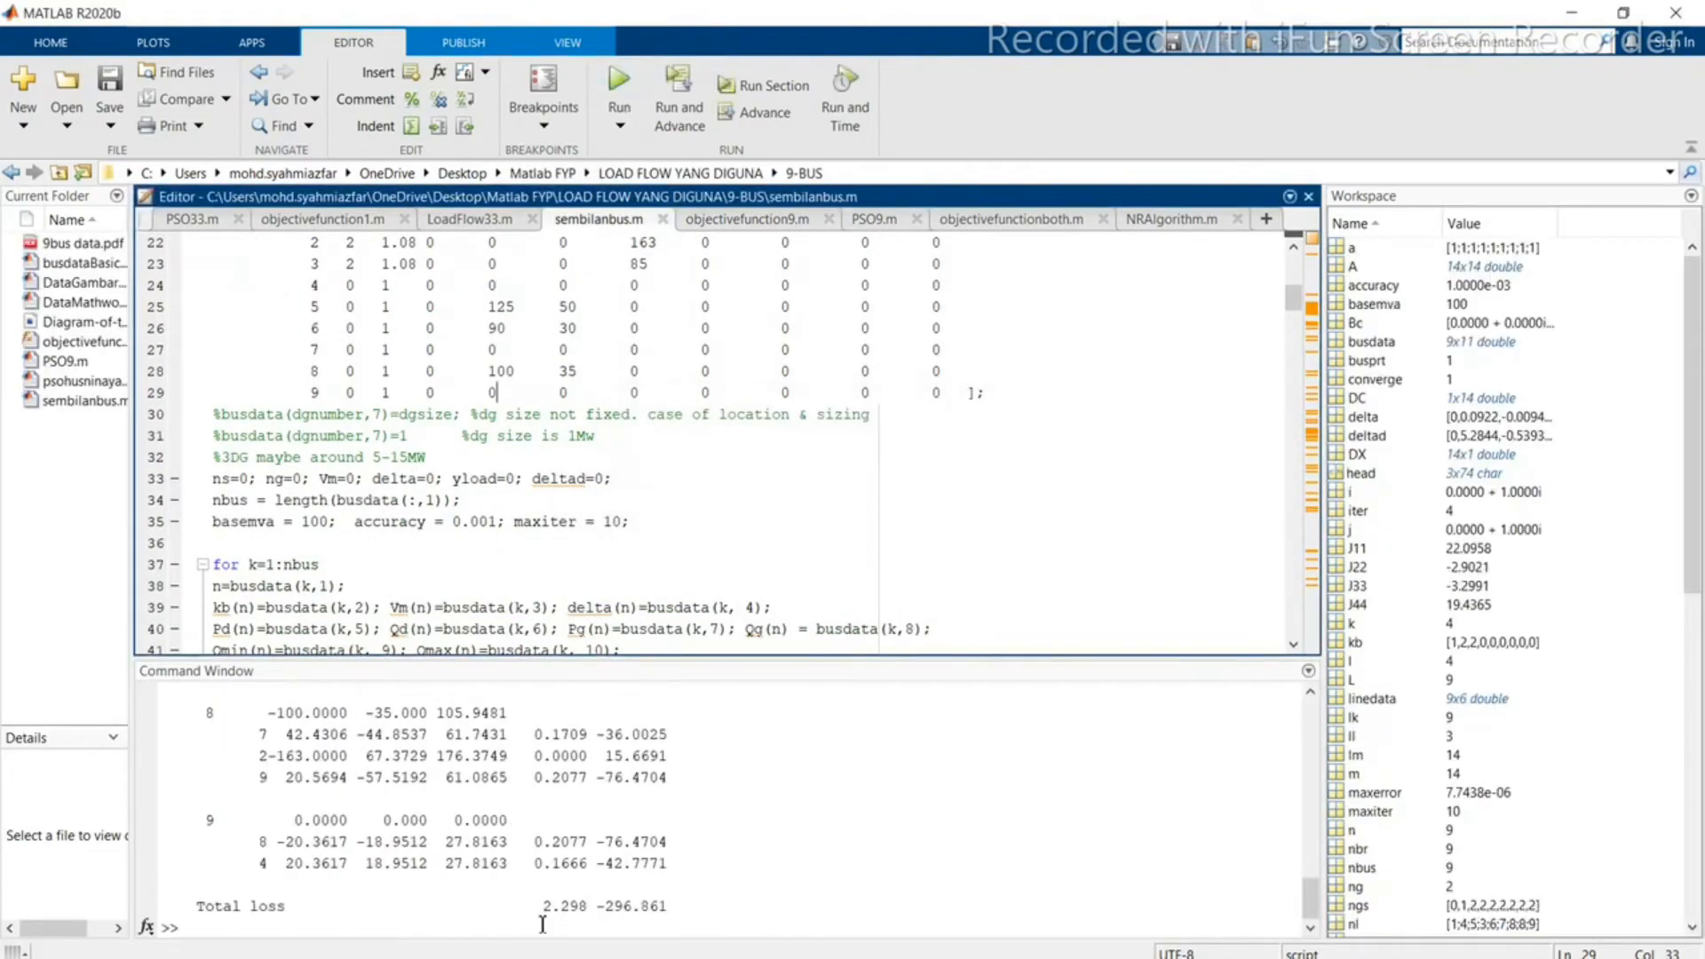
Step: Start the 9-bus PSO9 script from the Command Window
double_click(558, 906)
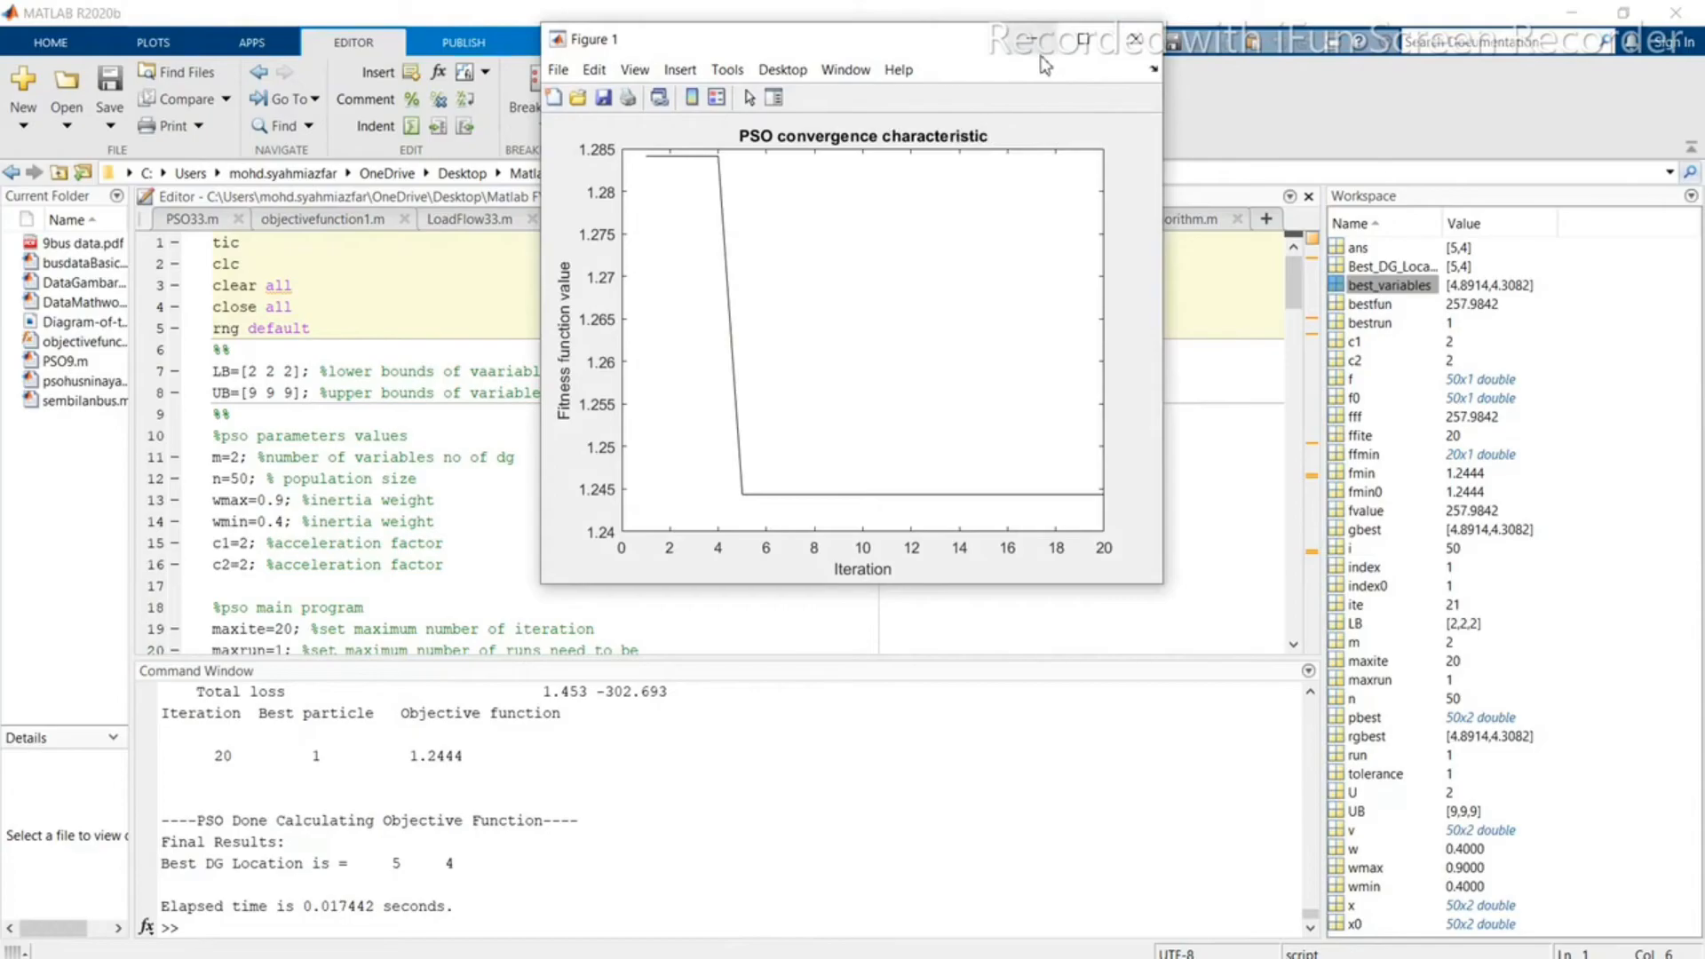
Step: Close the 9-bus convergence figure and highlight DG locations 5 and 4 and objective 1.2444
left_click(1134, 36)
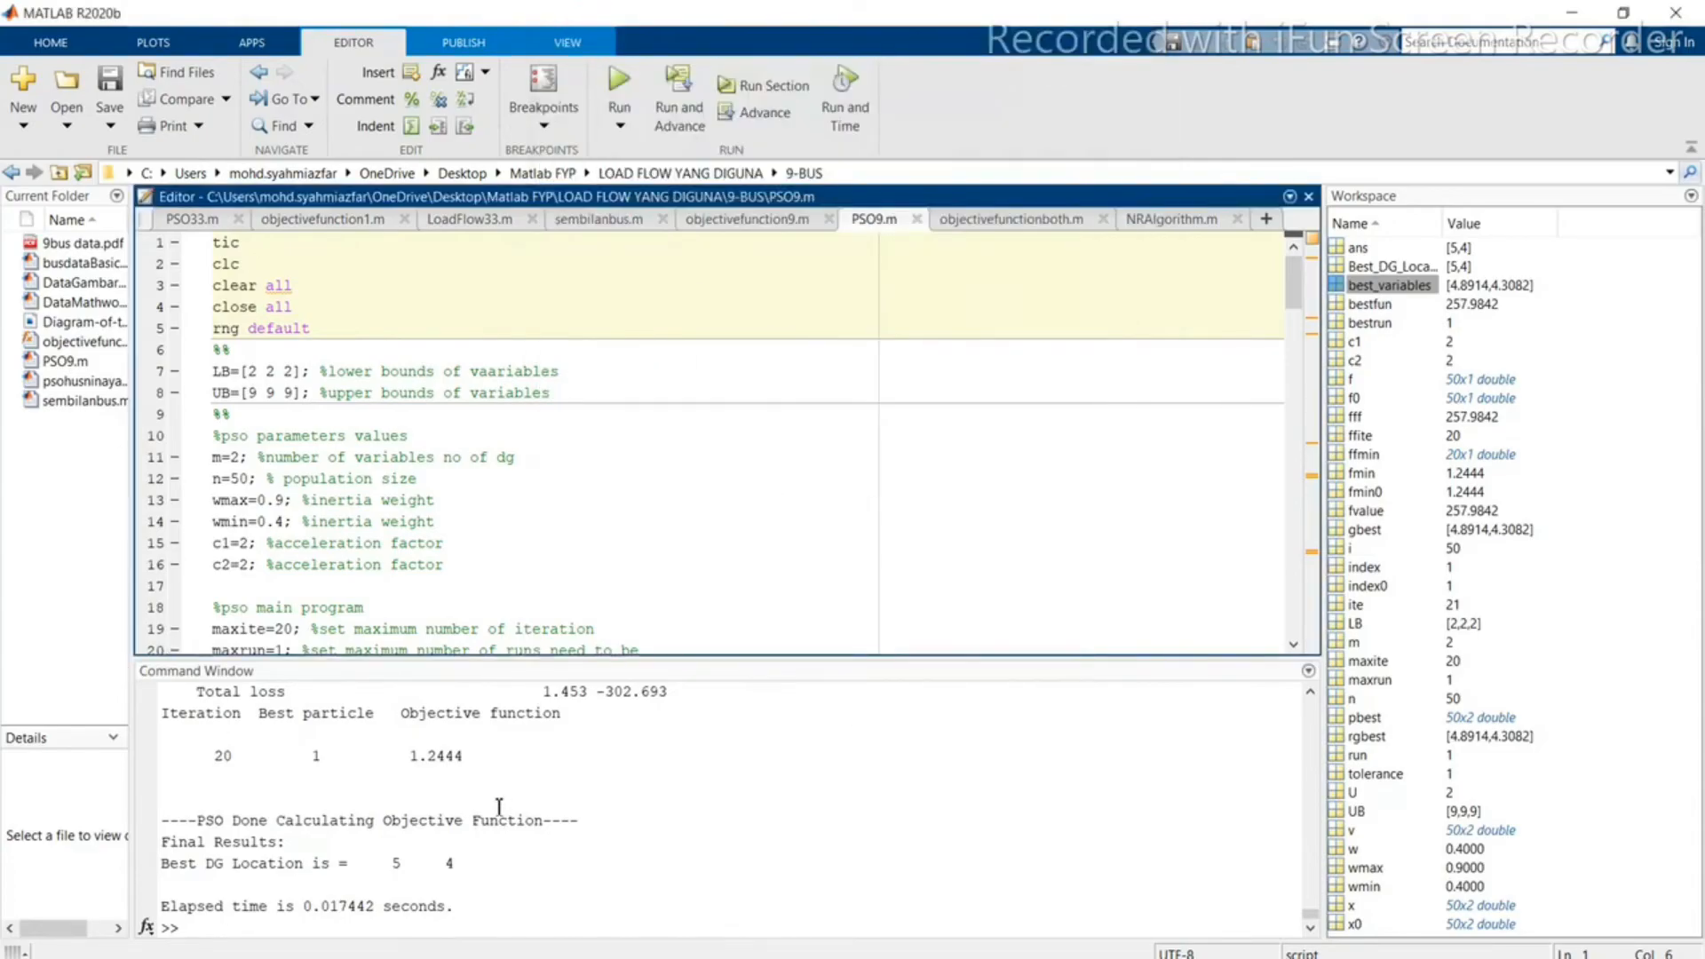
double_click(448, 863)
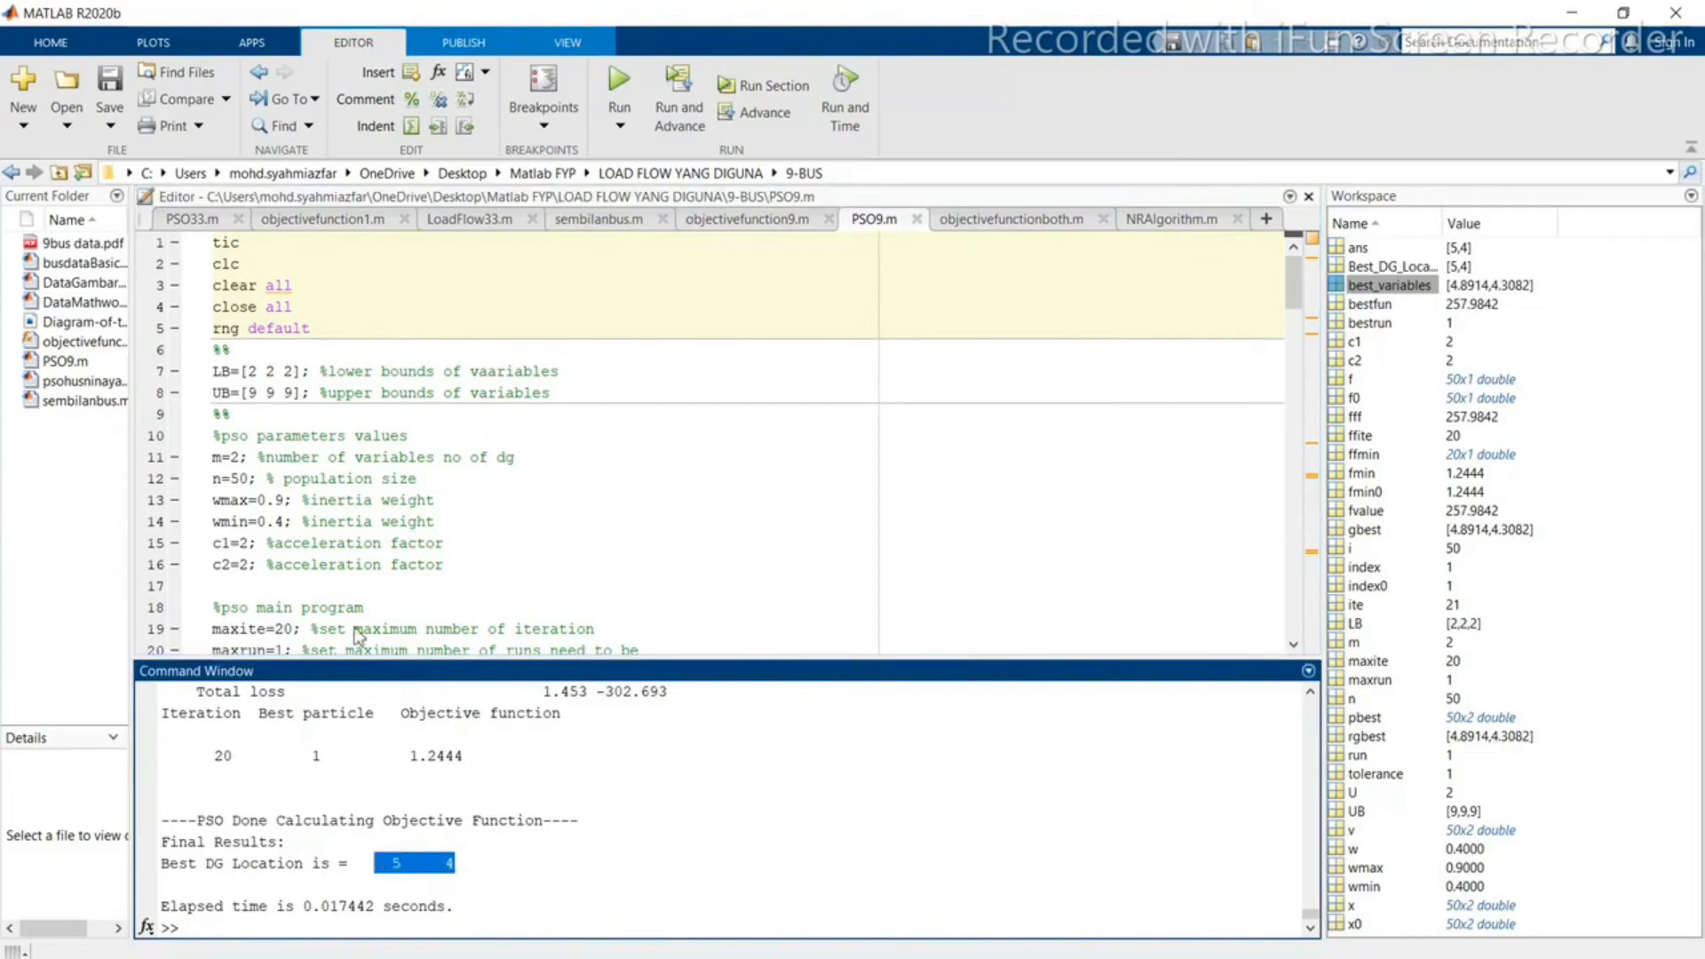
mouse_move(511, 682)
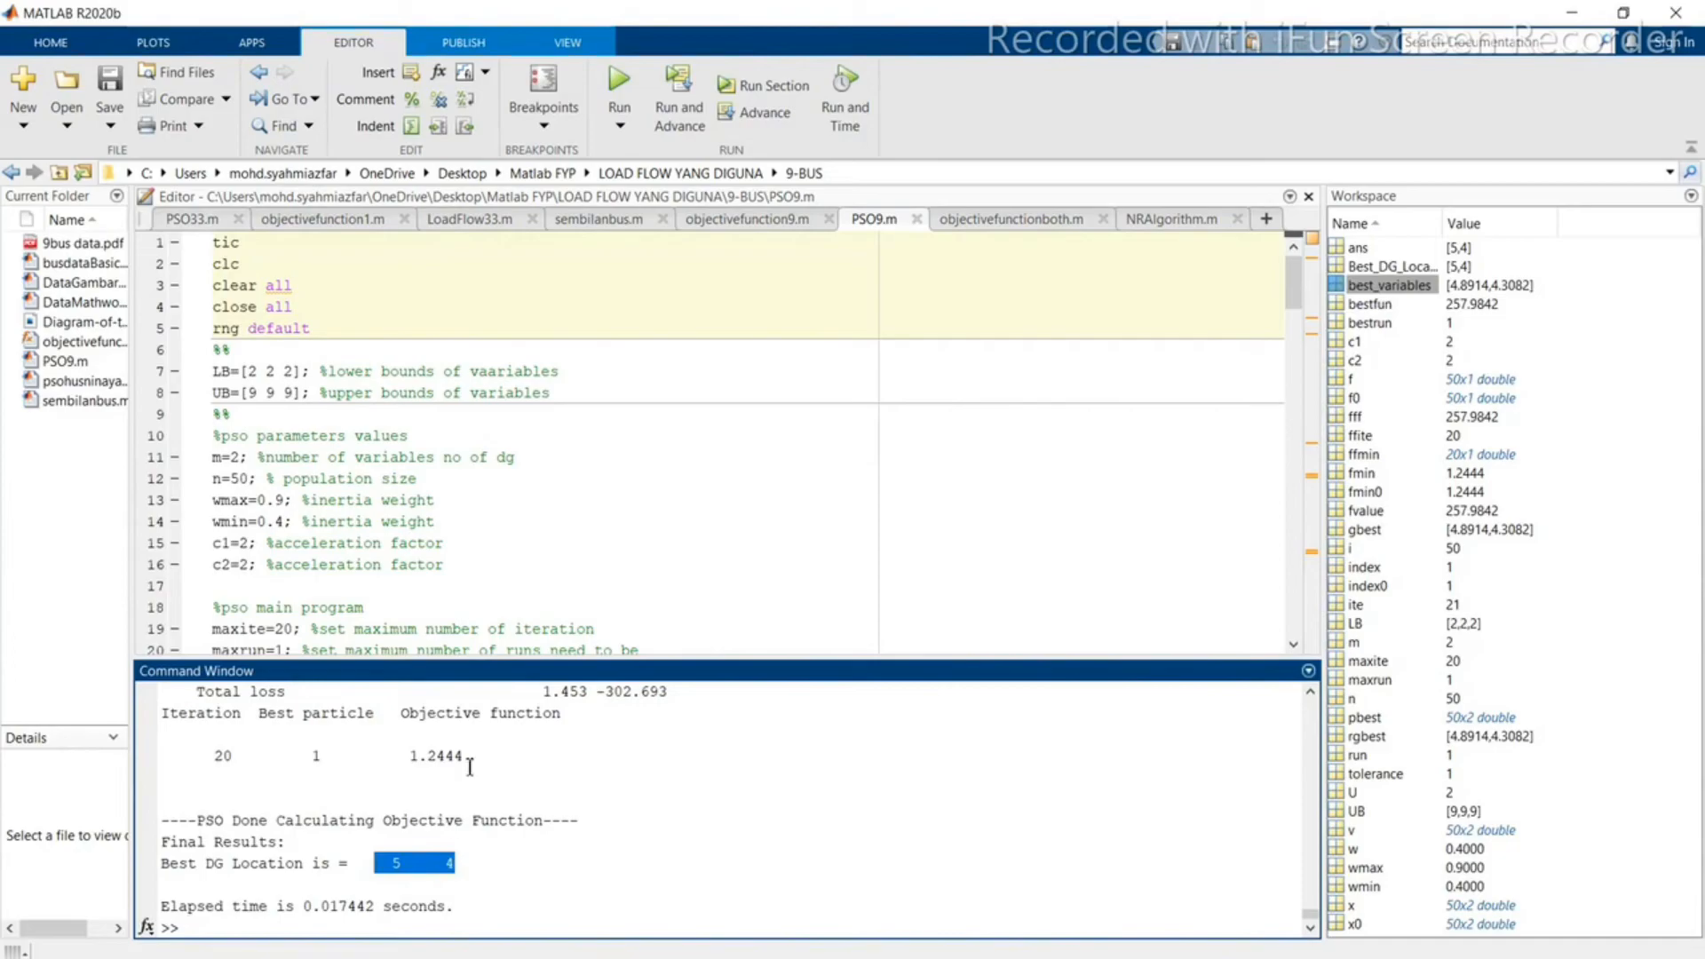
double_click(435, 756)
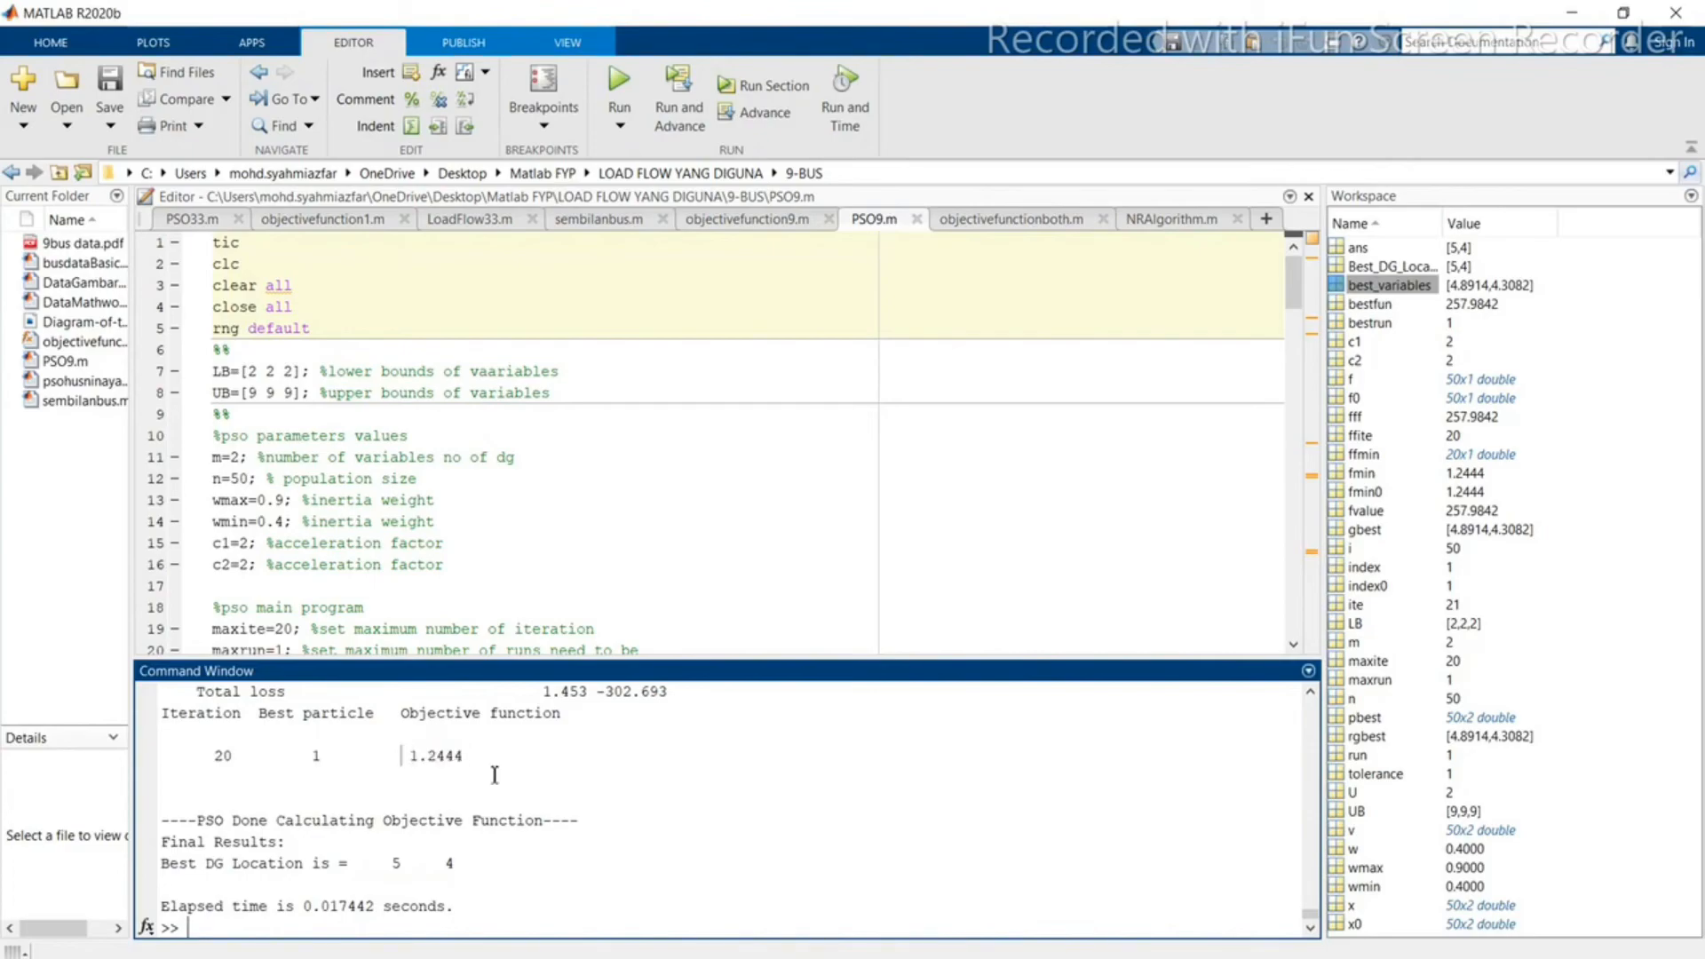
mouse_move(615, 682)
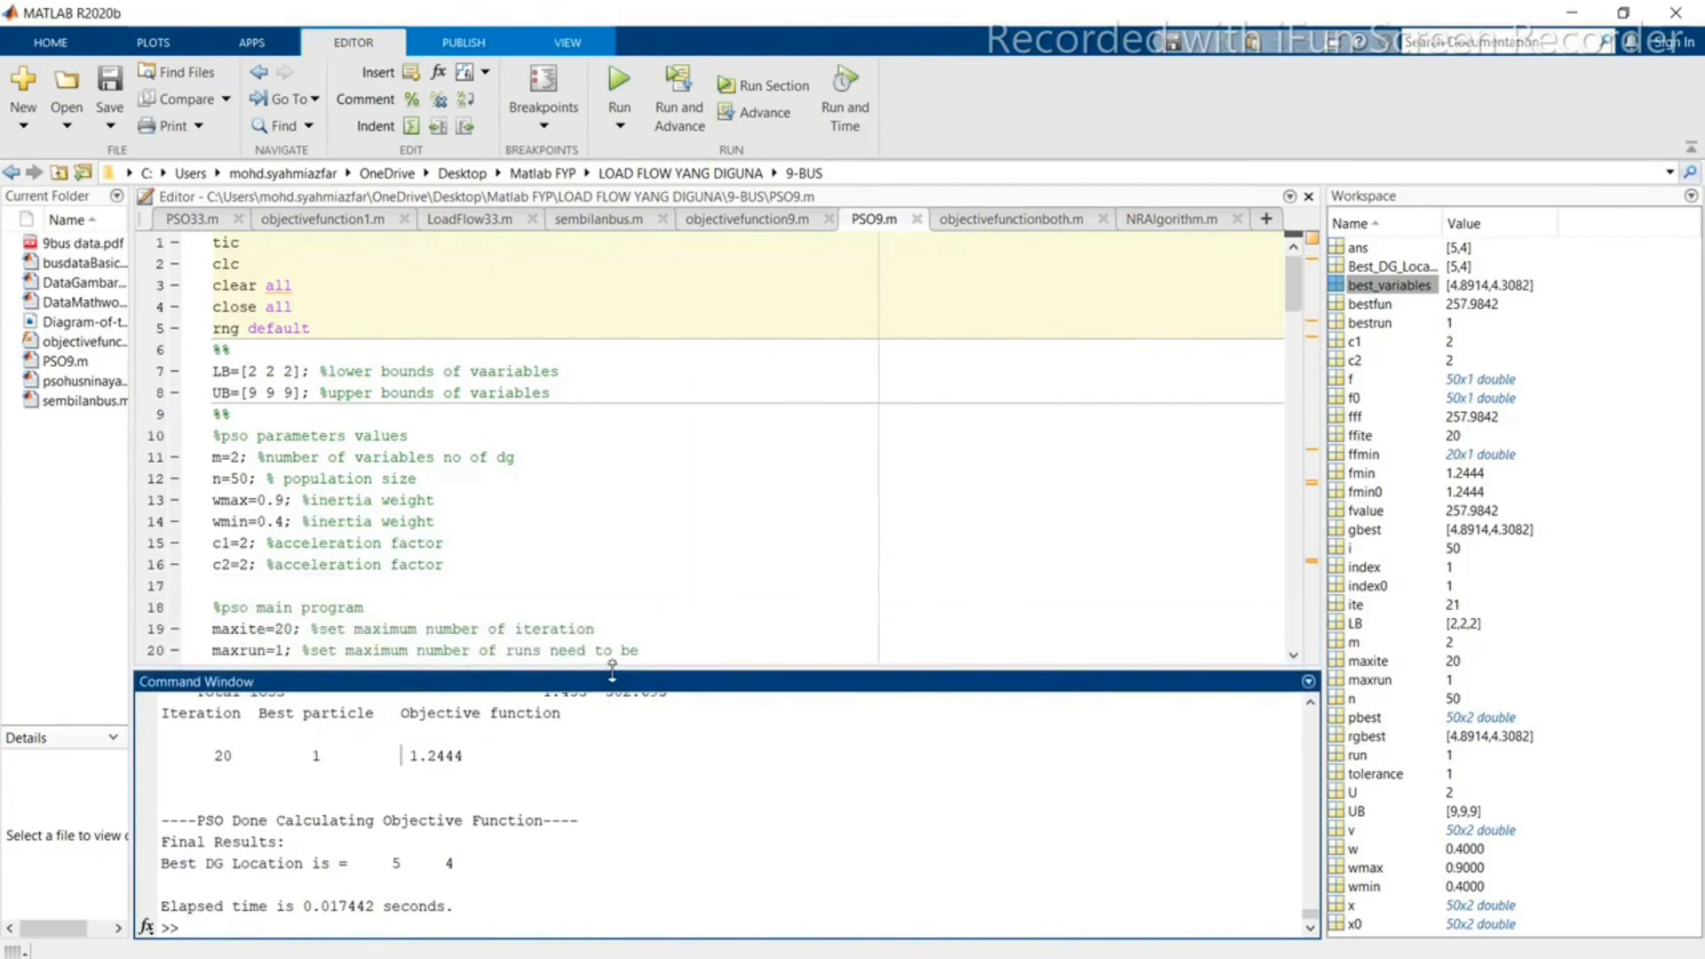
mouse_move(676, 612)
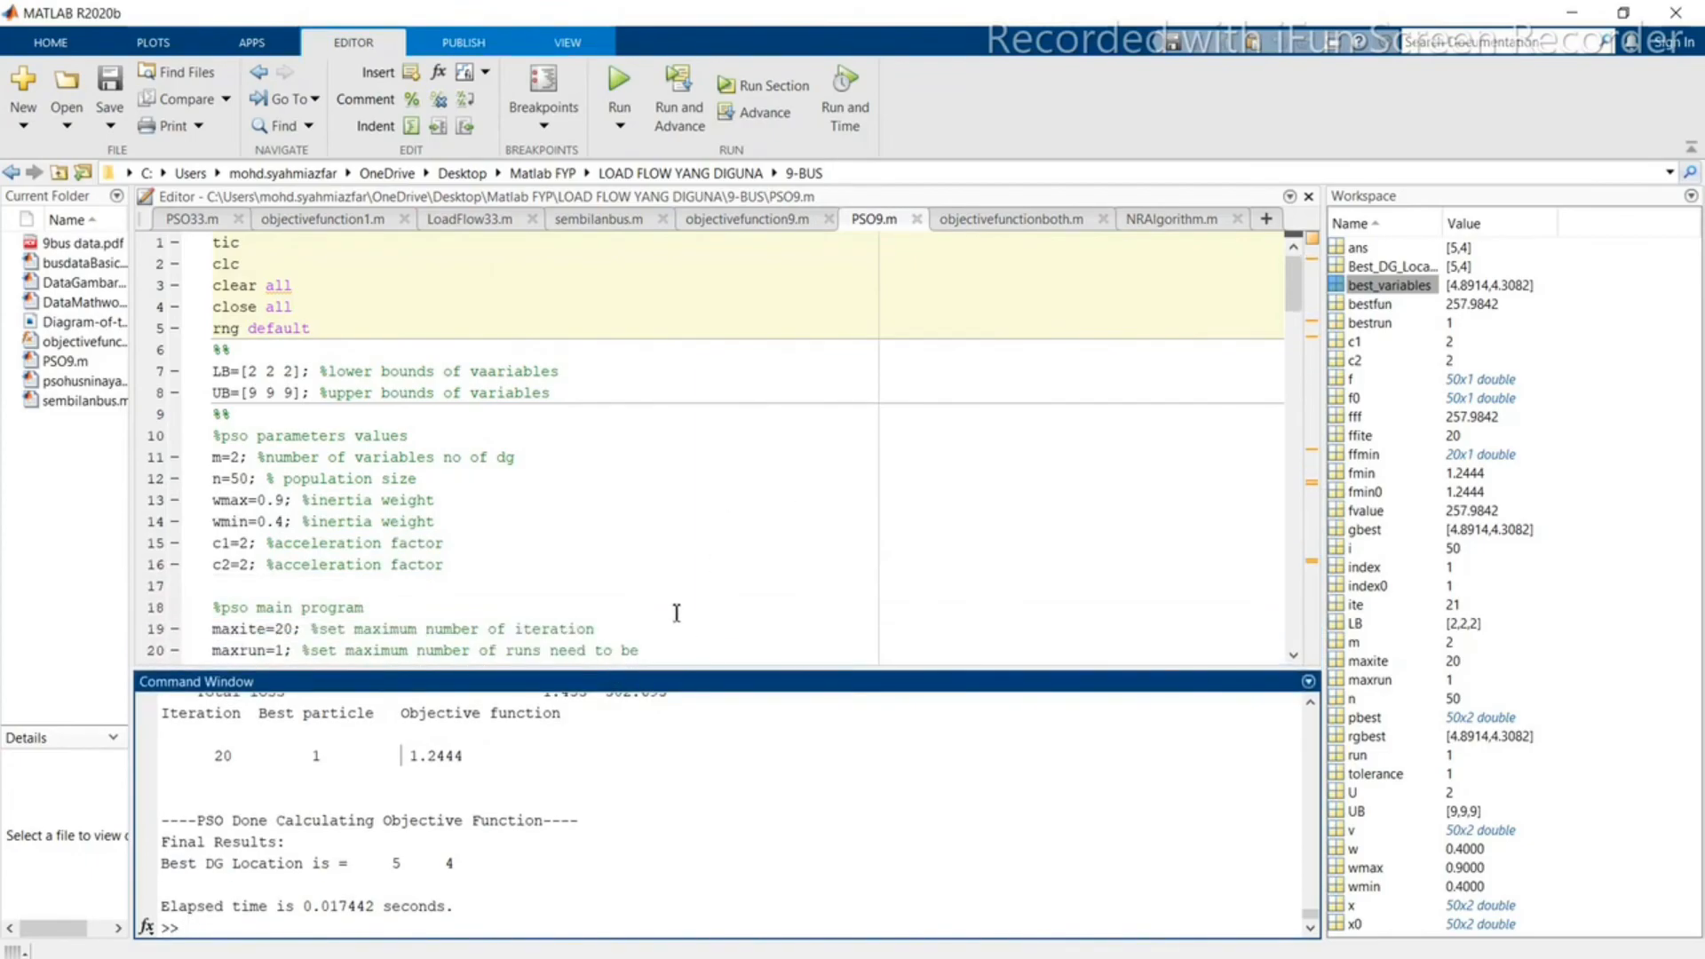
mouse_move(695, 675)
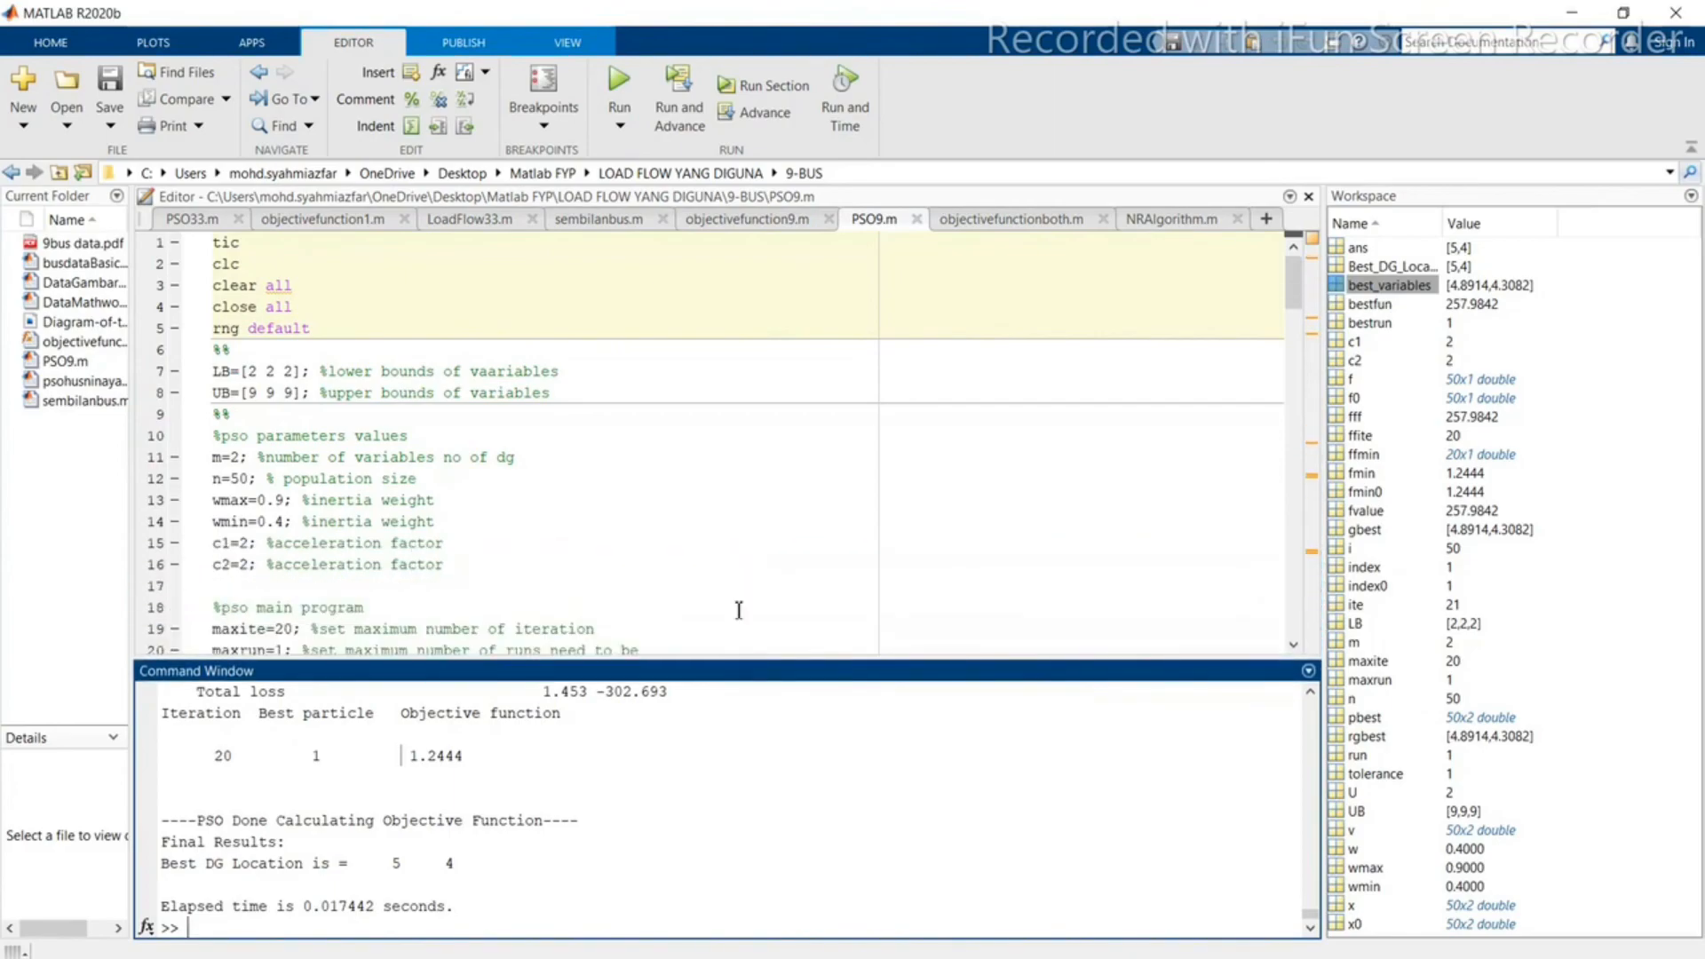
mouse_move(558, 286)
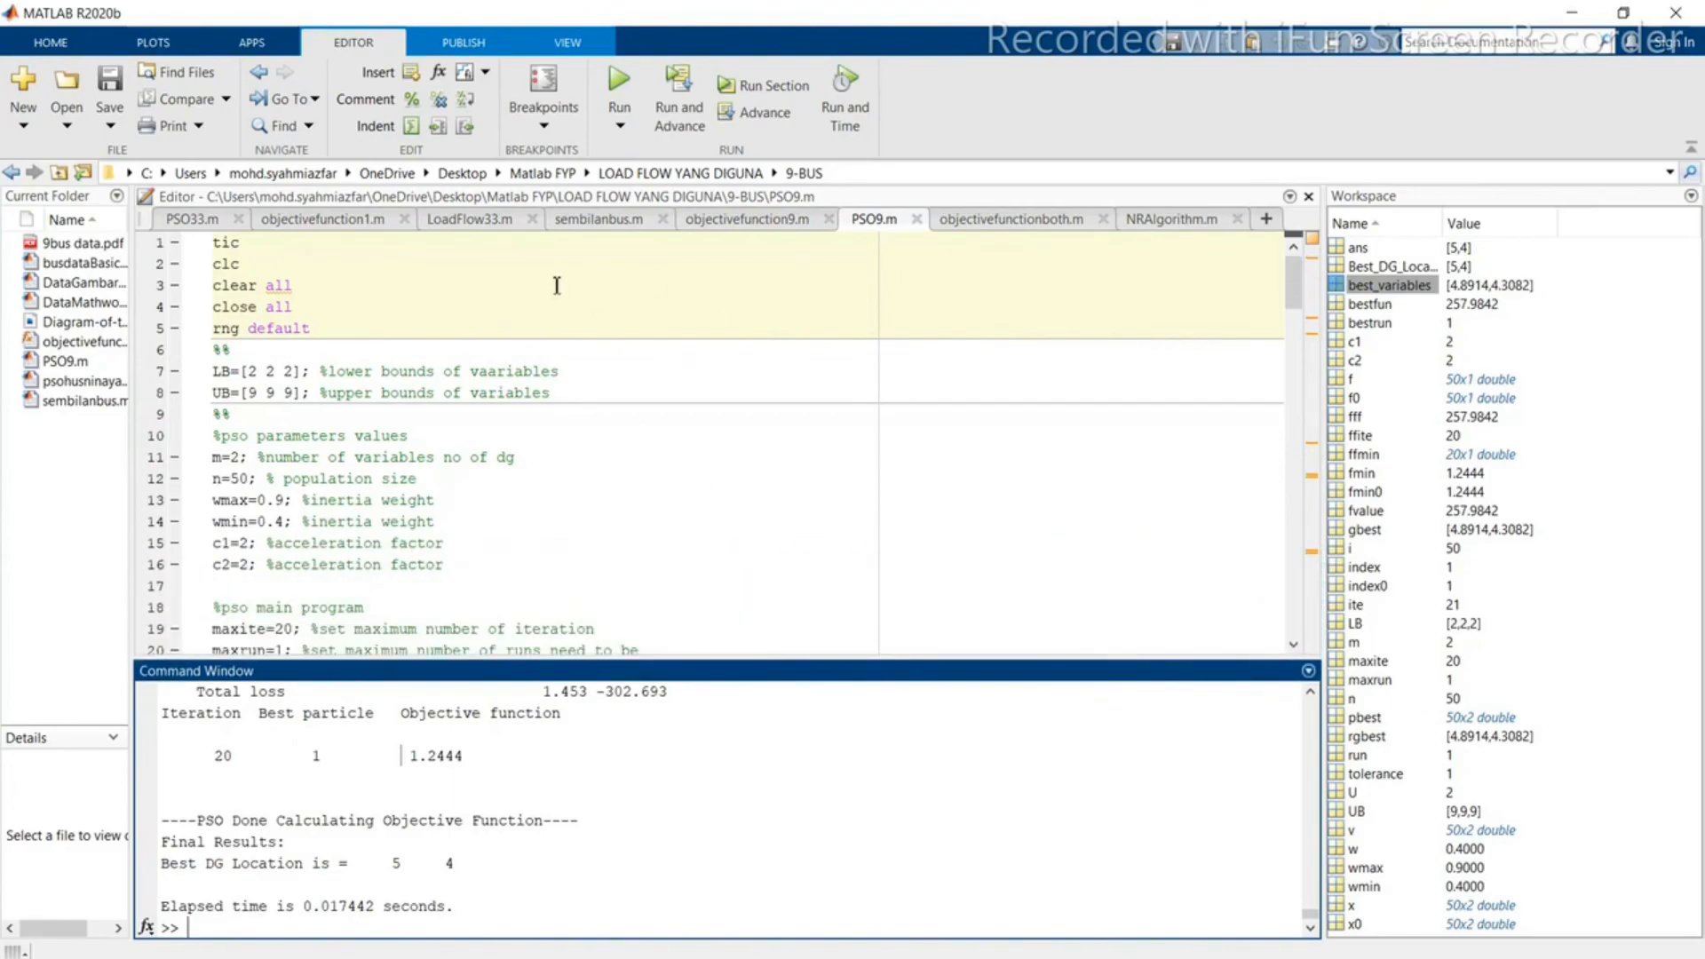
mouse_move(508, 248)
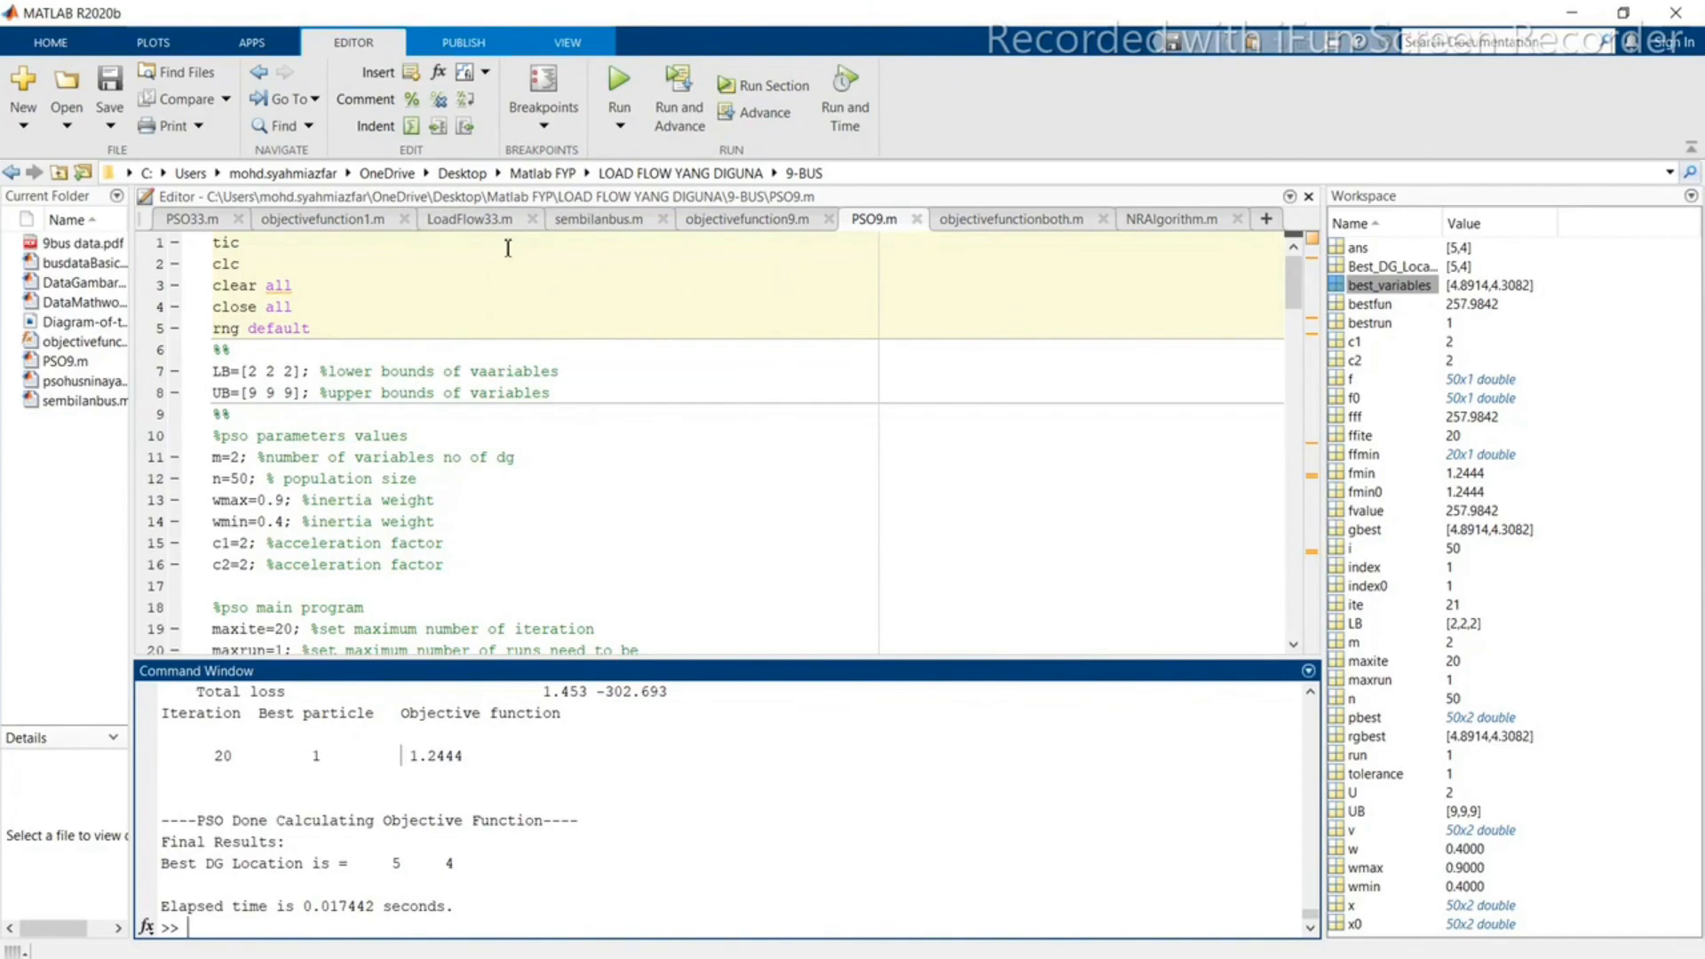
mouse_move(870, 448)
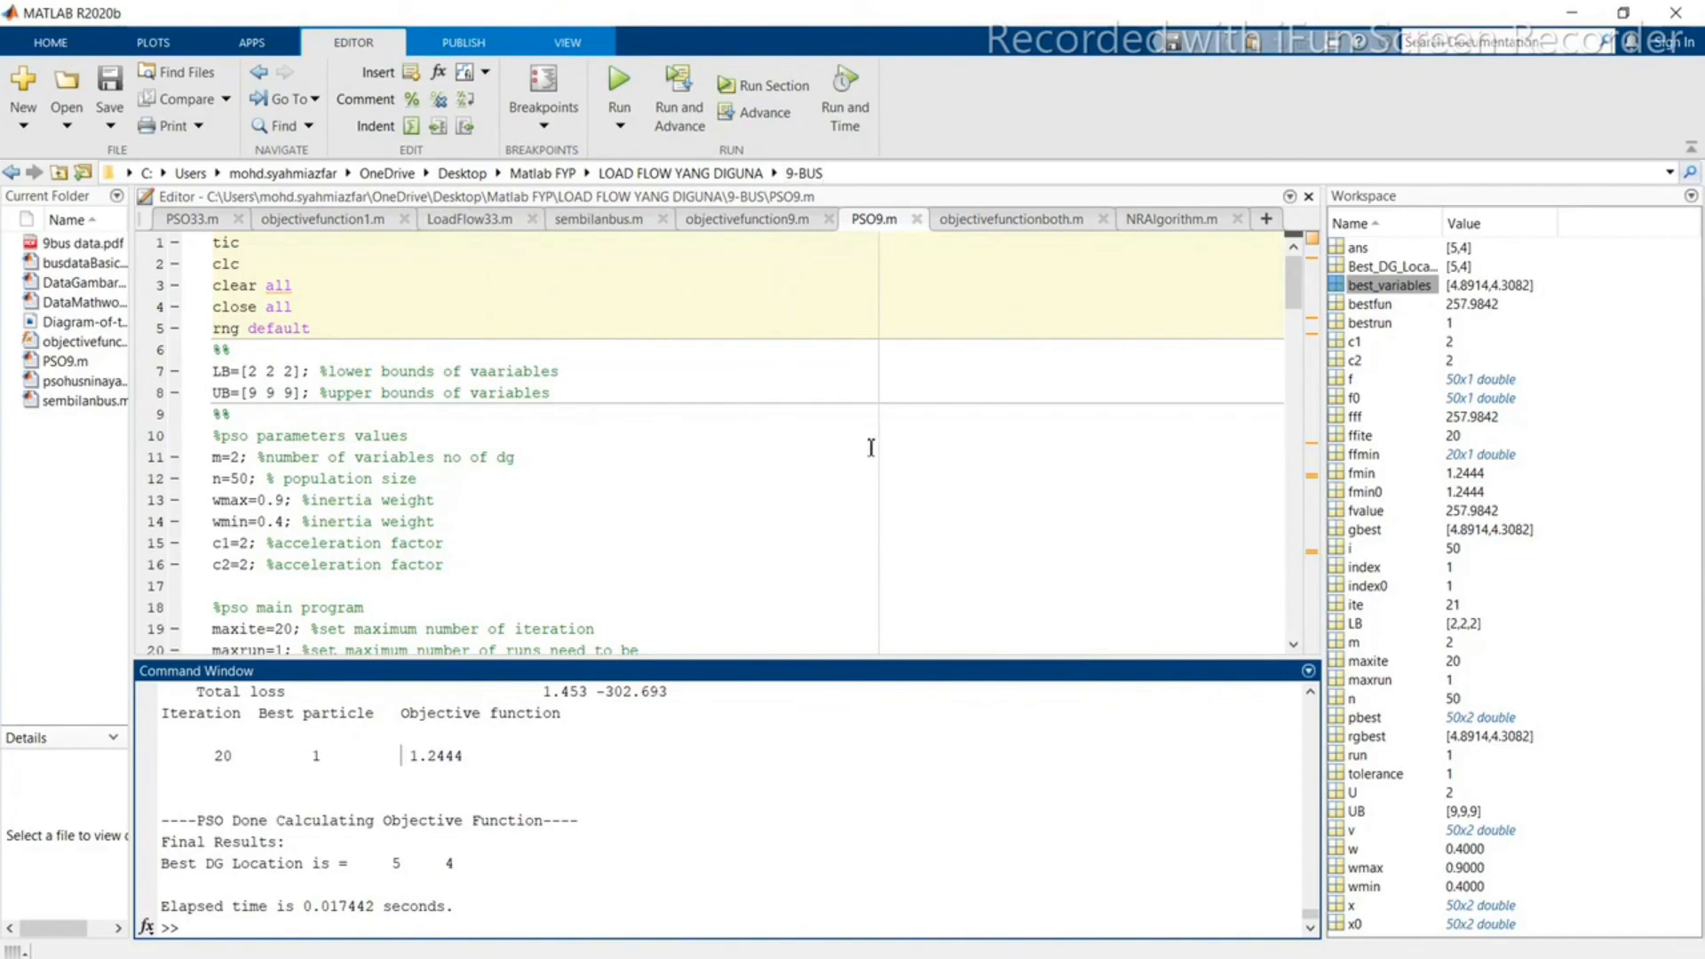
mouse_move(1229, 646)
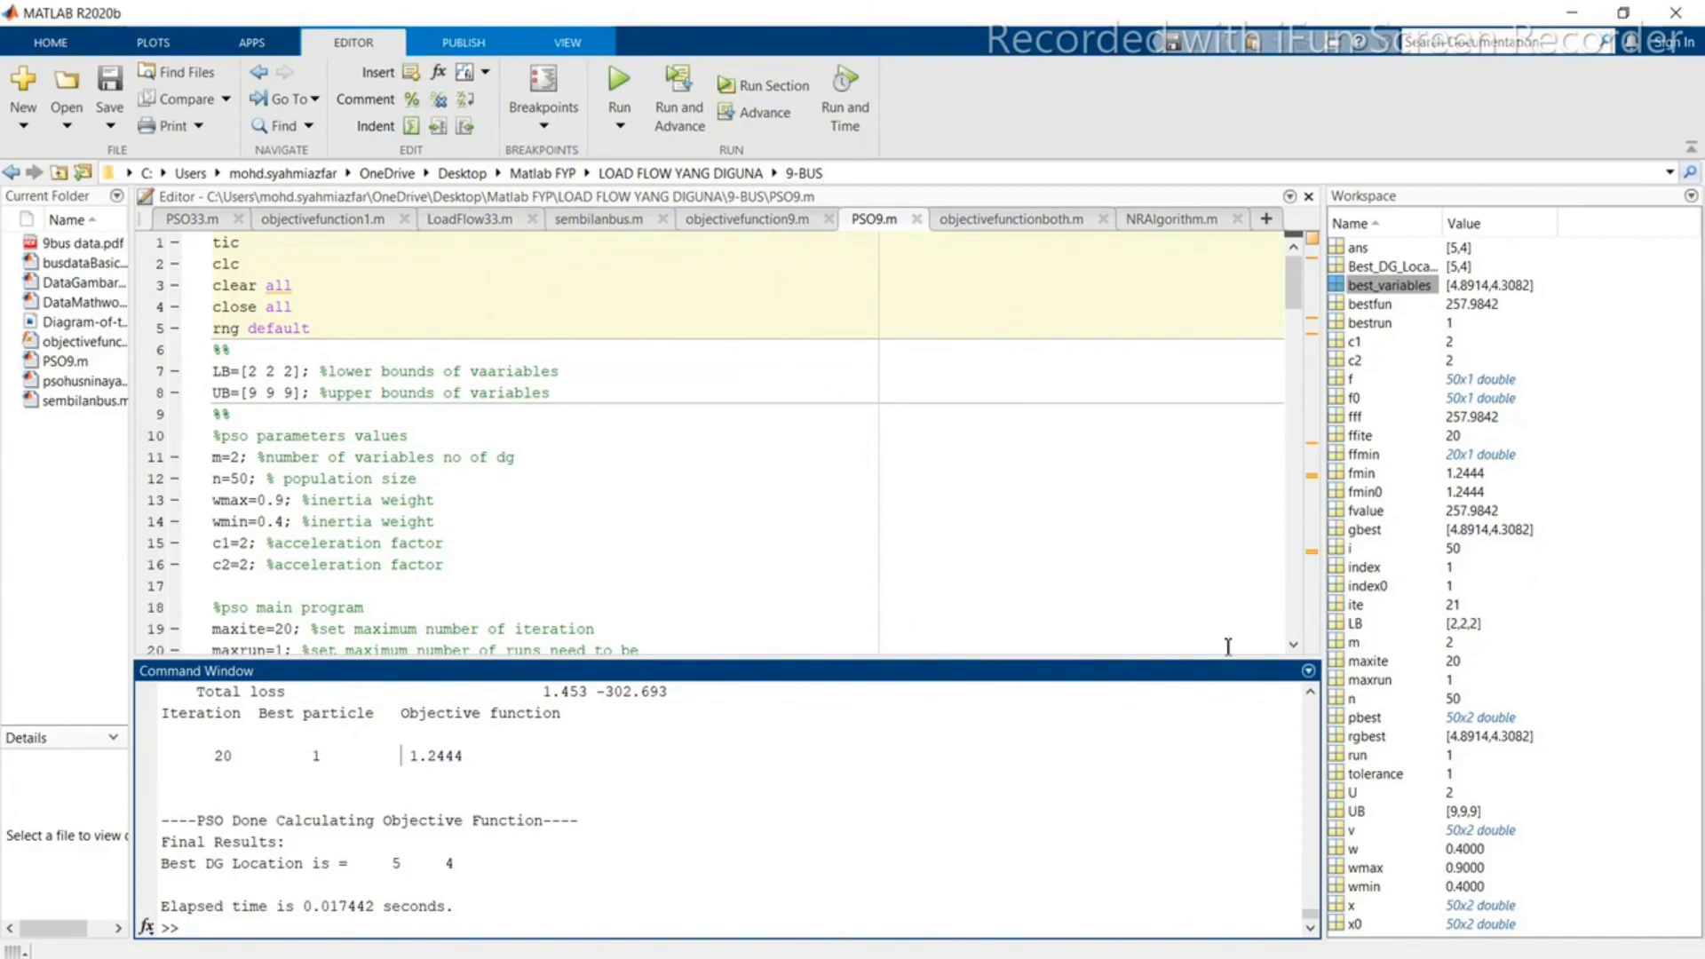